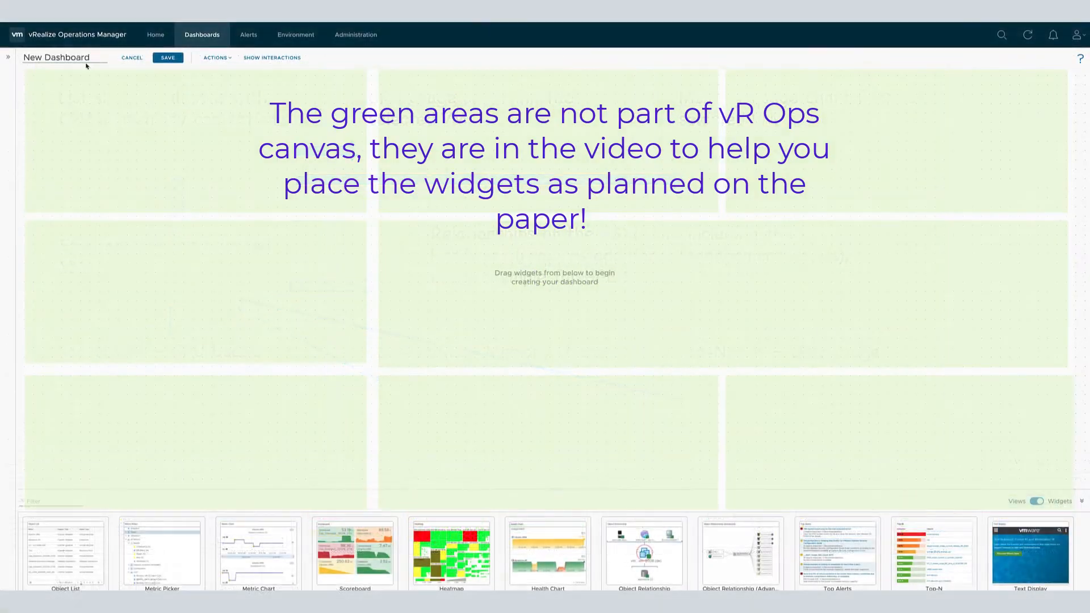
- Name the new dashboard 'tkopton-Troubleshoot VMs and ESXi Hosts'
type("tkopton-")
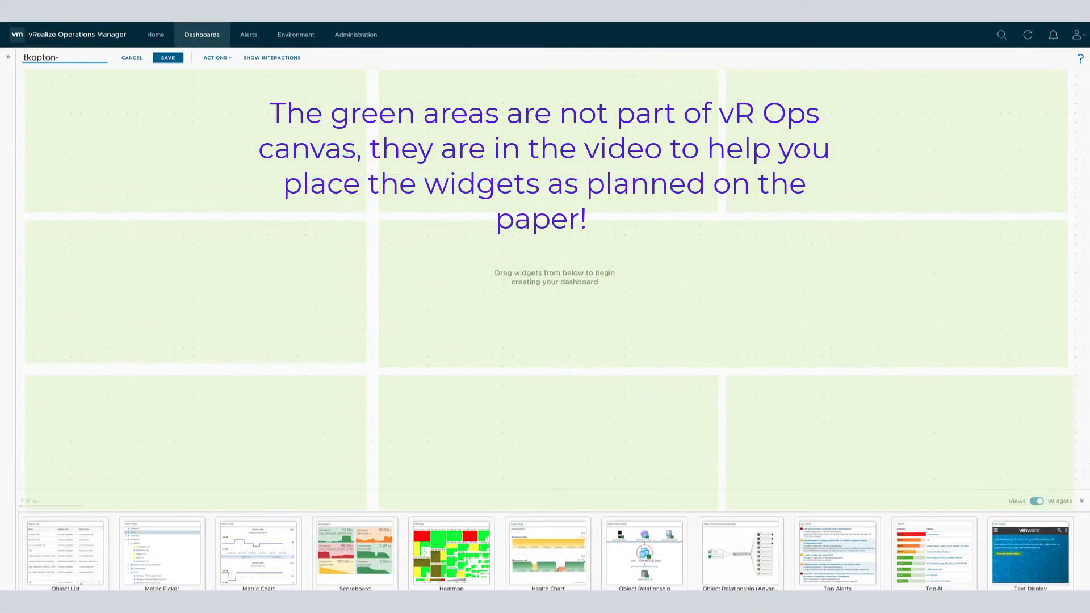
type("Troubleshoot VMs and ESXi Hosts")
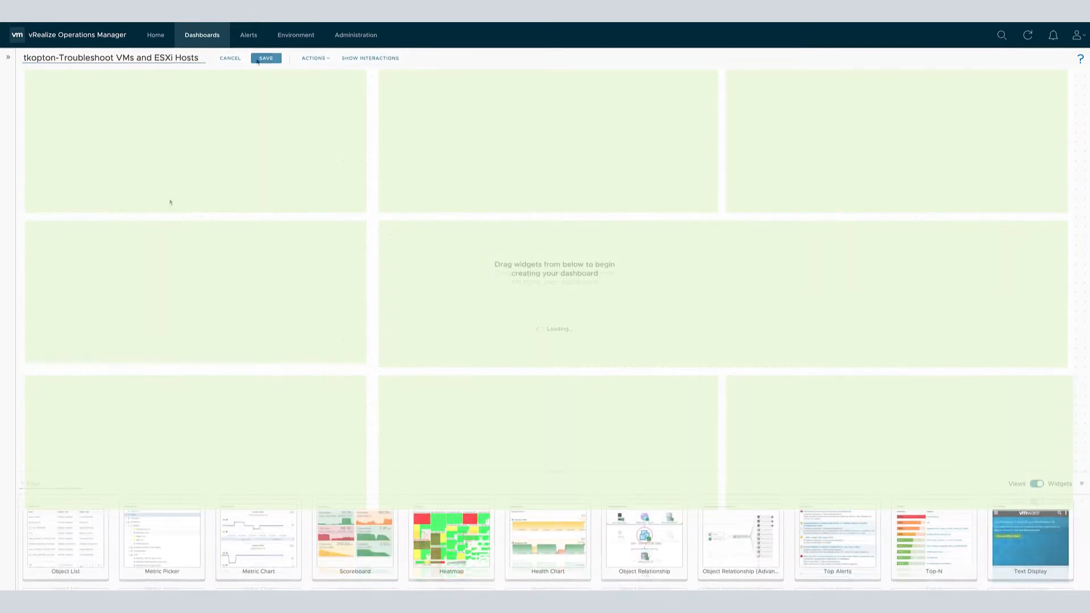
- Place Object List, Metric Chart, Object Relationship and Top-N widgets on the canvas and enter their configuration
left_click_drag(66, 538, 194, 138)
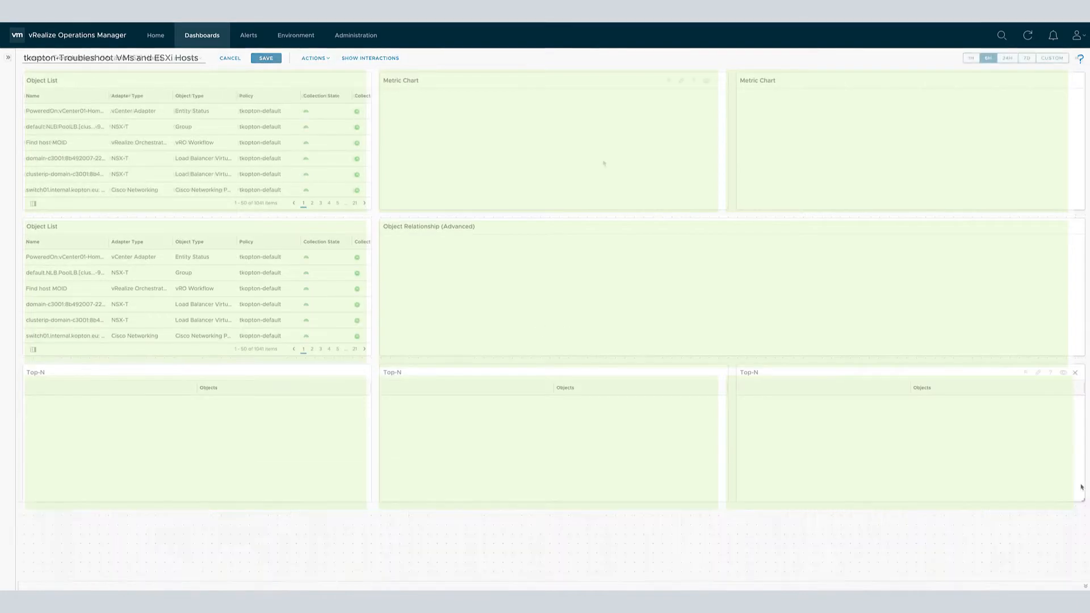
left_click(1058, 484)
type("1. Select the")
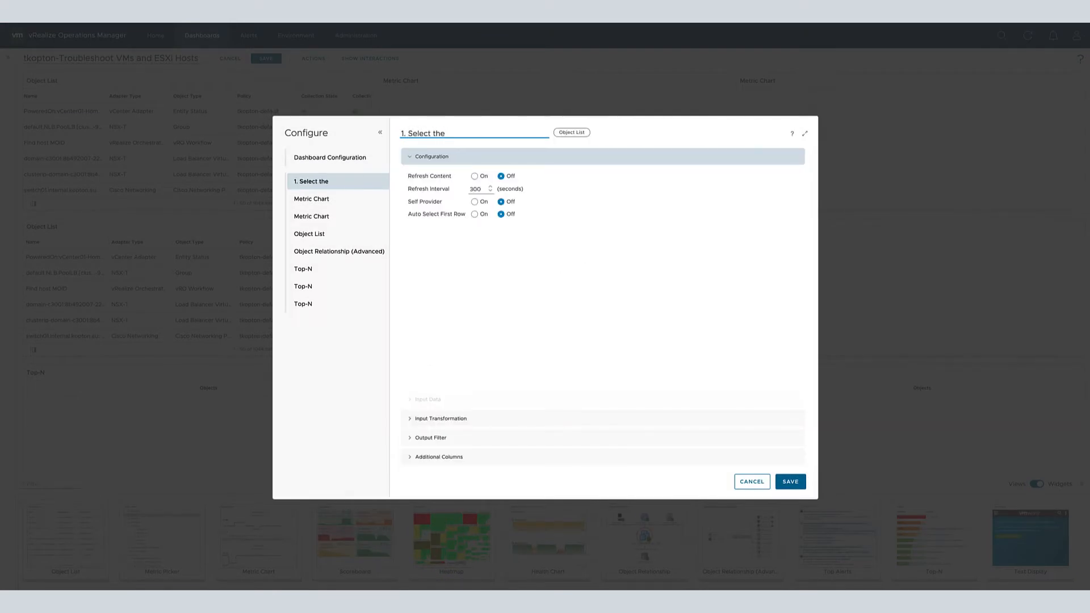
- Retitle the metric charts (e.g. '2. CPU usage of the VM') and the last Top-N ('Storage consumers'), then save
left_click(311, 199)
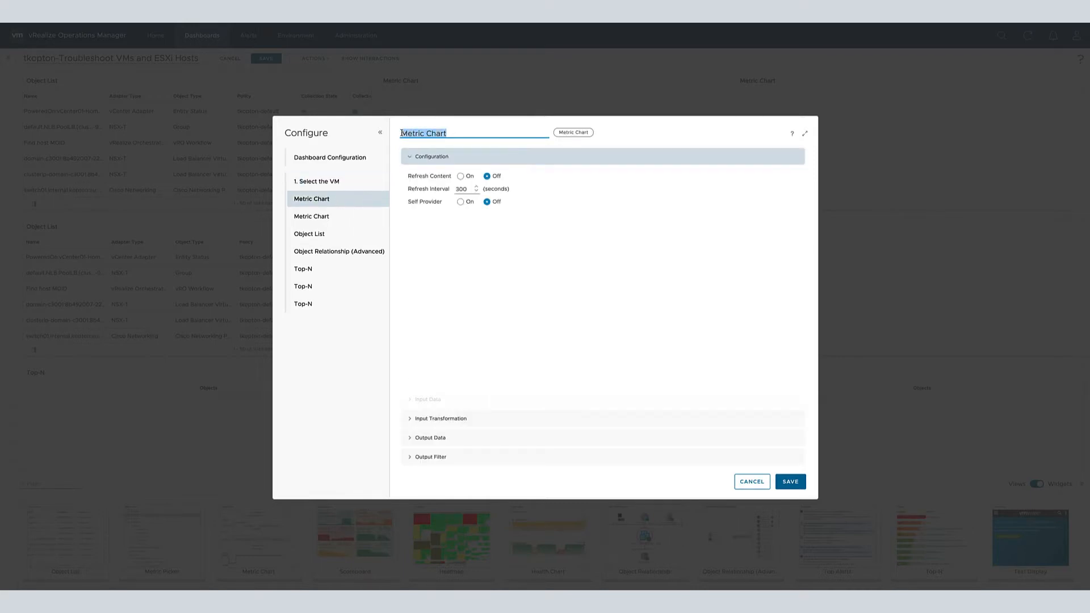
type("2. Check the CPU")
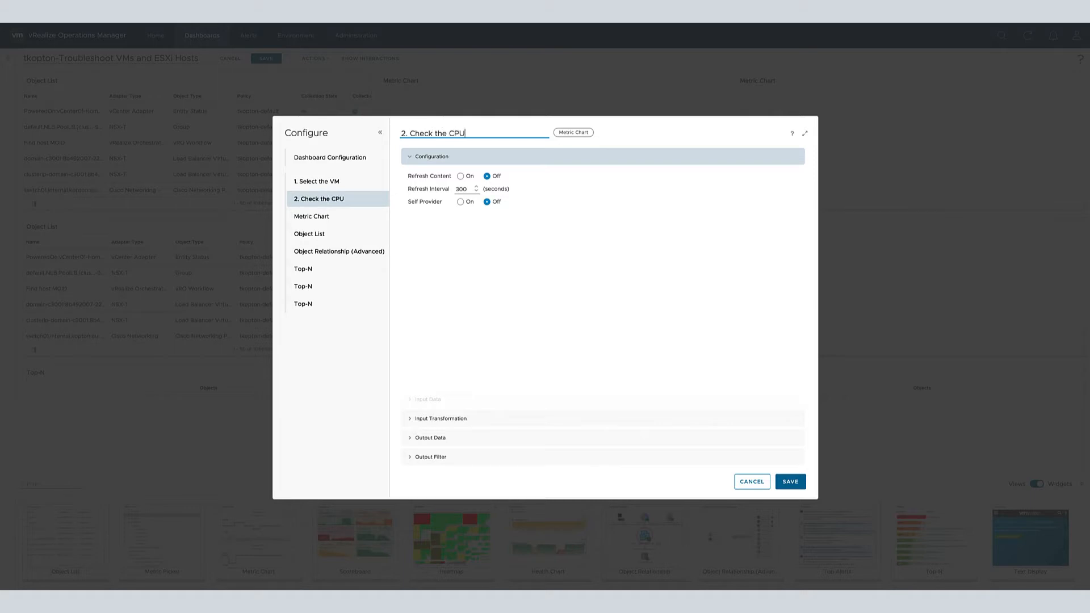
type("usage of the VM")
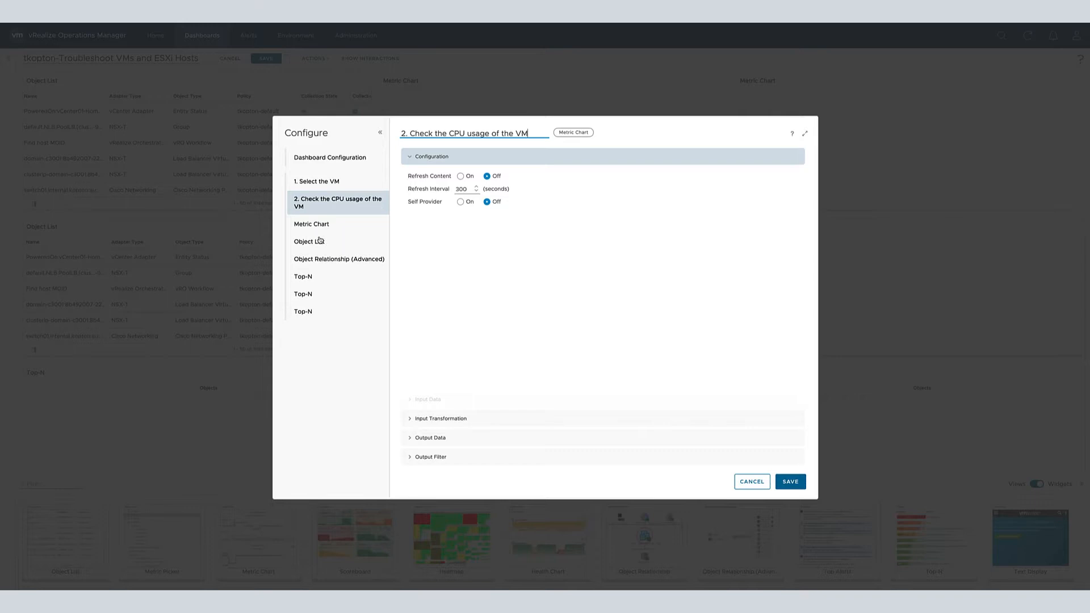
left_click(311, 224)
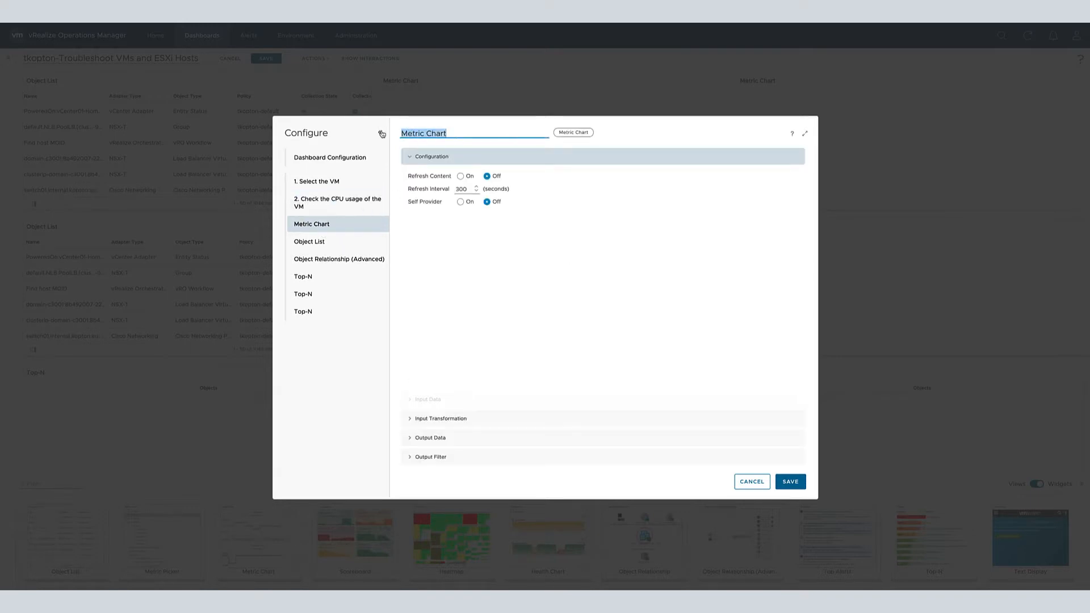
left_click(307, 334)
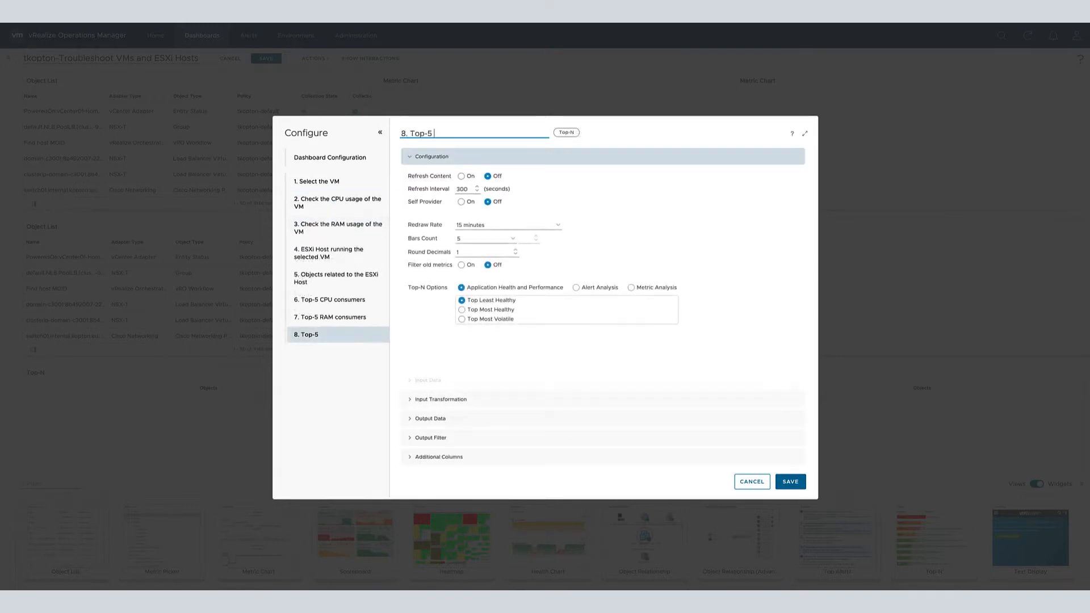
type("Storage consumer")
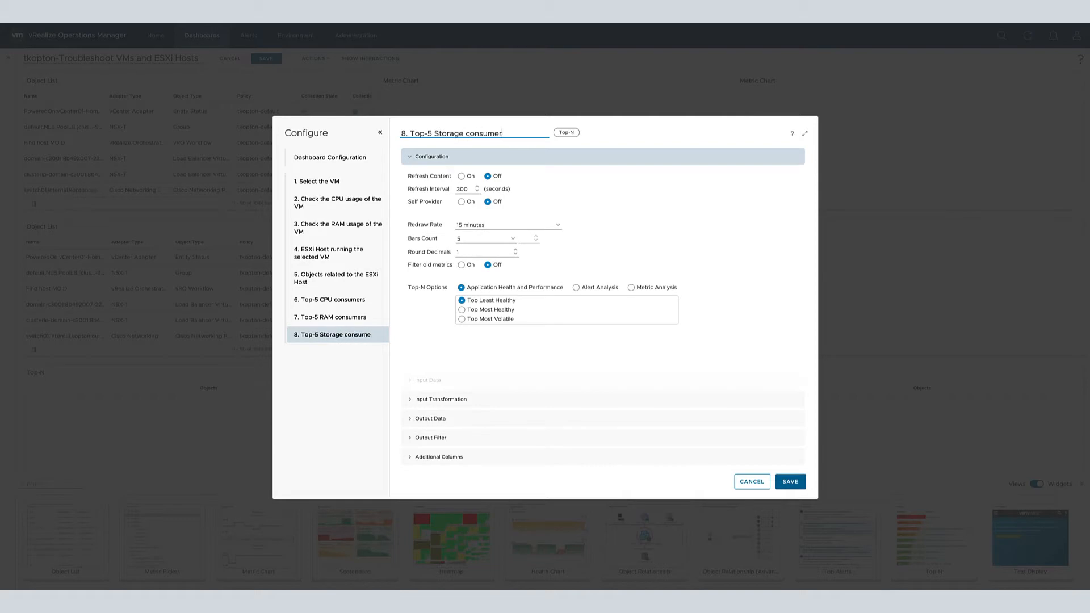
left_click(790, 482)
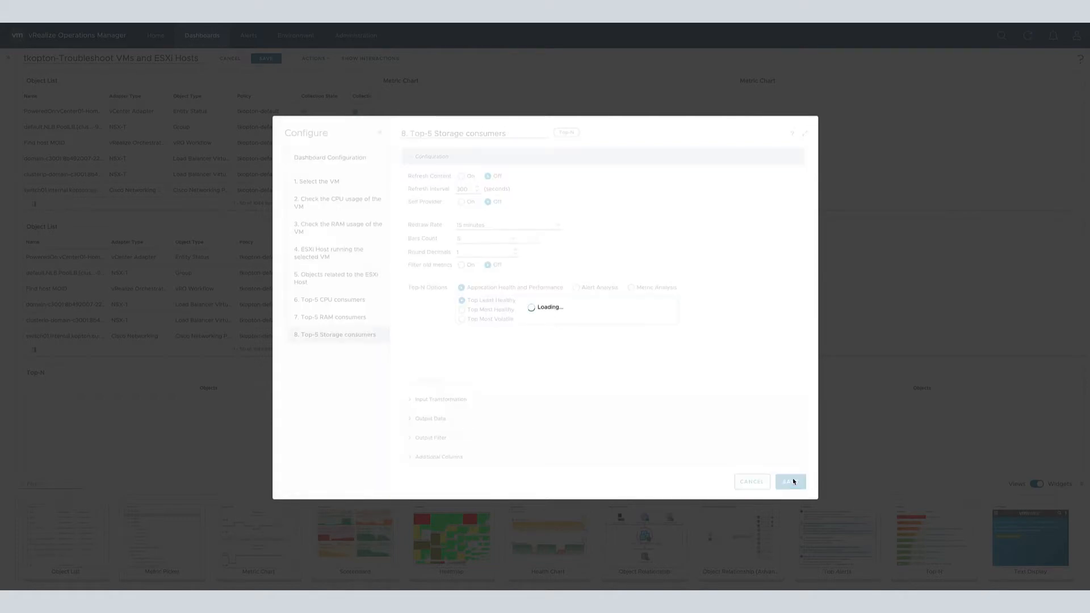
left_click(790, 481)
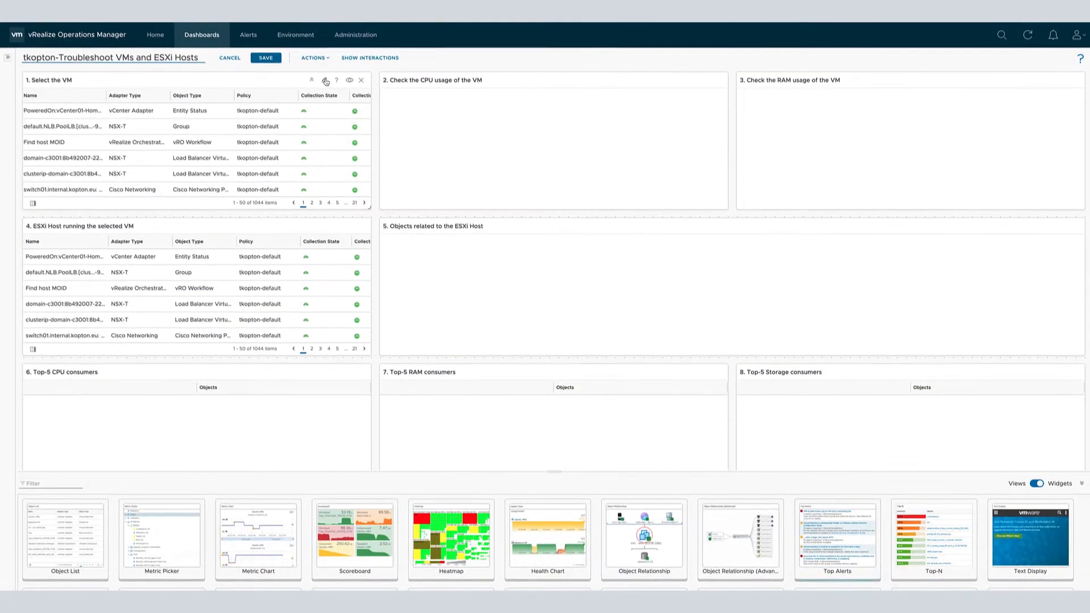
- Set the Select the VM widget's Refresh Content and Self Provider to On and reveal its Output Filter
left_click(326, 80)
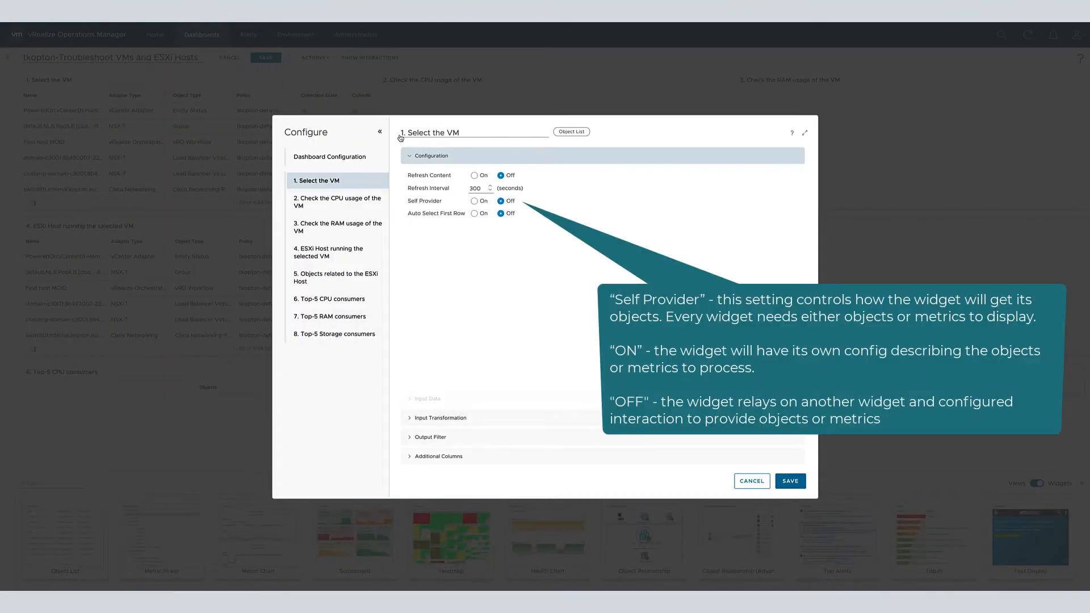
left_click(474, 175)
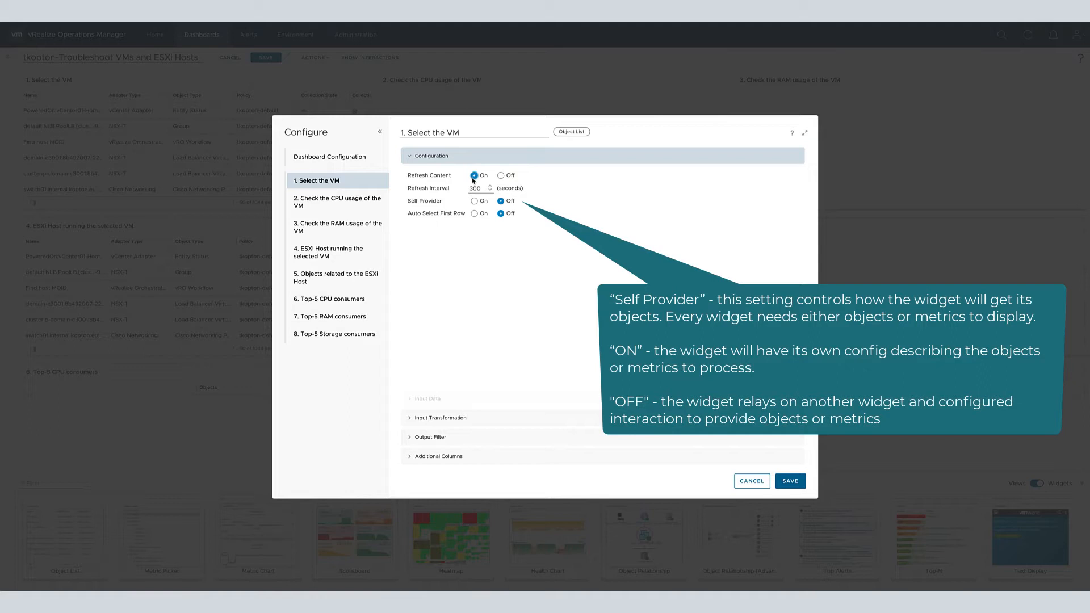
left_click(475, 201)
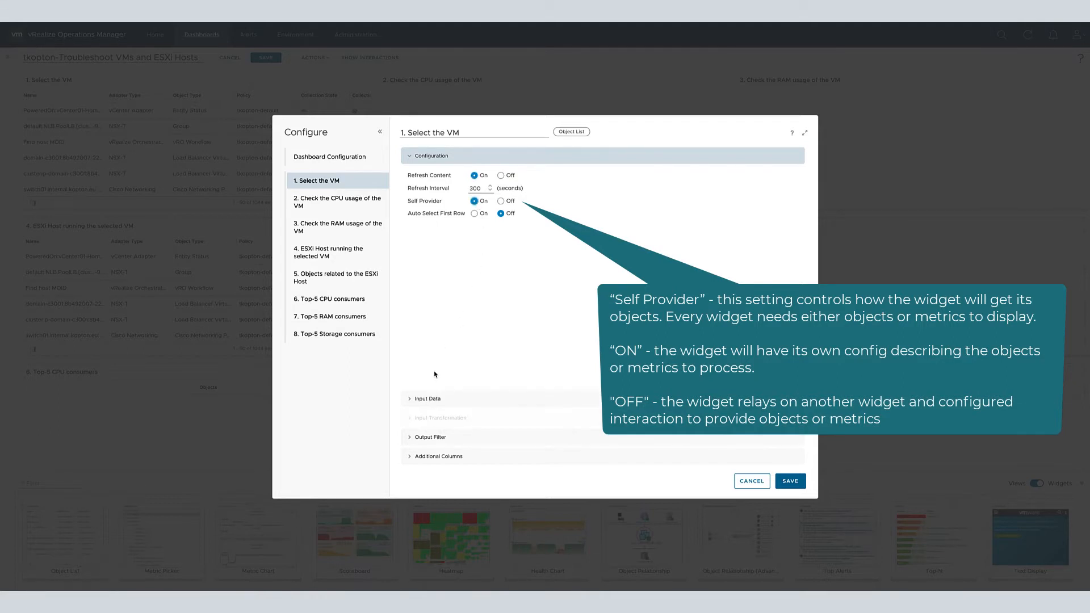
left_click(428, 155)
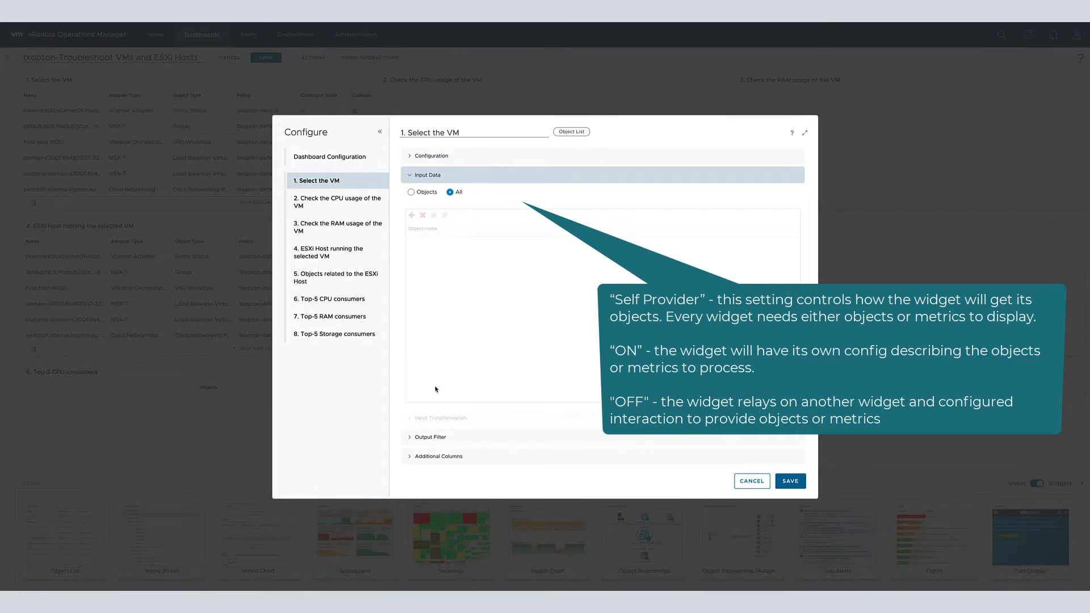
left_click(430, 214)
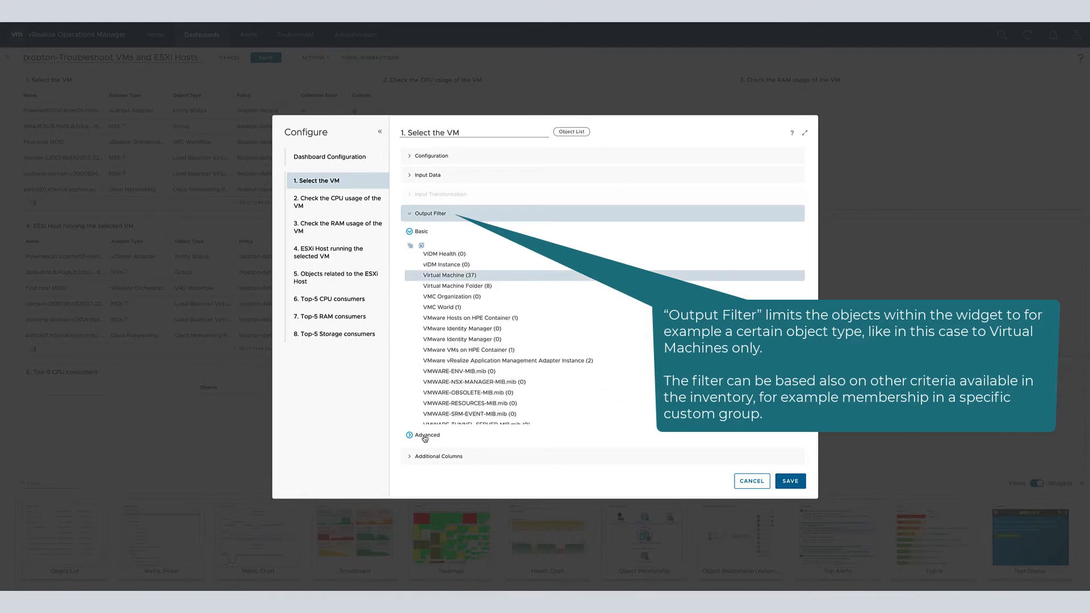
- Add an advanced filter: Virtual Machine metric CPU|Contention (%) is greater than 1
left_click(427, 249)
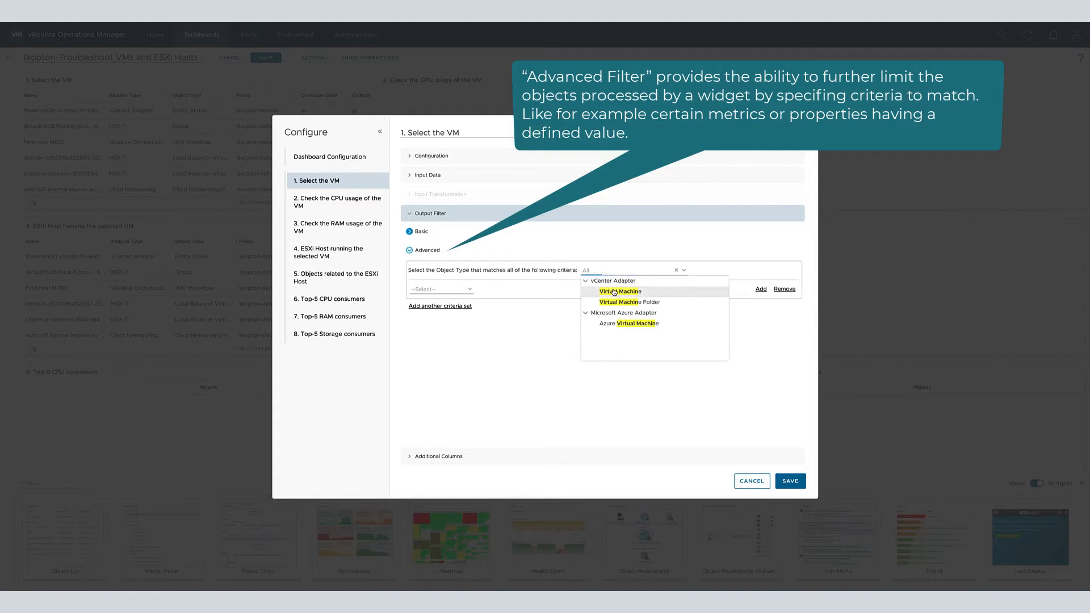
left_click(621, 291)
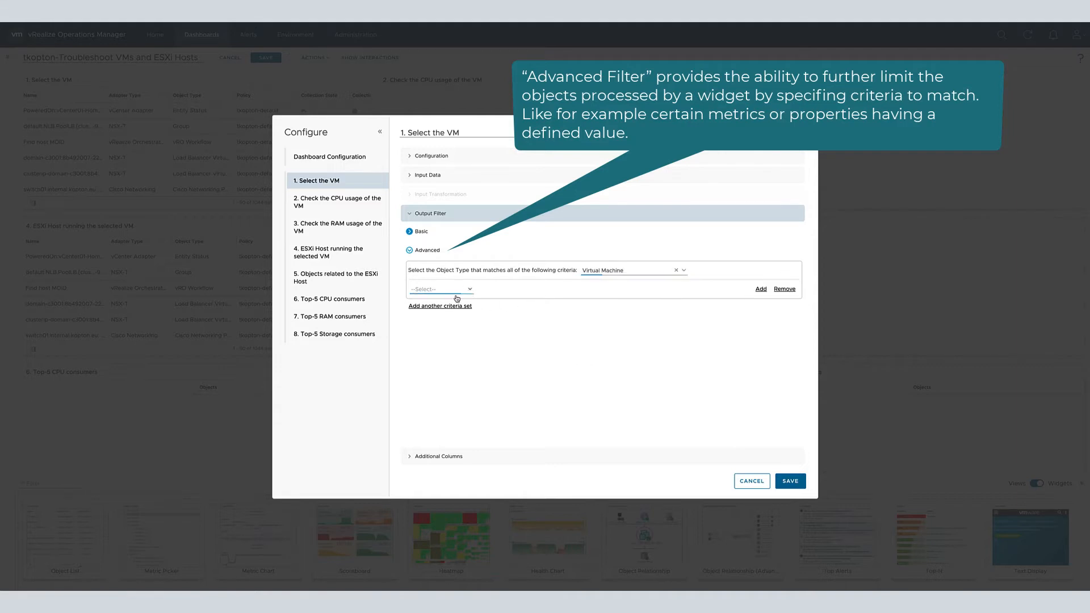
left_click(438, 288)
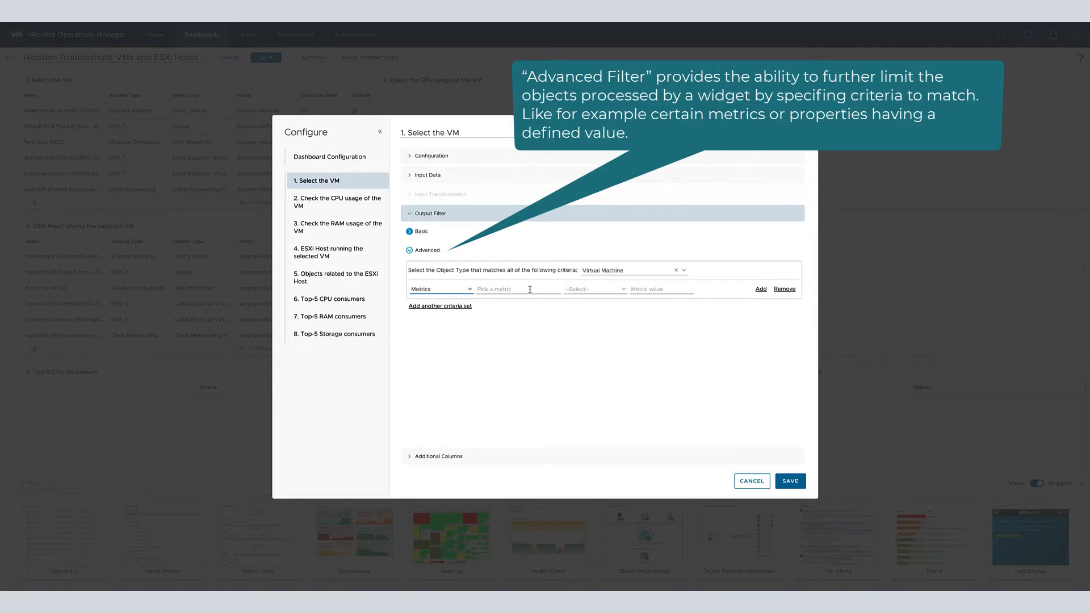
left_click(518, 288)
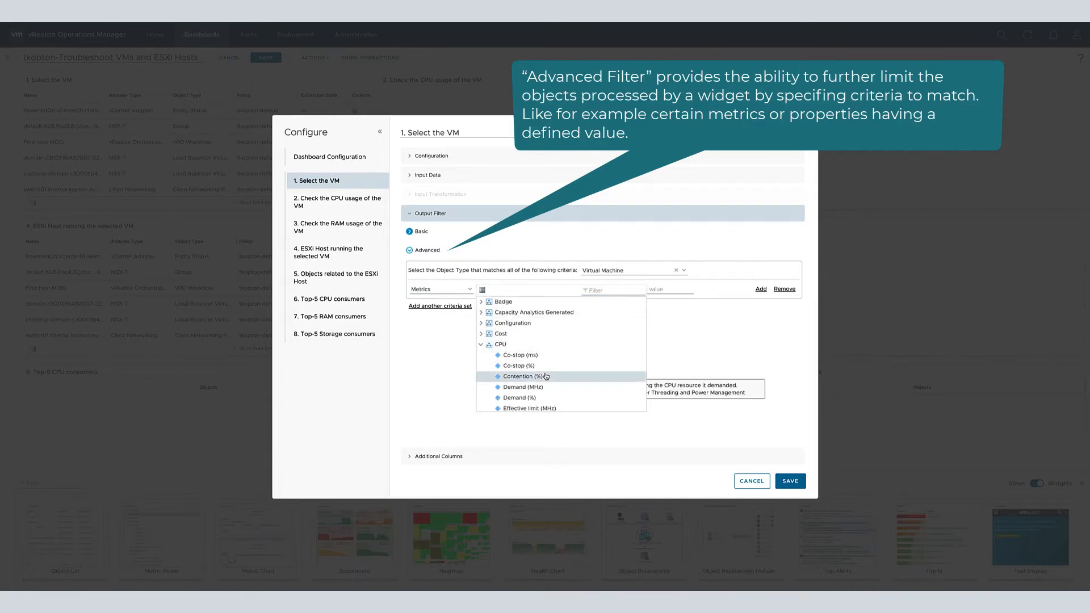
left_click(523, 376)
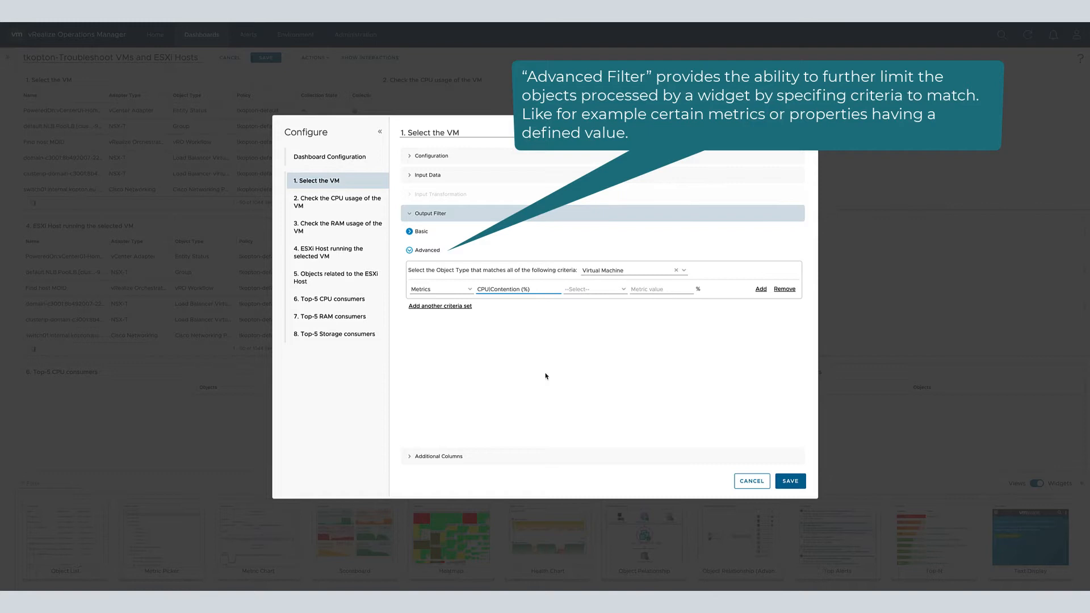
left_click(592, 288)
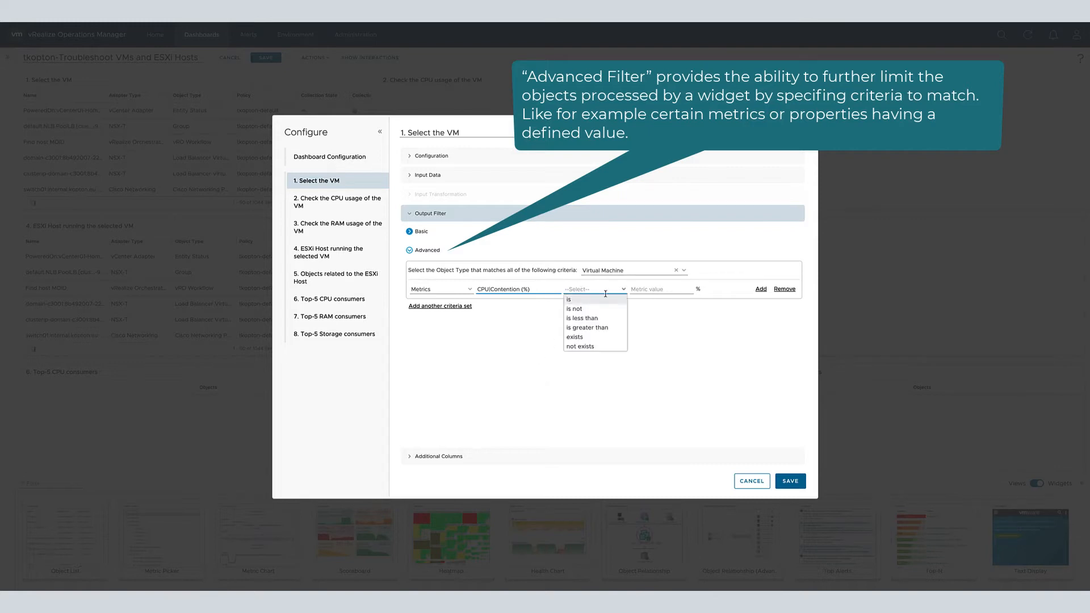
left_click(587, 327)
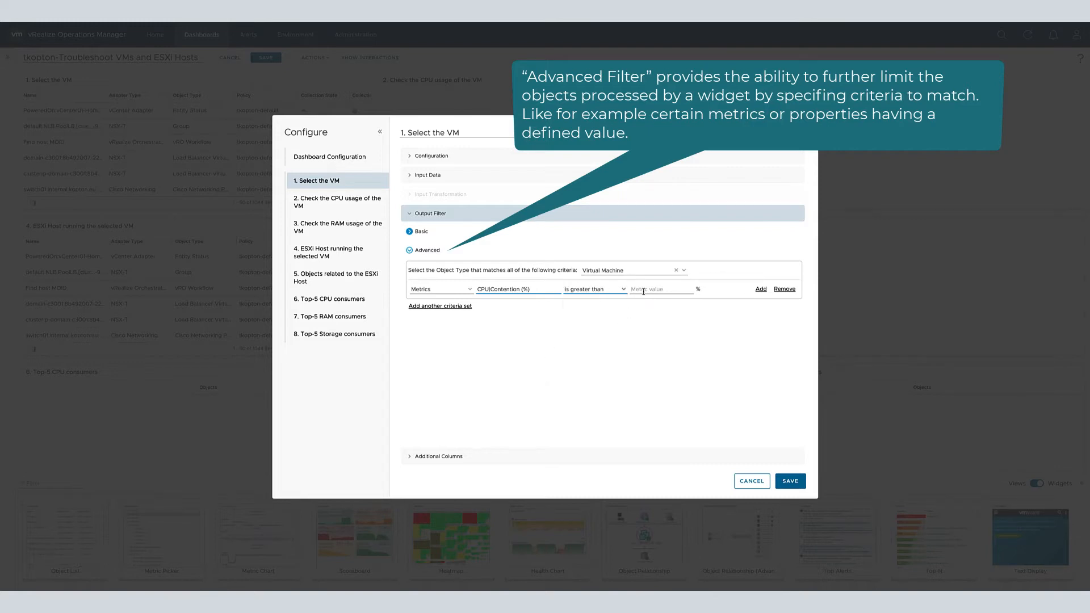
type("1")
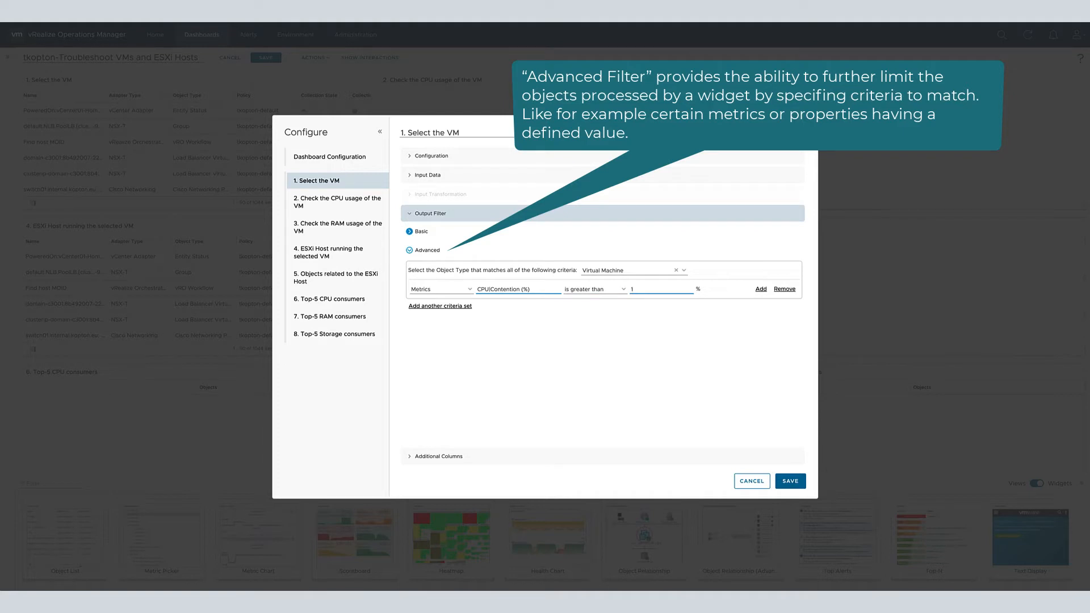
left_click(439, 305)
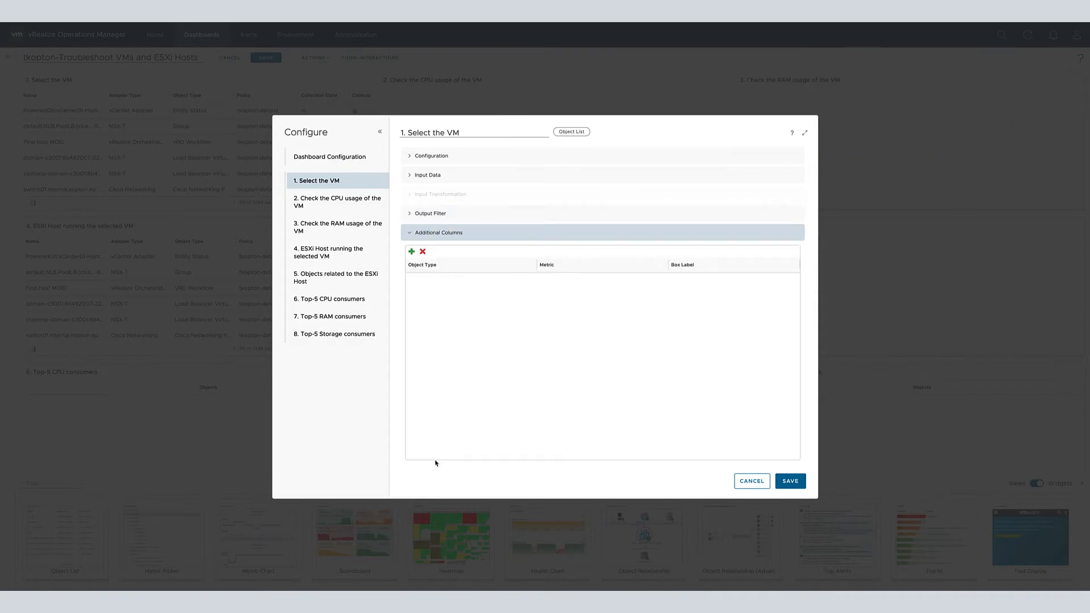
- Save the Select the VM widget so its list shows VMs such as edge02, nsxmgr01 and vcenter01
left_click(790, 482)
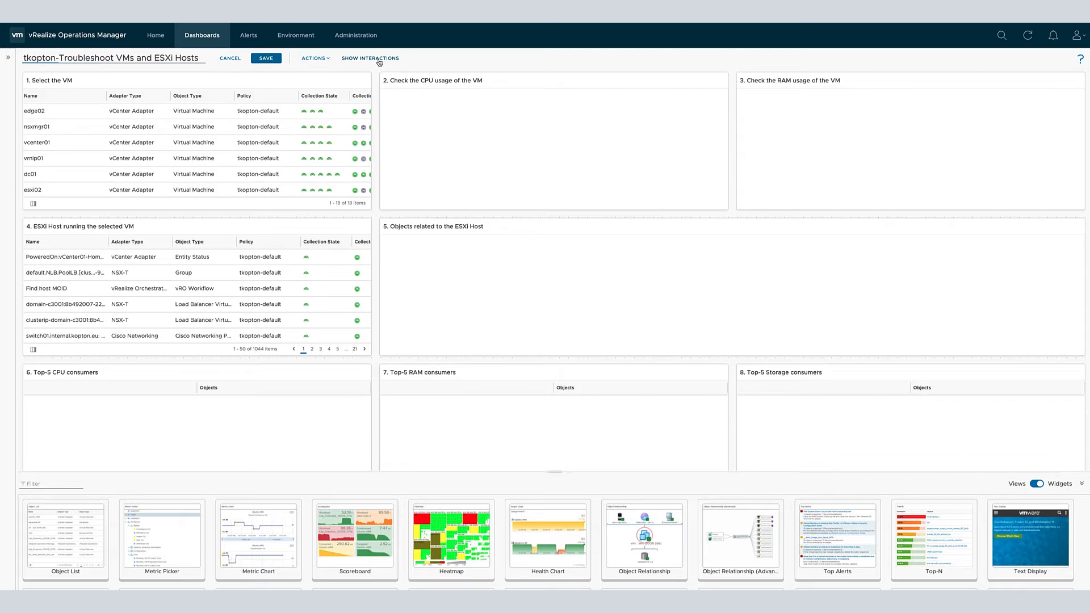
- In the interactions view, link the VM list to the CPU and RAM charts and host list, and the host list to the Top-5 lists
left_click(371, 58)
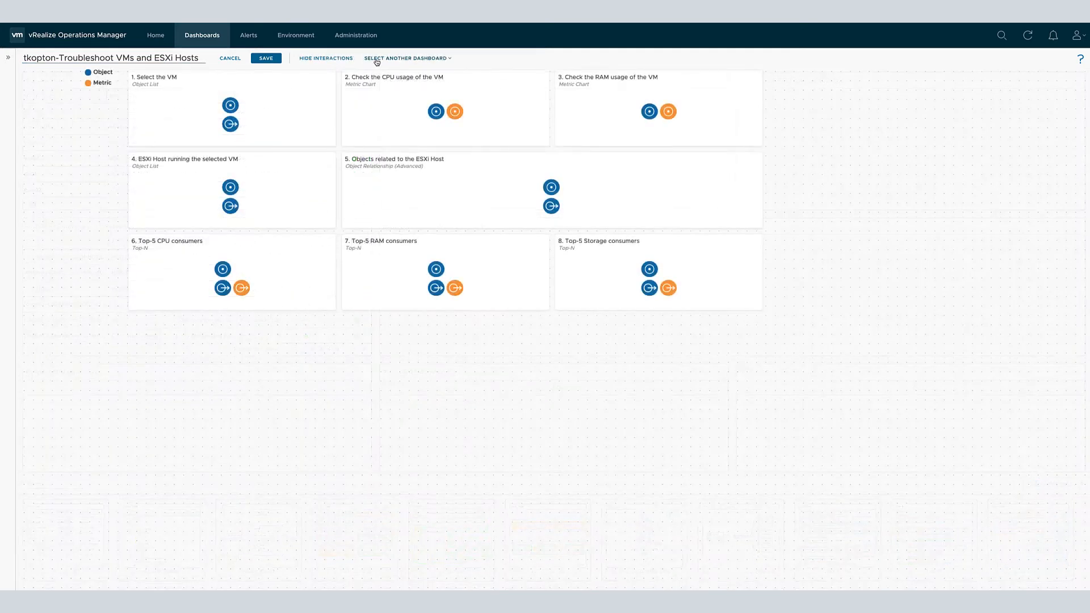
left_click(229, 124)
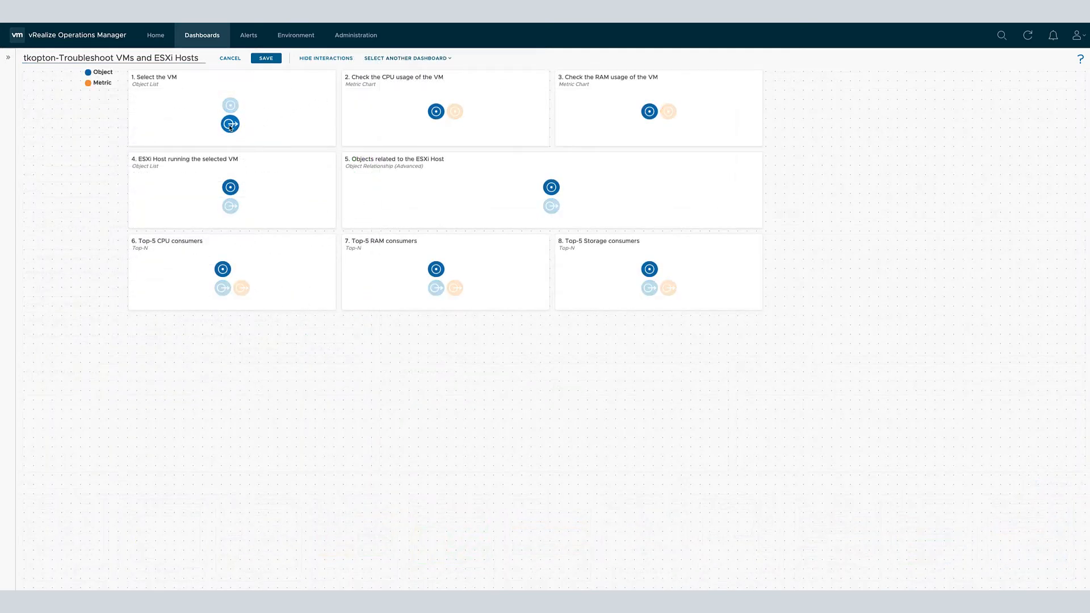
left_click_drag(231, 124, 356, 135)
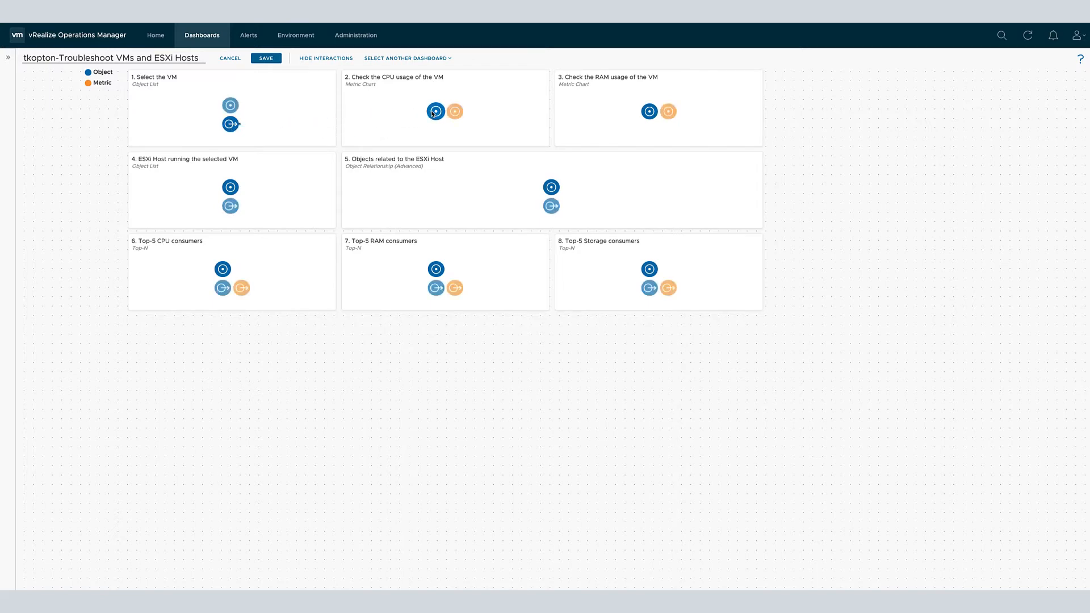
left_click_drag(230, 124, 435, 111)
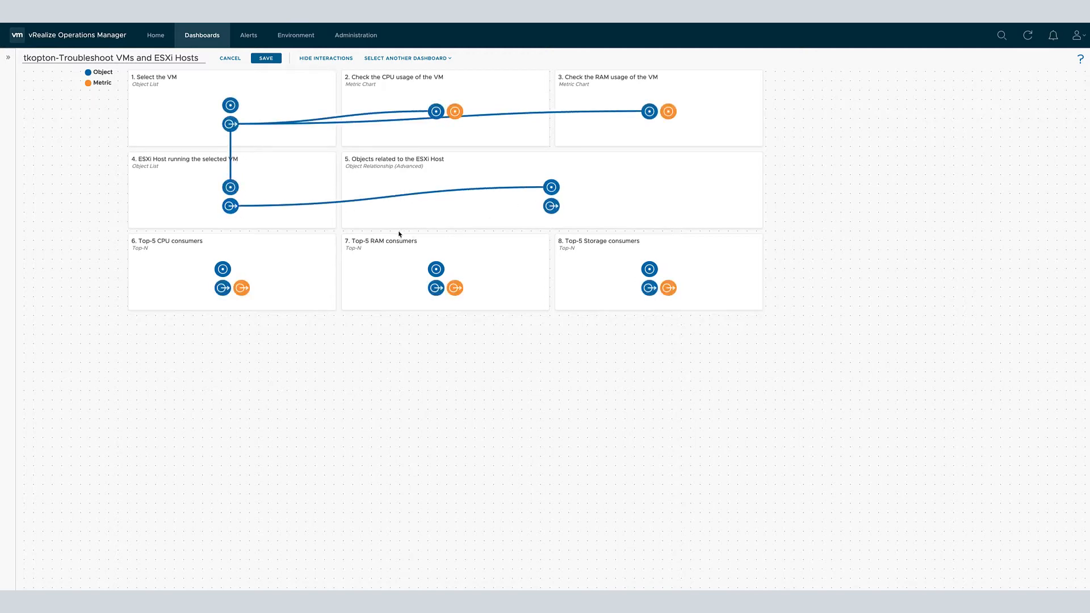
left_click_drag(230, 206, 222, 269)
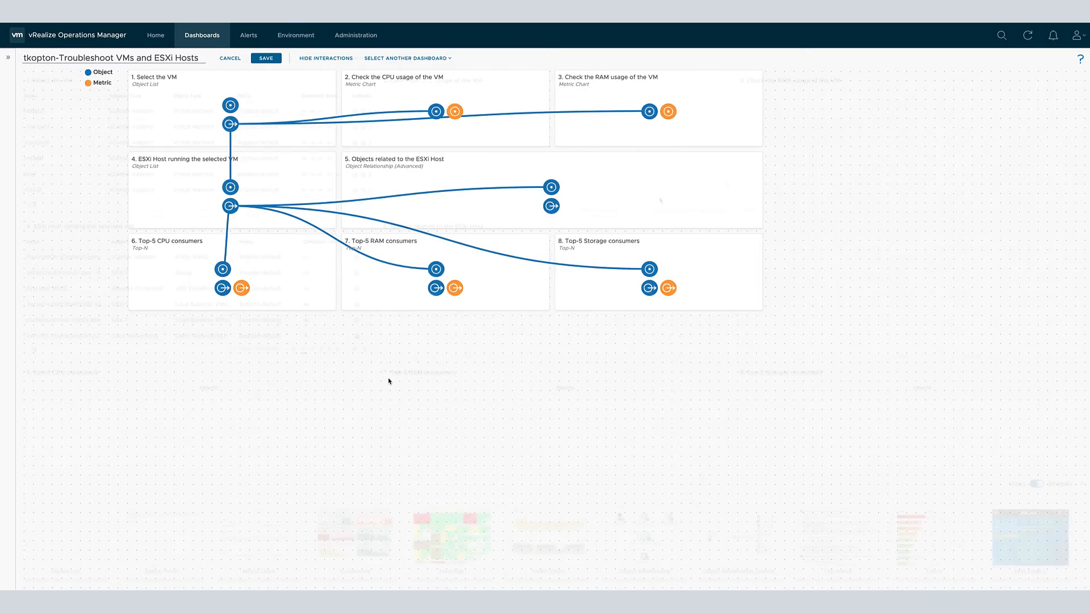
left_click(326, 58)
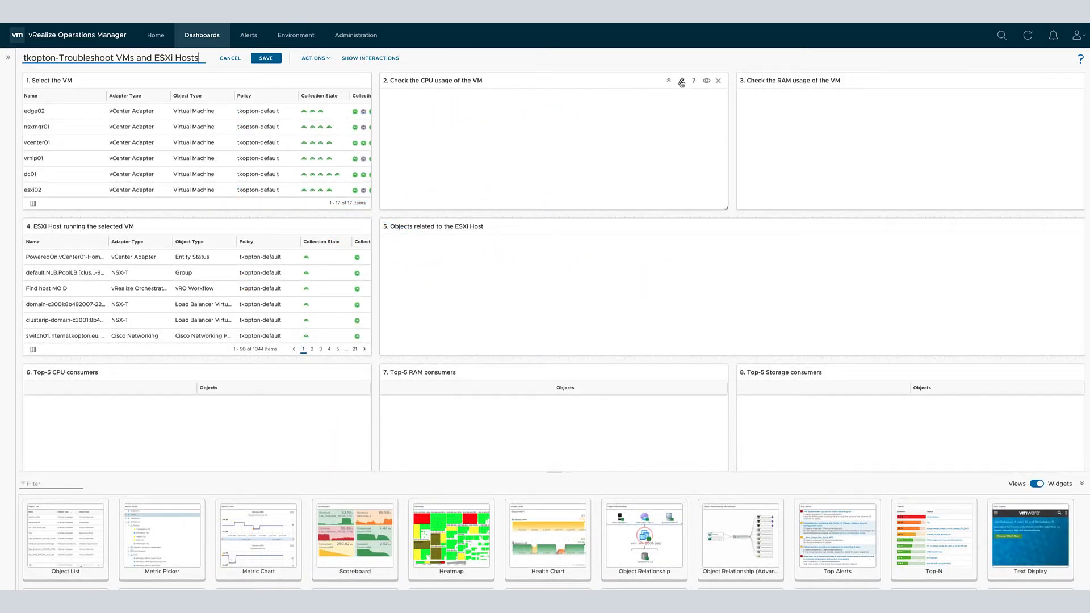
- Turn on refresh for the CPU usage chart and add the Virtual Machine CPU|Usage (%) metric
left_click(681, 81)
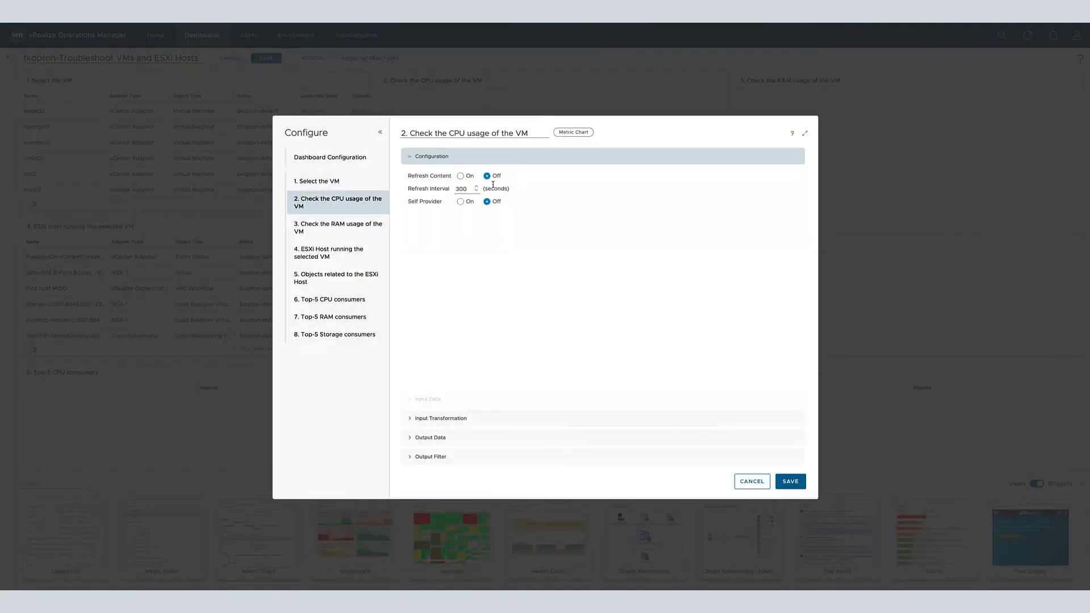
left_click(461, 175)
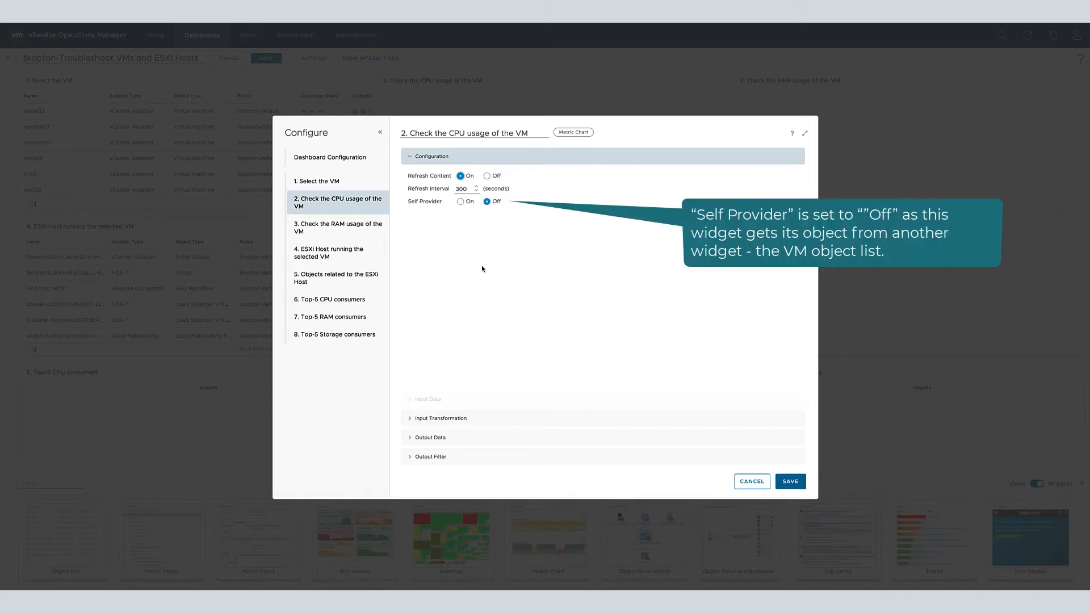
mouse_move(452, 421)
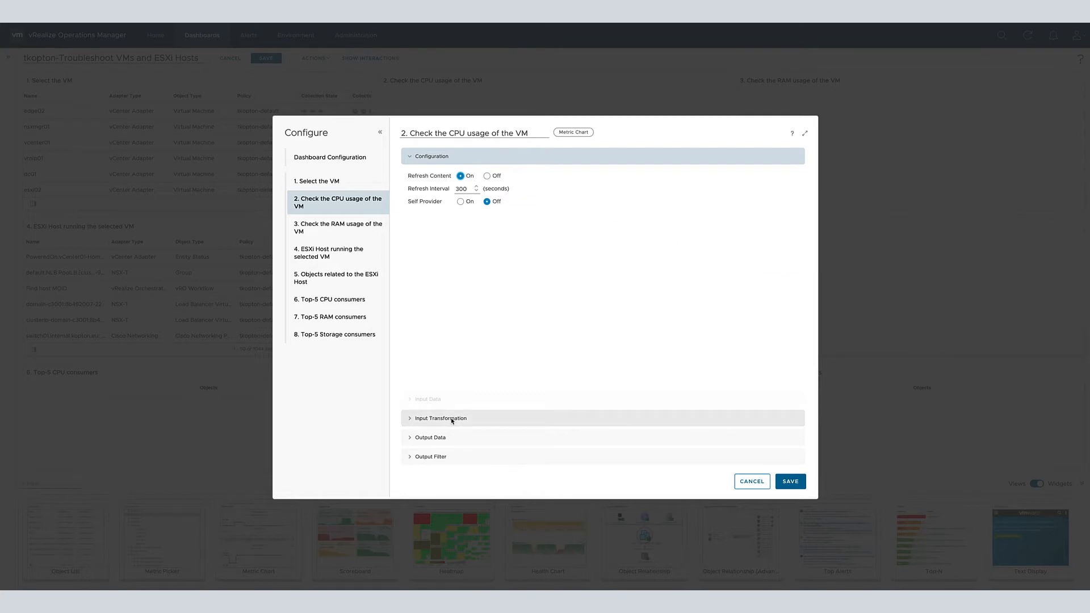
left_click(439, 418)
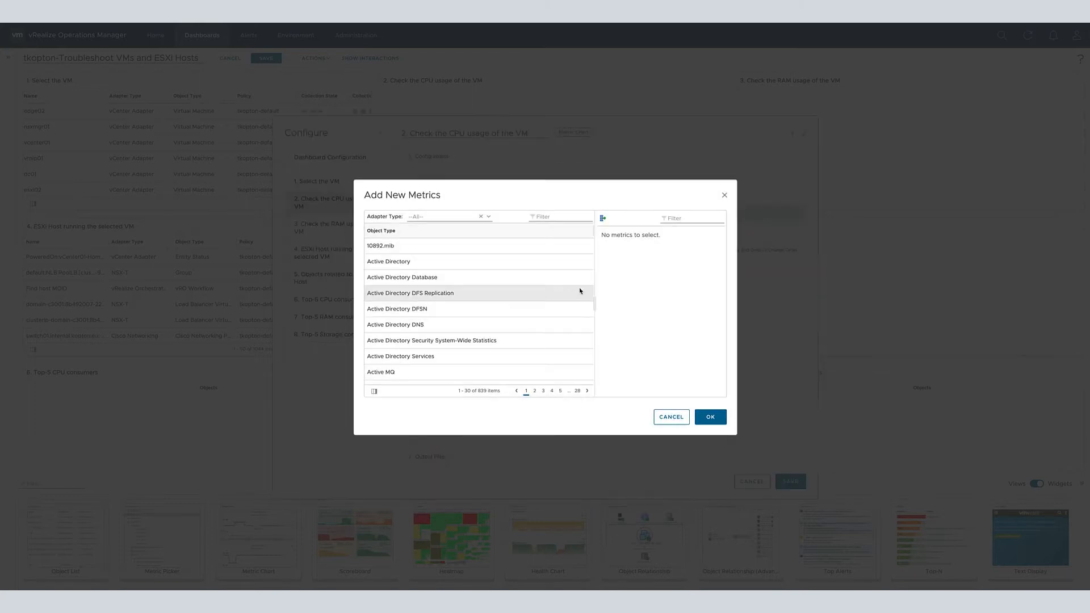
type("virtual ma")
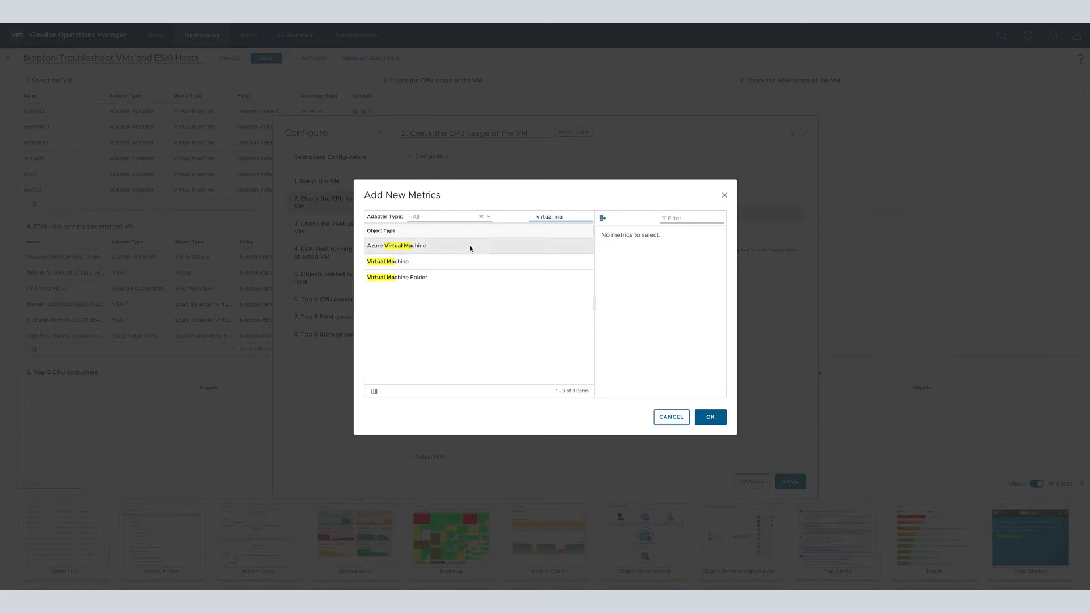
left_click(388, 262)
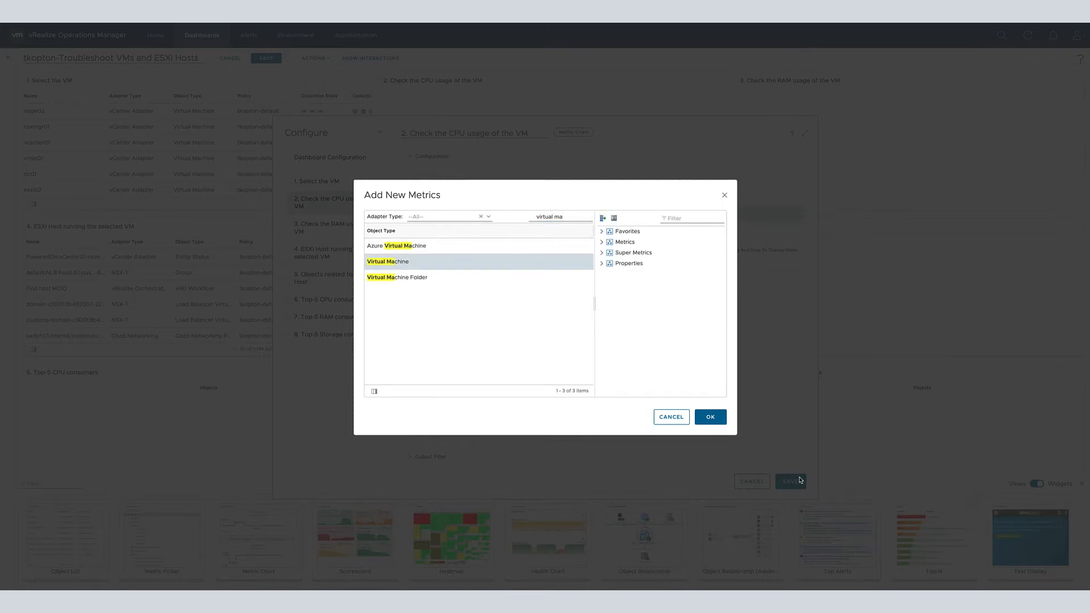
left_click(602, 242)
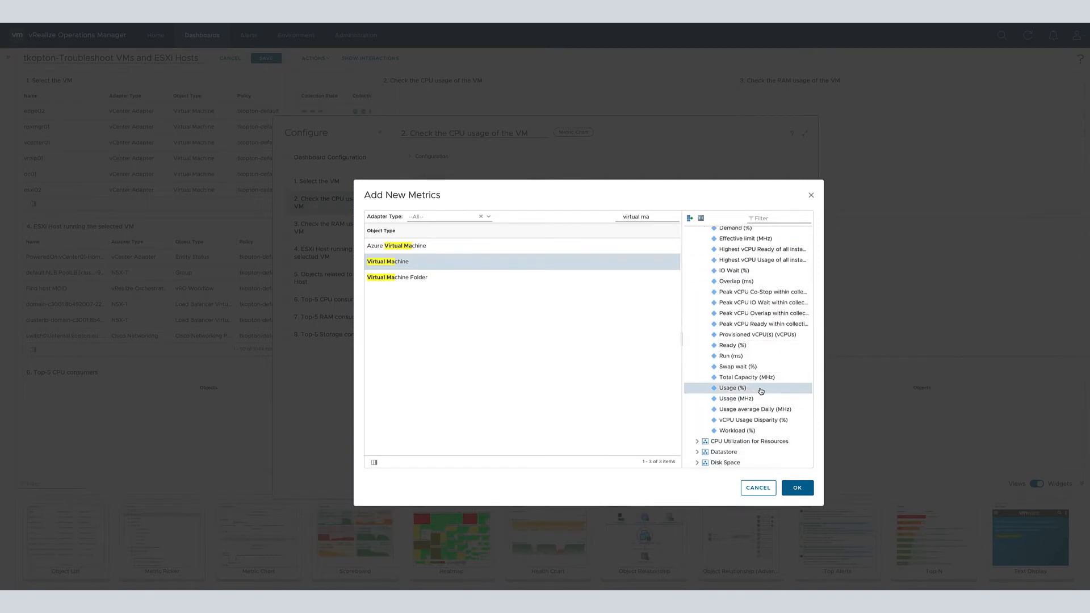
left_click(797, 487)
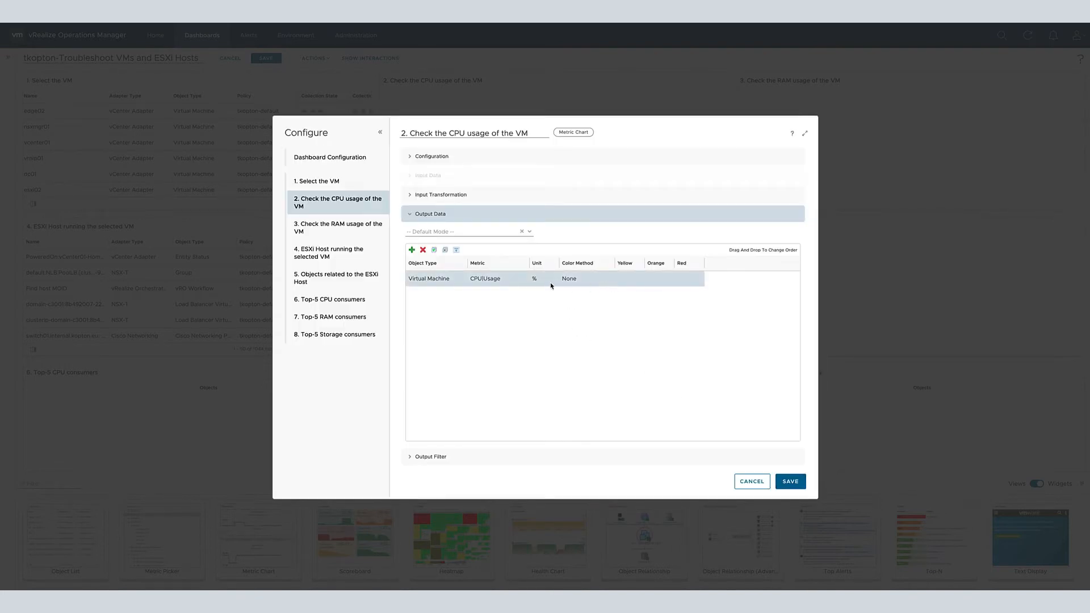
- Give CPU|Usage custom colour thresholds yellow 75, orange 85, red 95
left_click(569, 279)
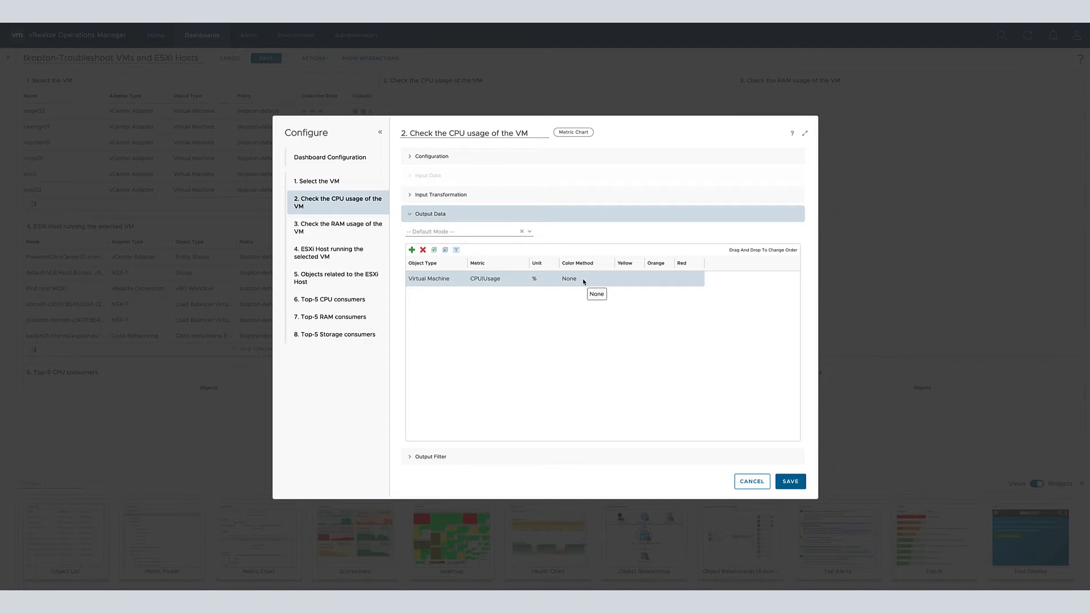
left_click(586, 275)
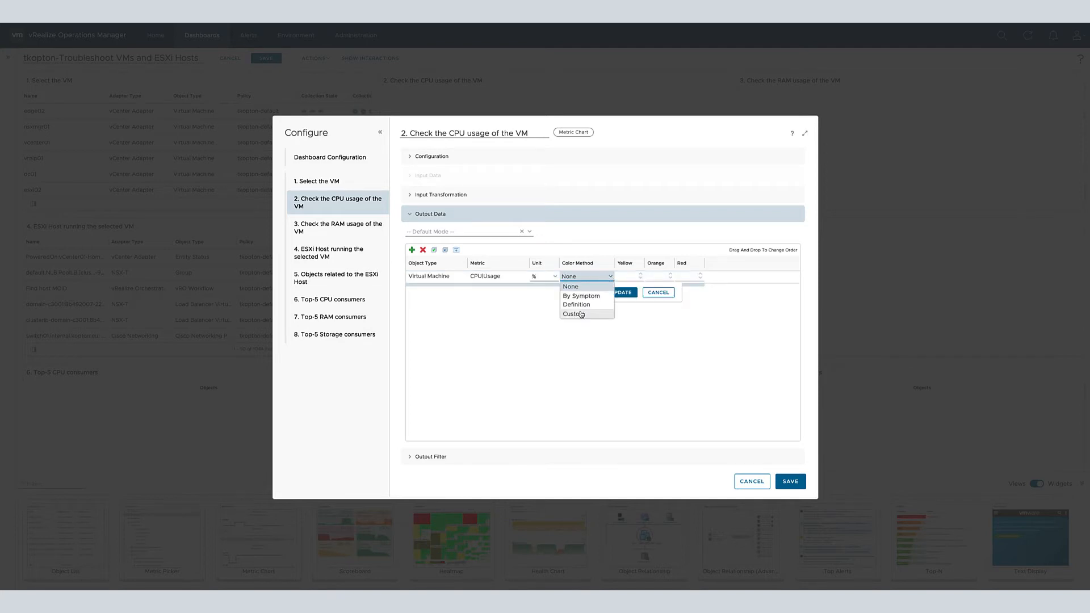
left_click(575, 313)
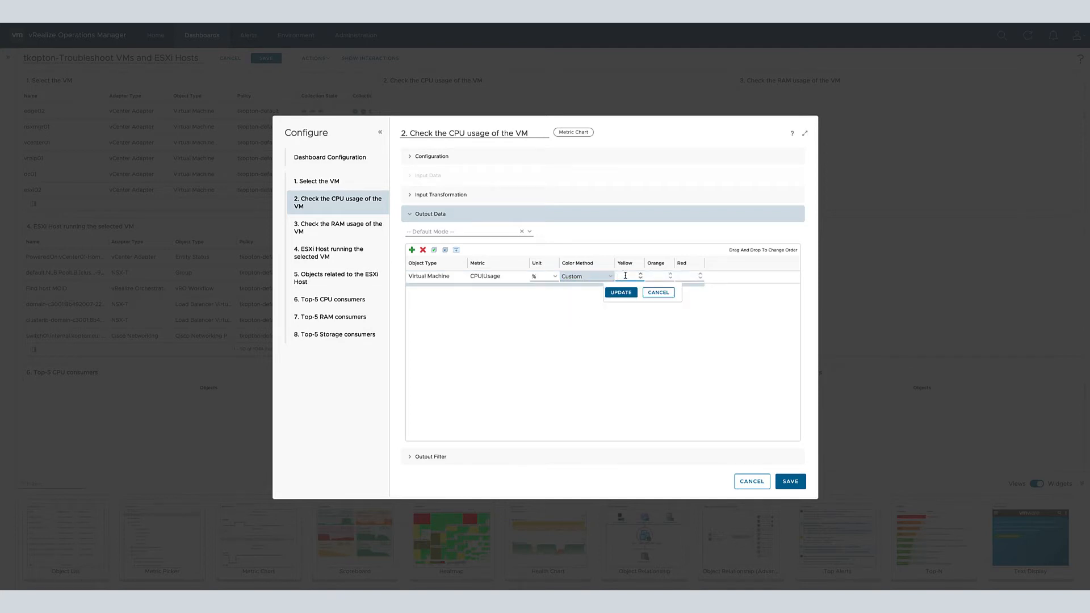
type("75")
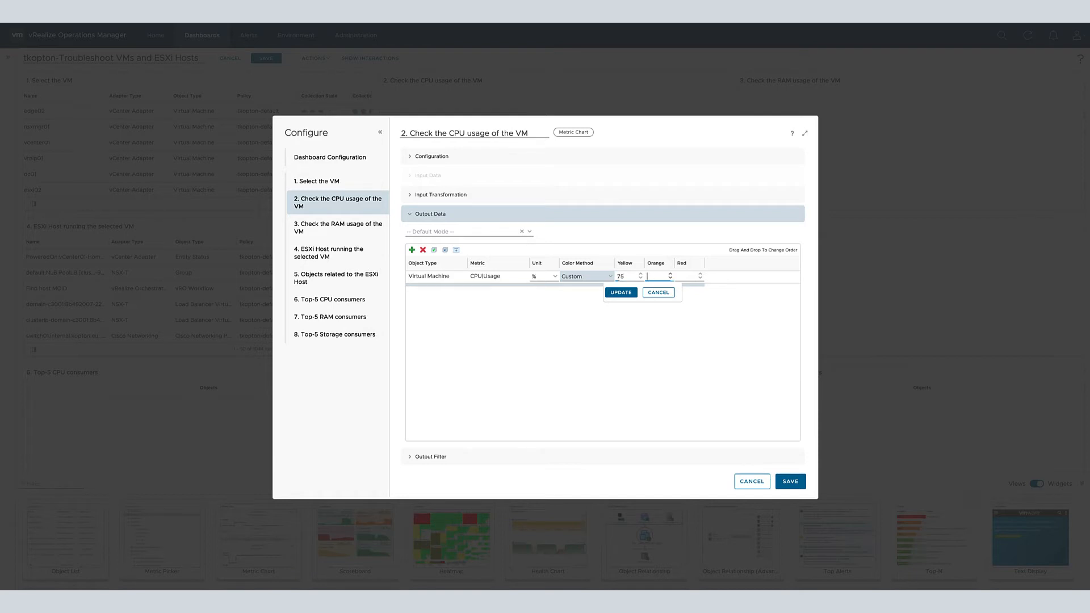
type("85")
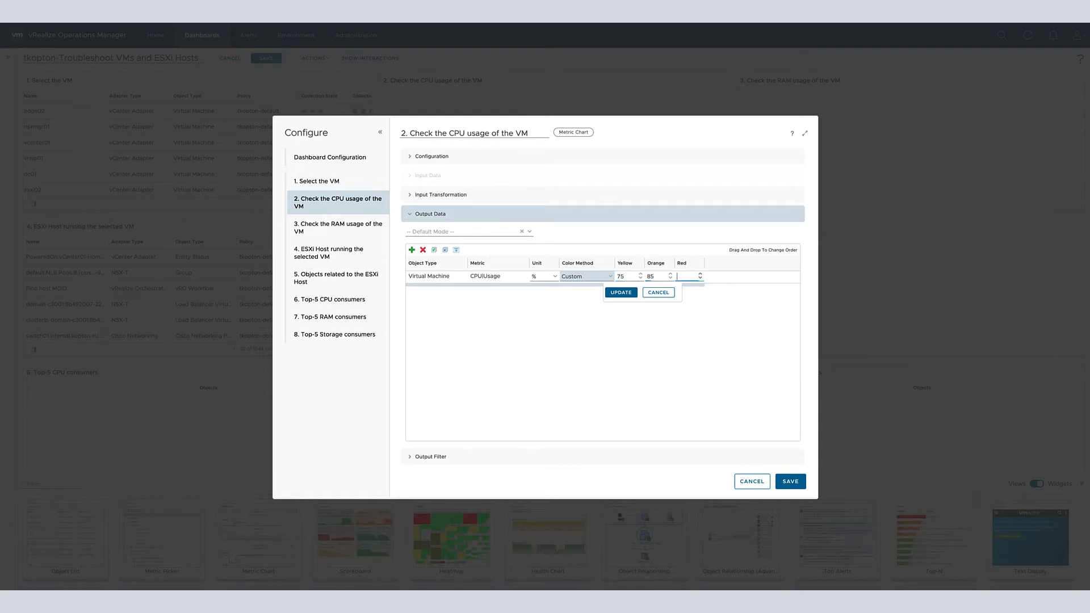
left_click(621, 292)
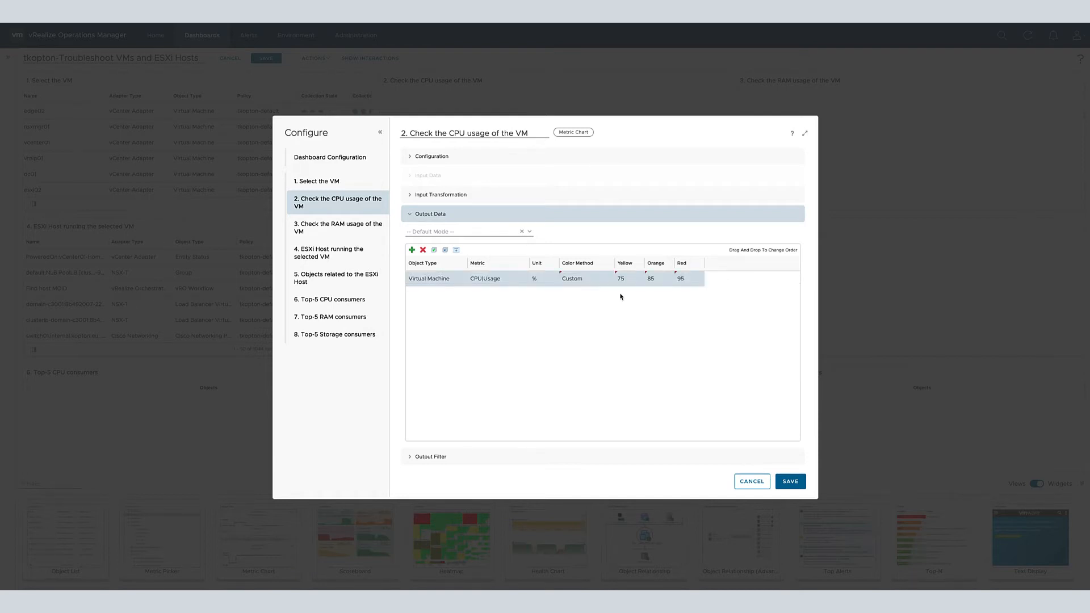
- Save the CPU chart and select vcenter01 so its CPU usage plots with threshold lines
left_click(791, 481)
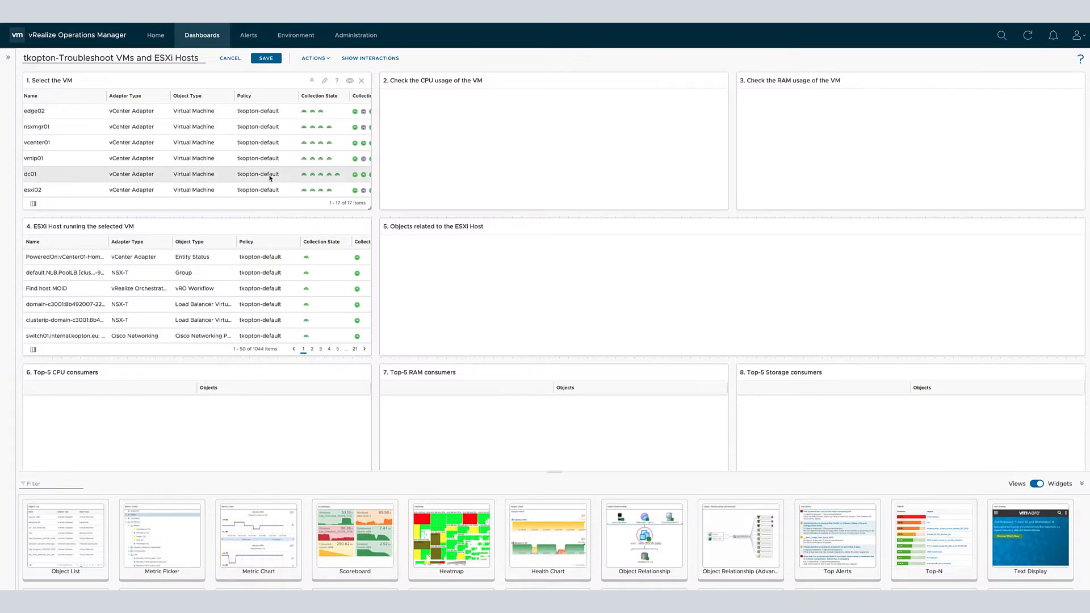
left_click(36, 143)
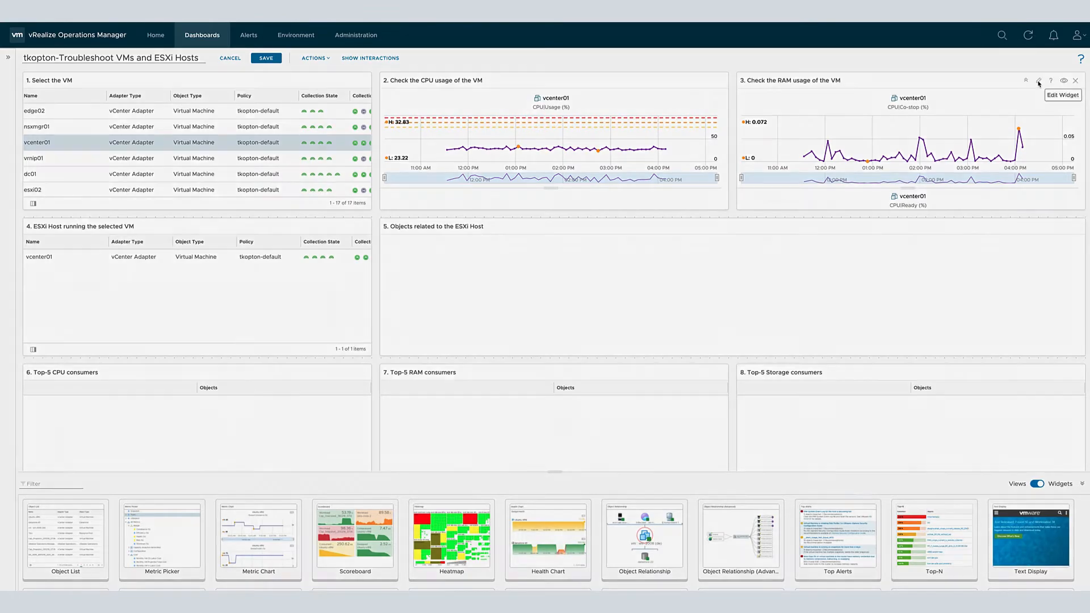
left_click(1039, 79)
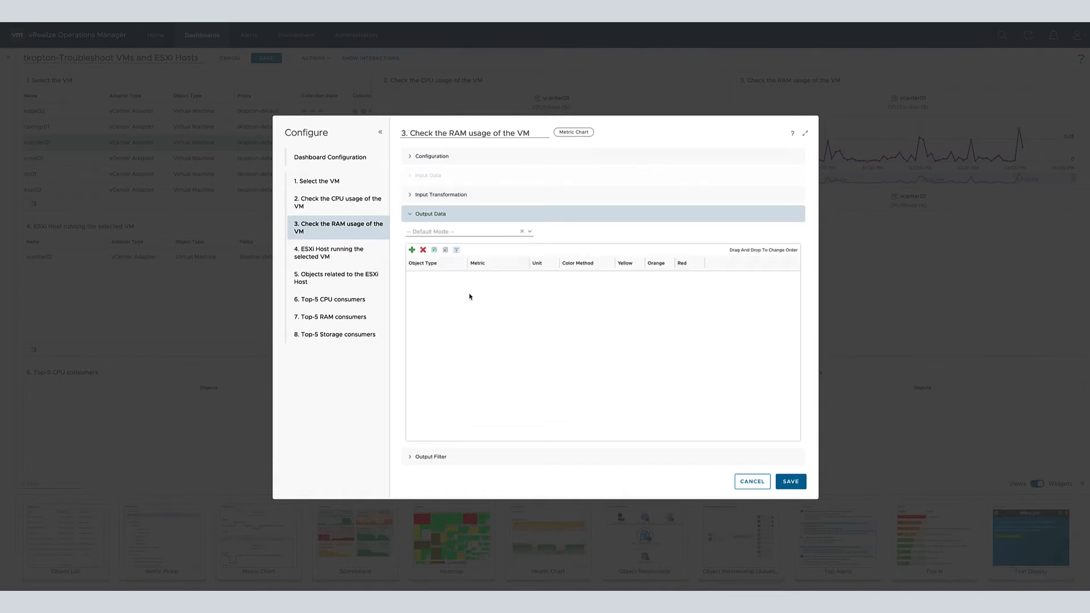
- Add Virtual Machine Memory|Consumed to the RAM chart with custom thresholds 50, 75, 85 and save
left_click(411, 250)
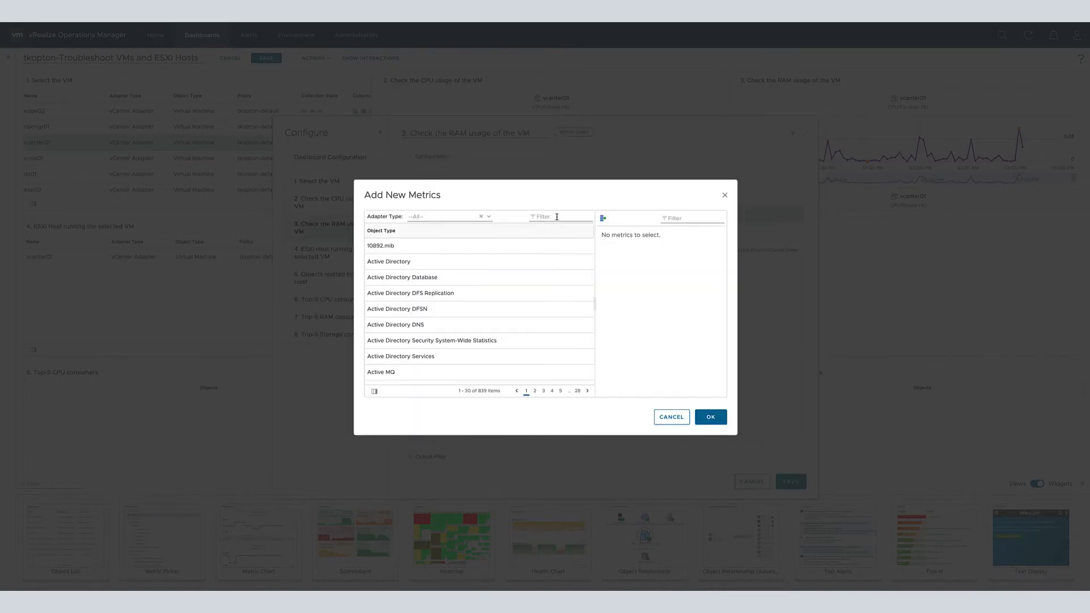
type("virtual machine")
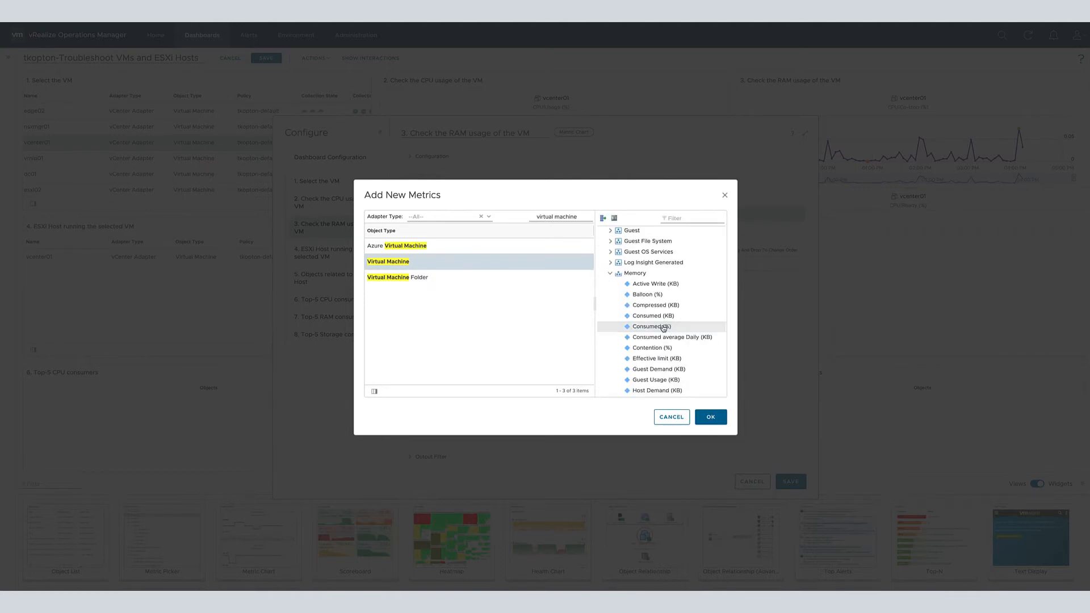
left_click(708, 417)
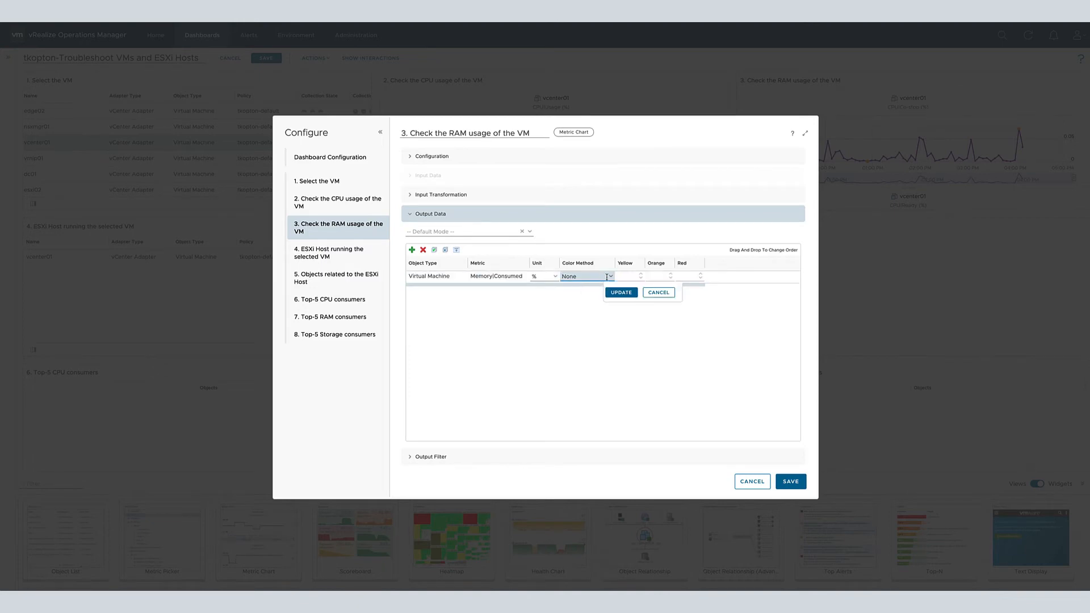
left_click(585, 276)
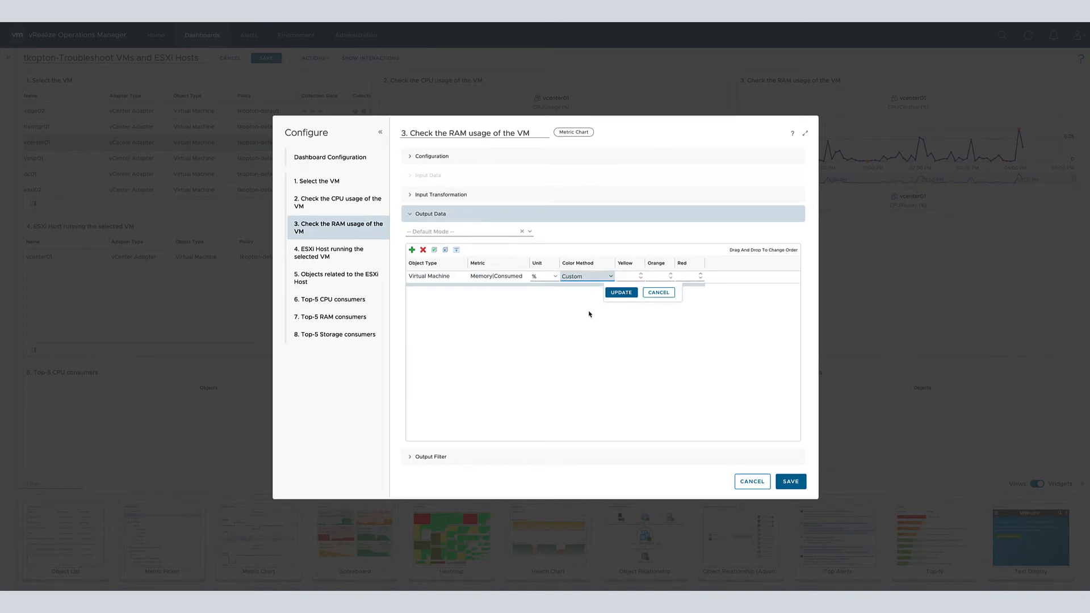
left_click(620, 291)
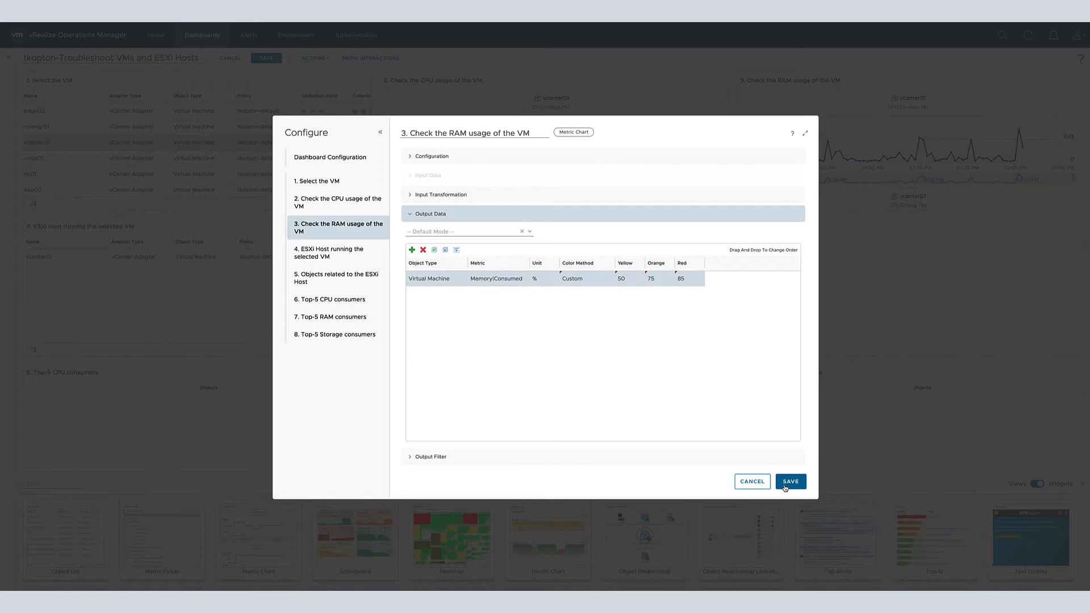
left_click(790, 481)
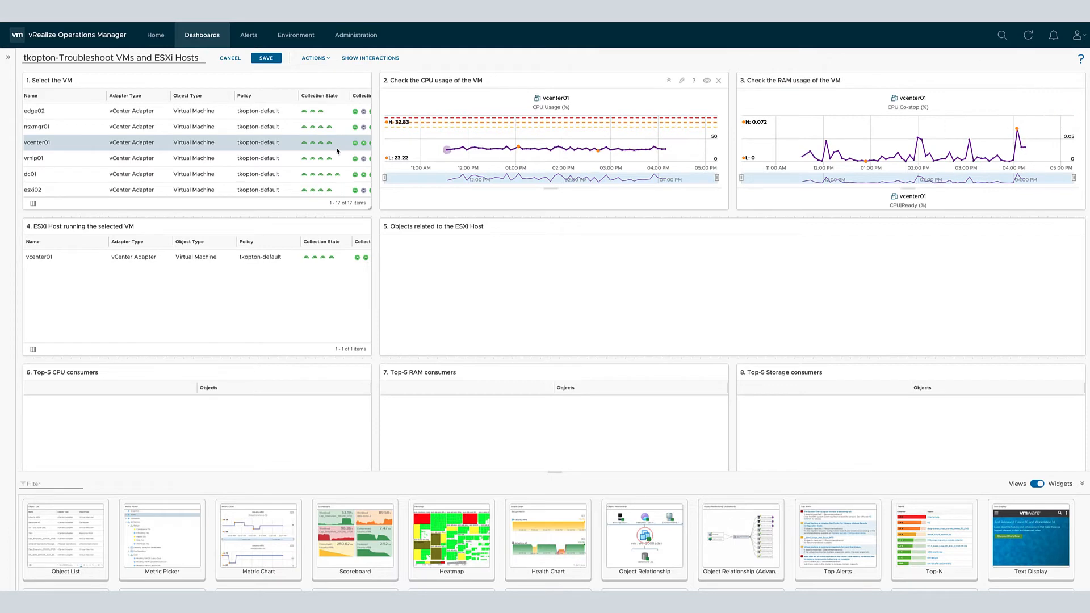
- Select VMs nsxmgr01 then vmip01 to confirm both usage charts follow the selection
left_click(36, 126)
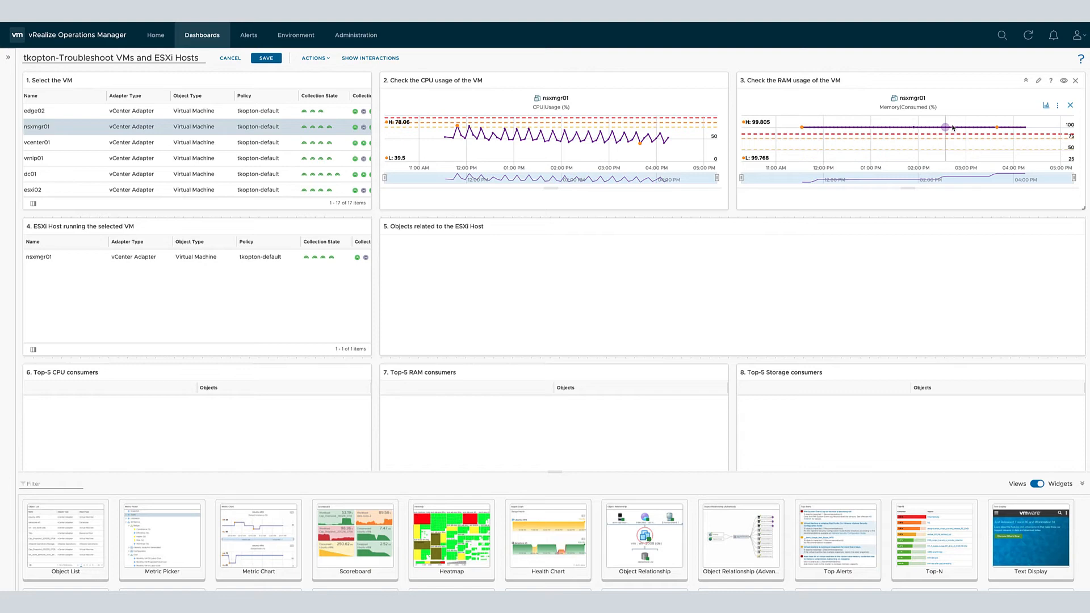
mouse_move(840, 151)
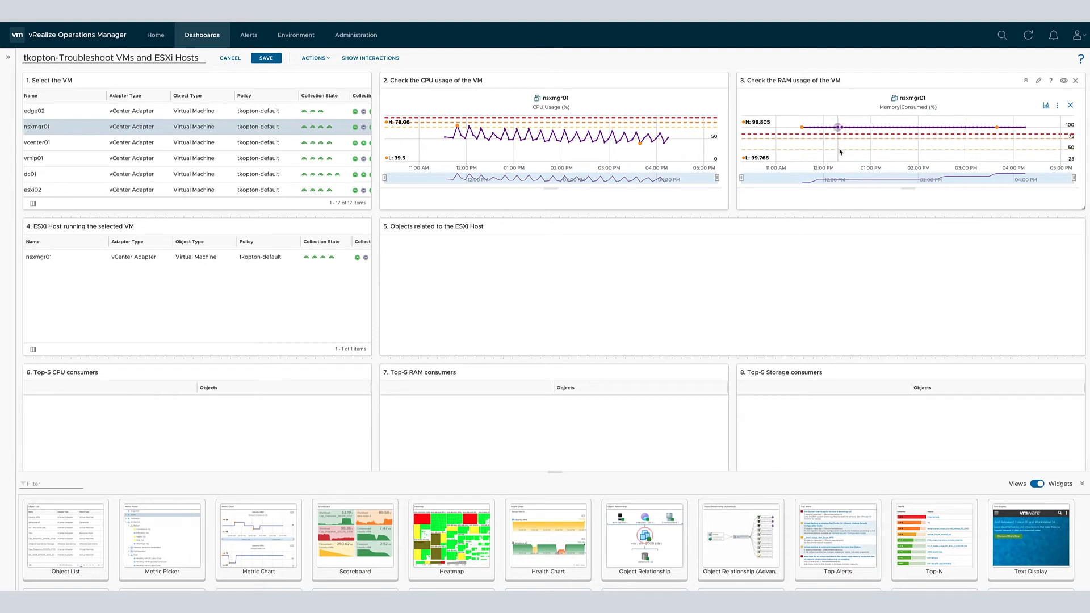
left_click(36, 158)
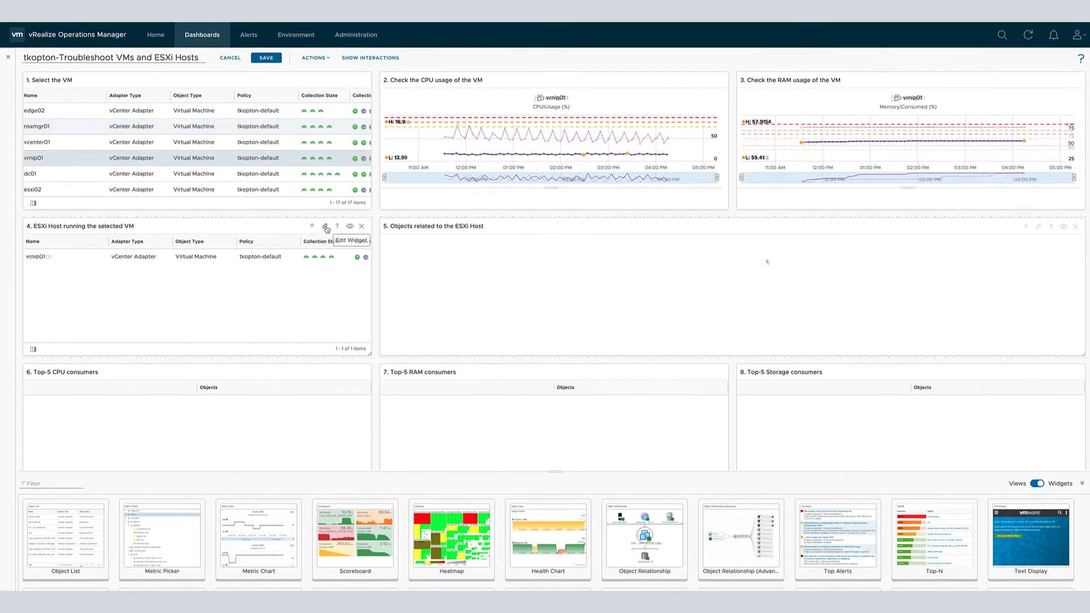
left_click(323, 227)
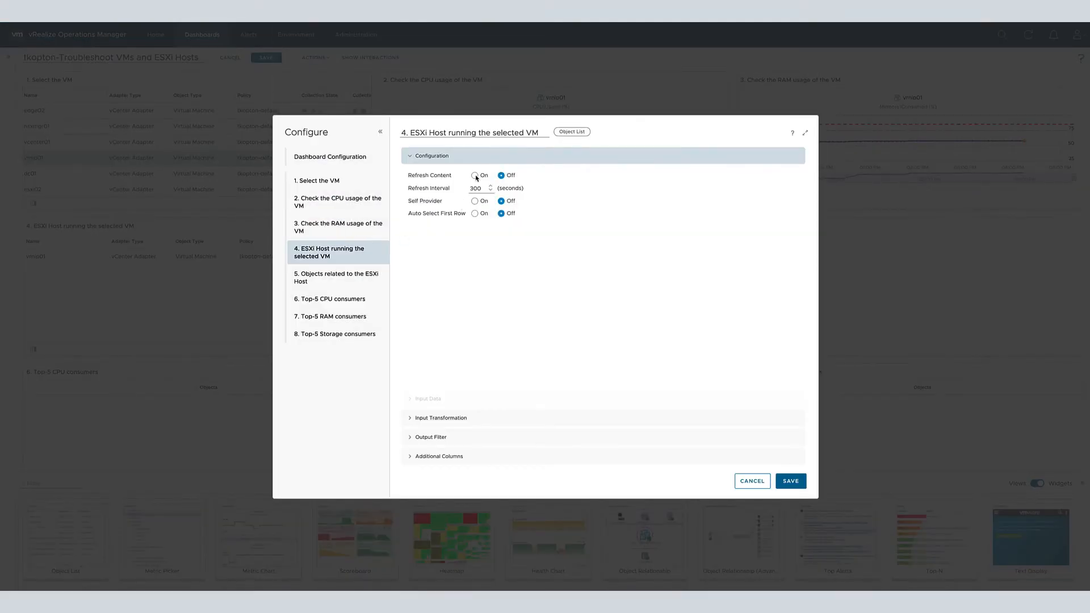
- Enable Refresh Content and transform input to the Parent host instead of Self, then save the widget
left_click(474, 175)
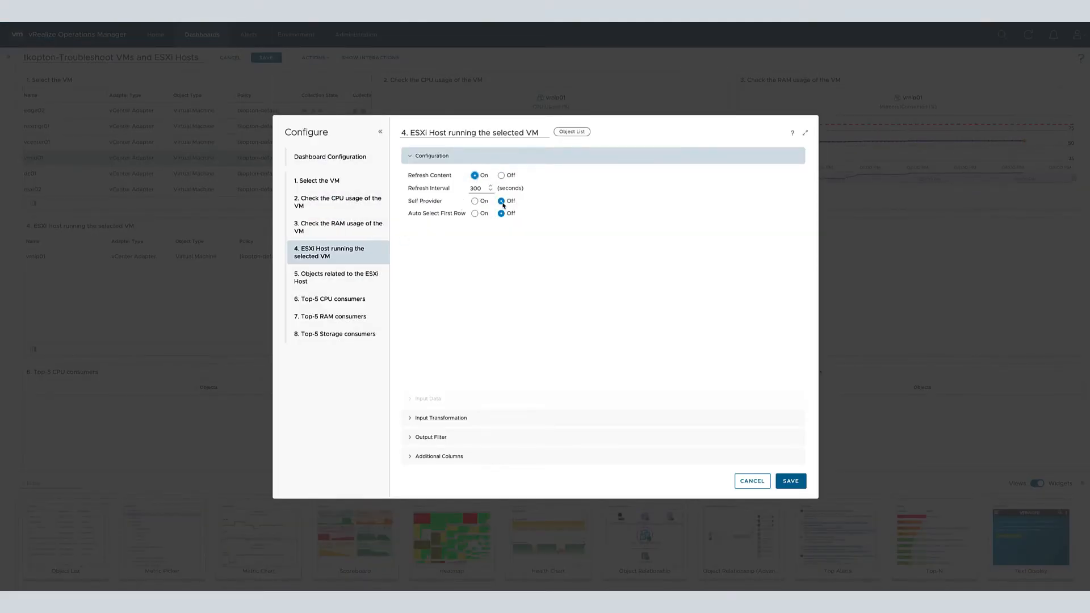
left_click(502, 214)
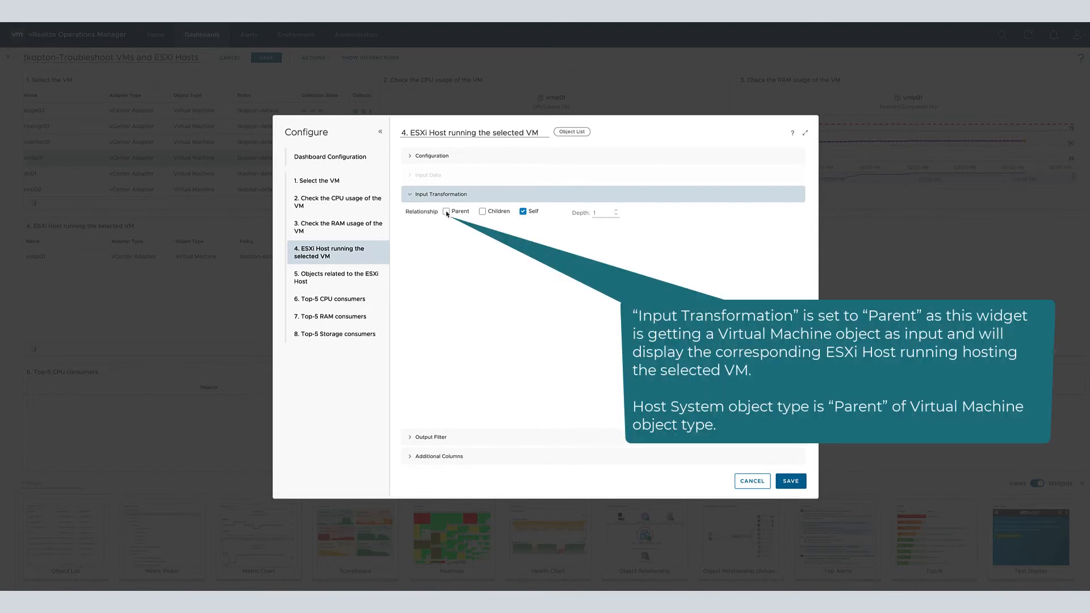
left_click(446, 211)
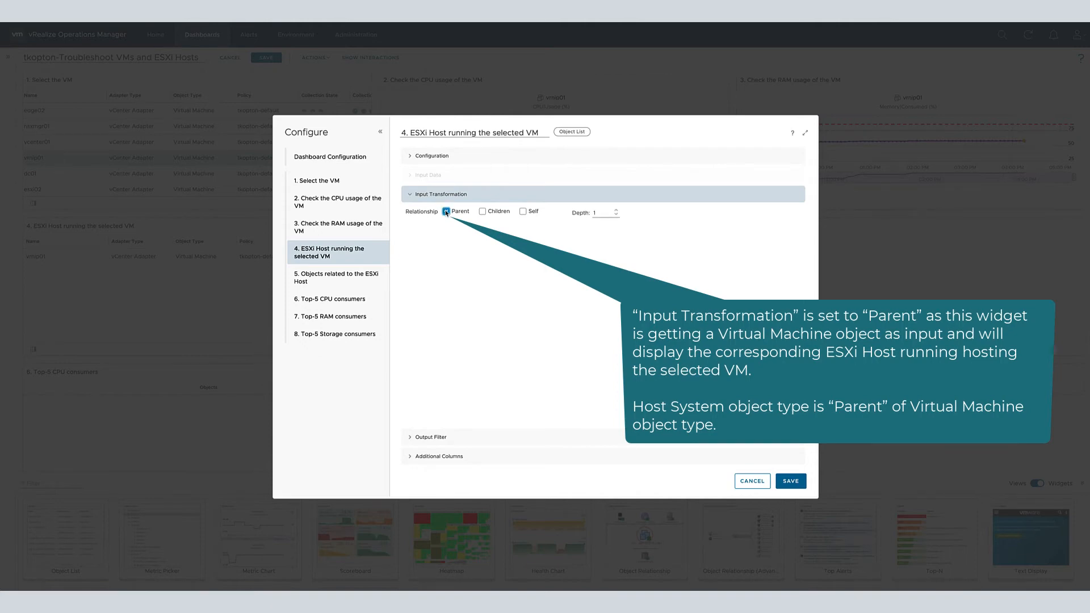
left_click(445, 212)
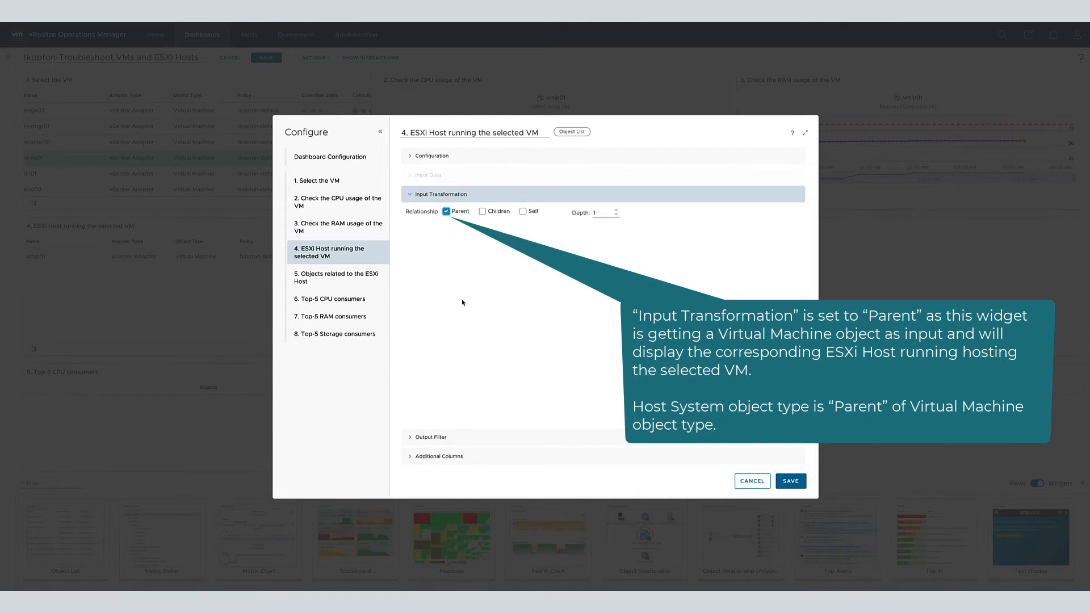
left_click(429, 213)
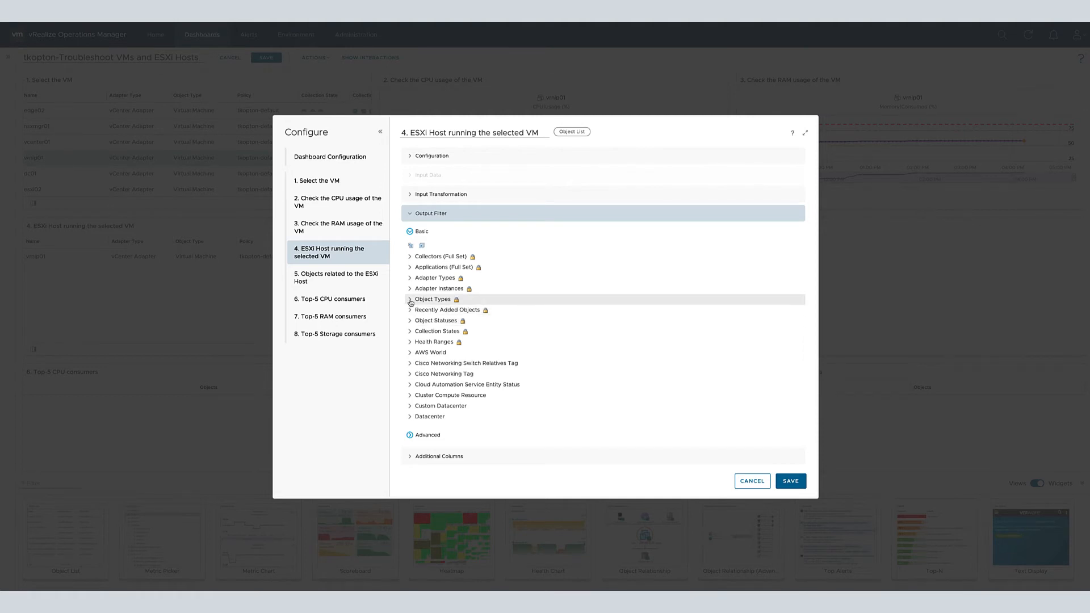
left_click(410, 299)
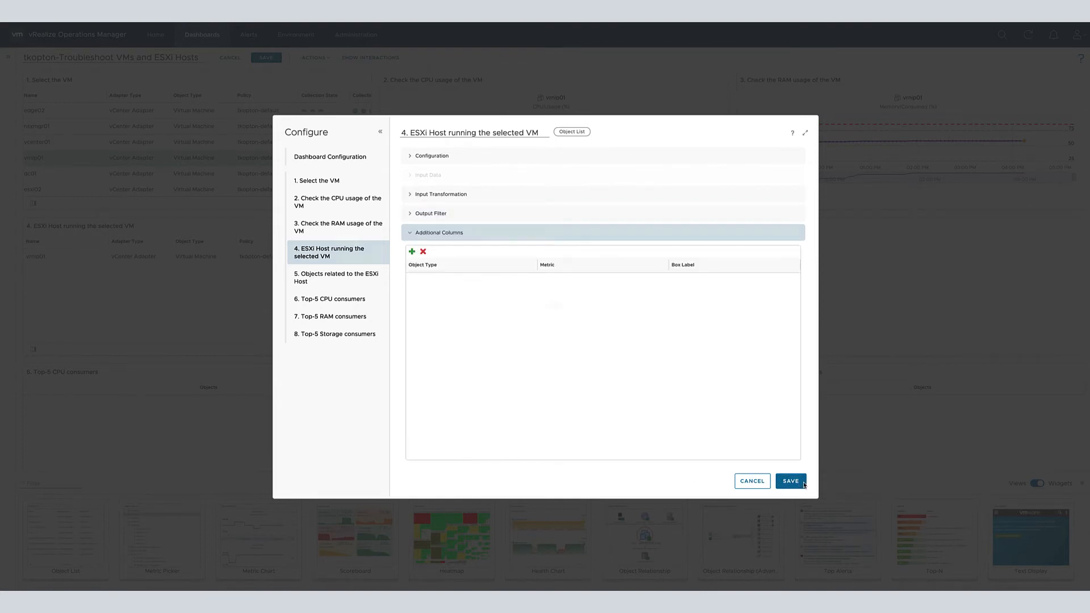
left_click(790, 480)
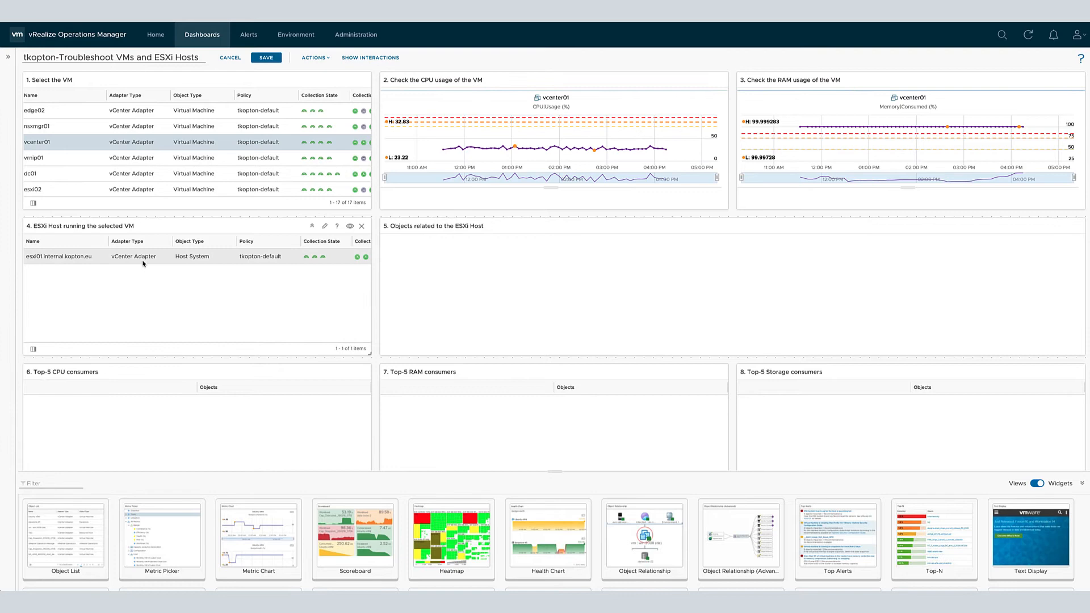
- Select VM dc01 so the dashboard shows host esxi06 and its related objects
left_click(60, 256)
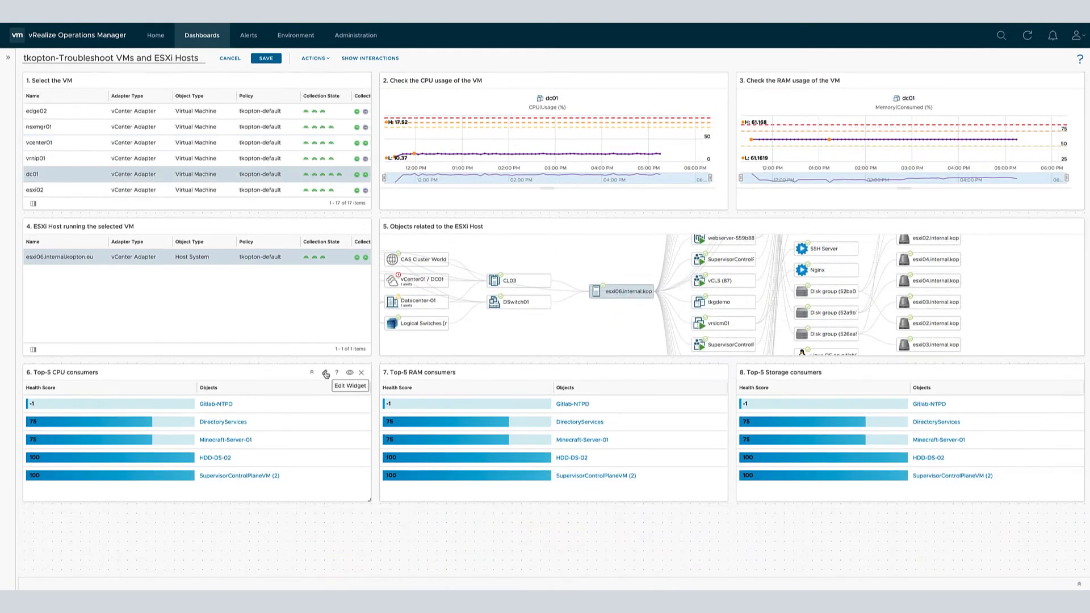
left_click(323, 372)
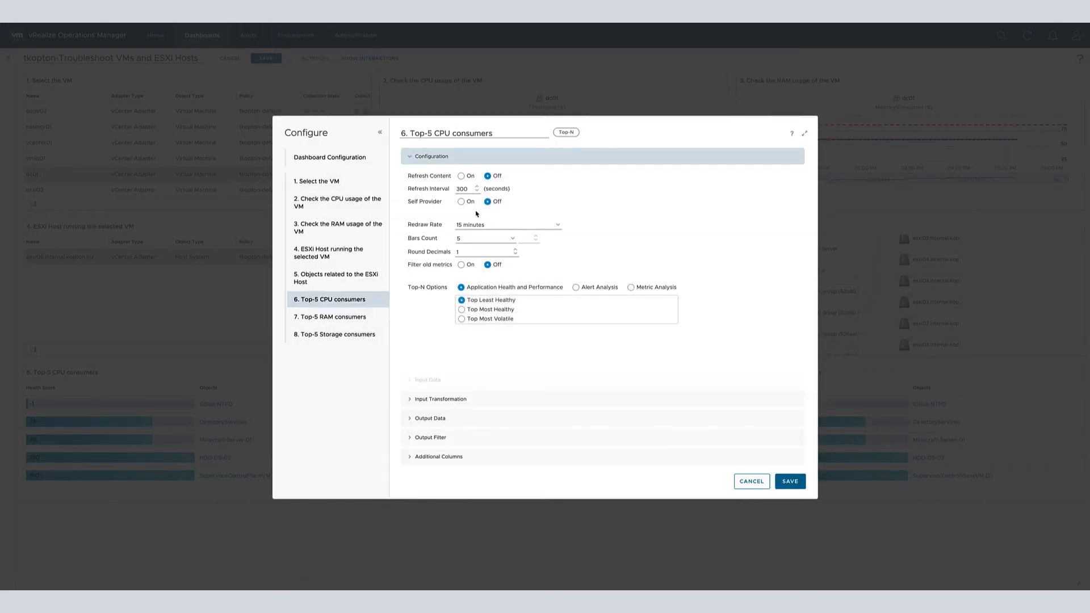
- Enable Refresh Content and set output data to Virtual Machine metric CPU|Usage (%)
left_click(461, 176)
type("0")
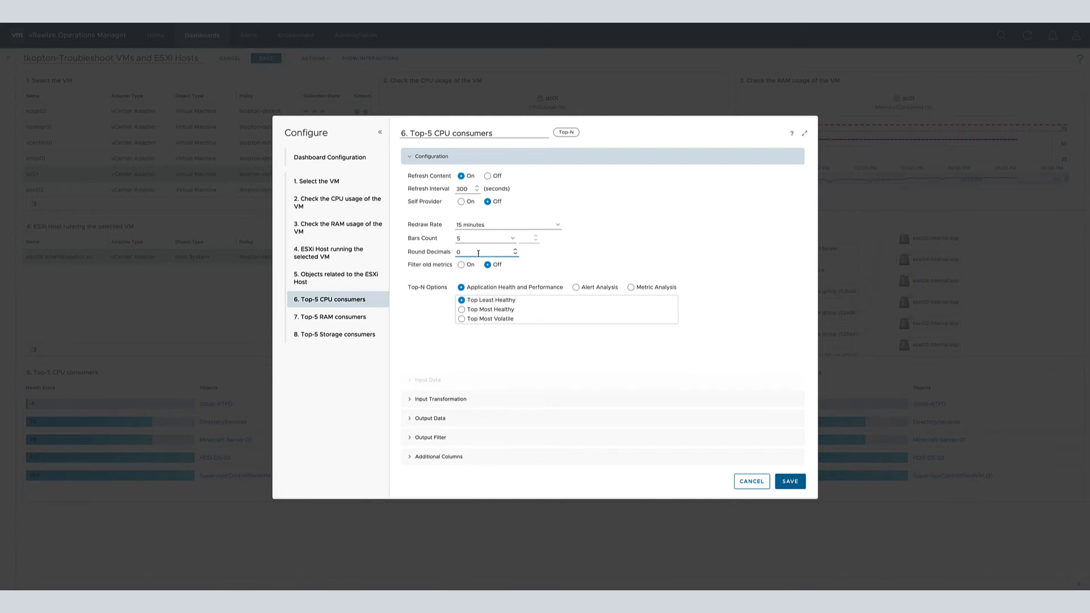
left_click(631, 286)
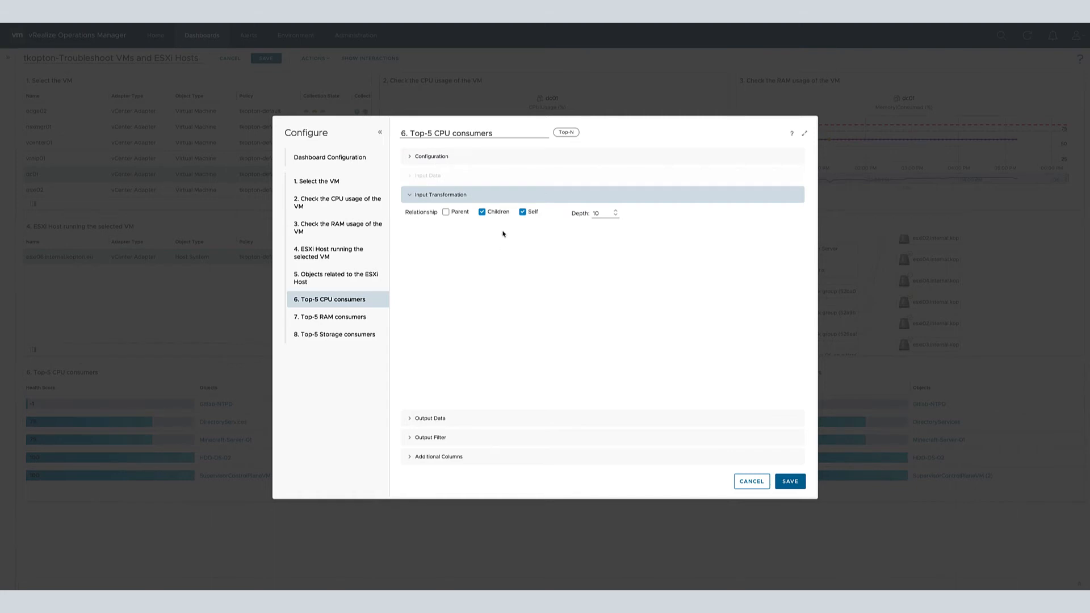
left_click(522, 212)
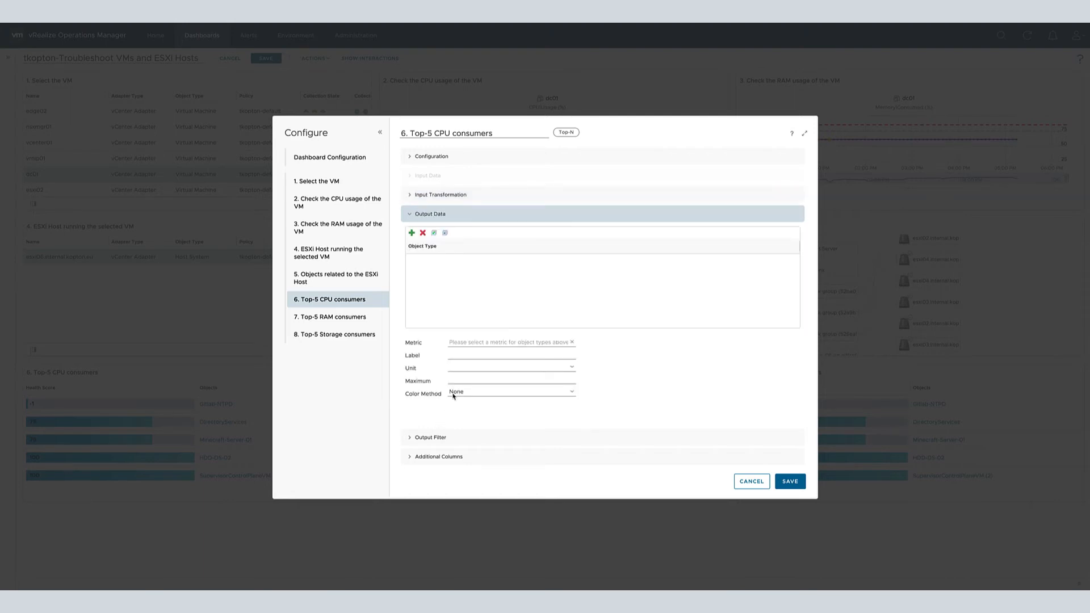
left_click(411, 231)
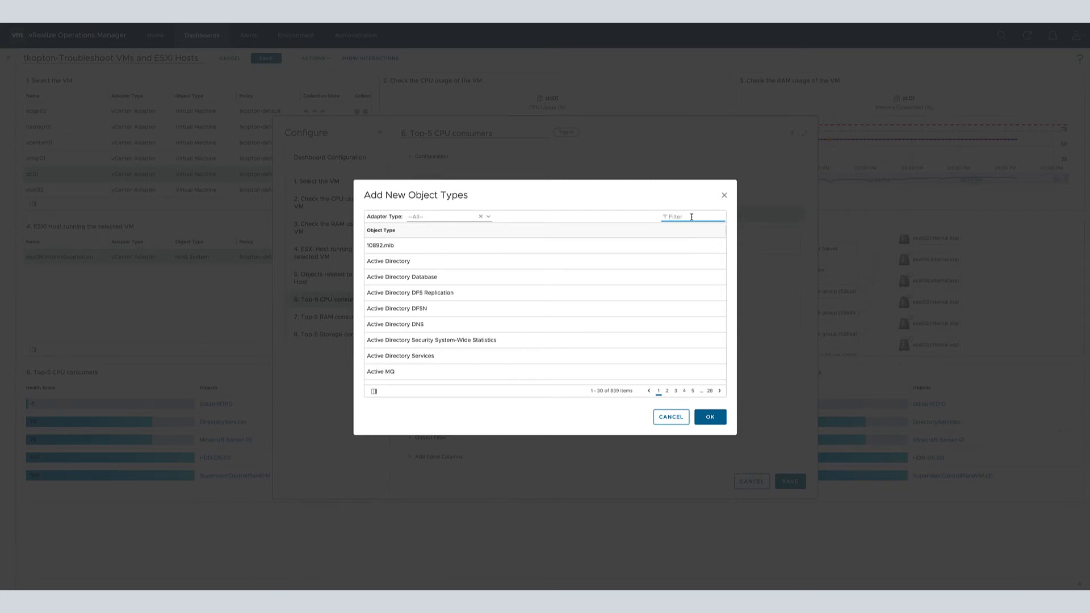
type("virtual mach")
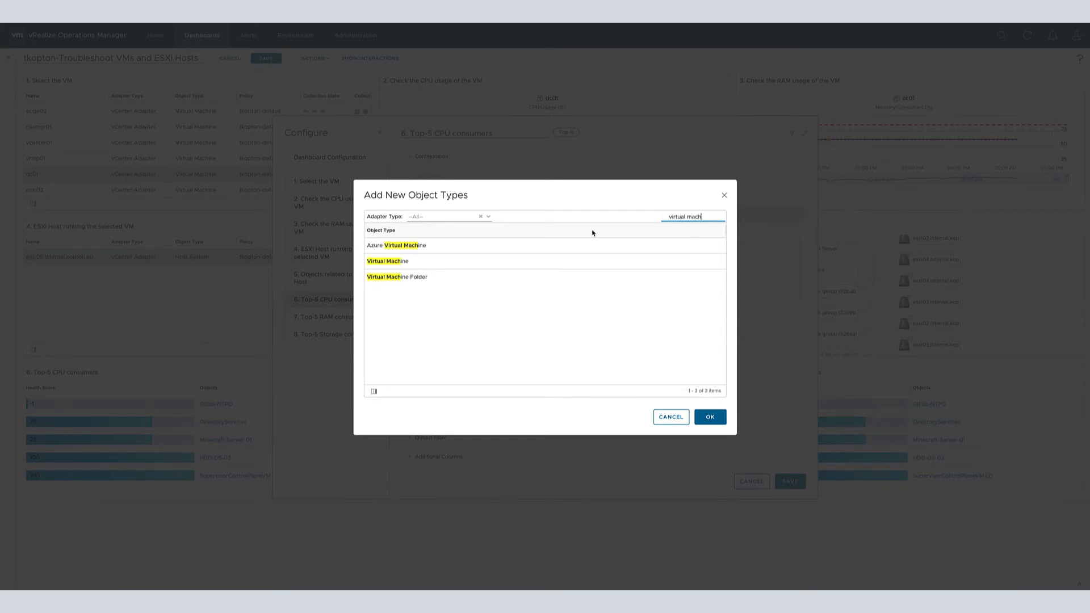
left_click(708, 416)
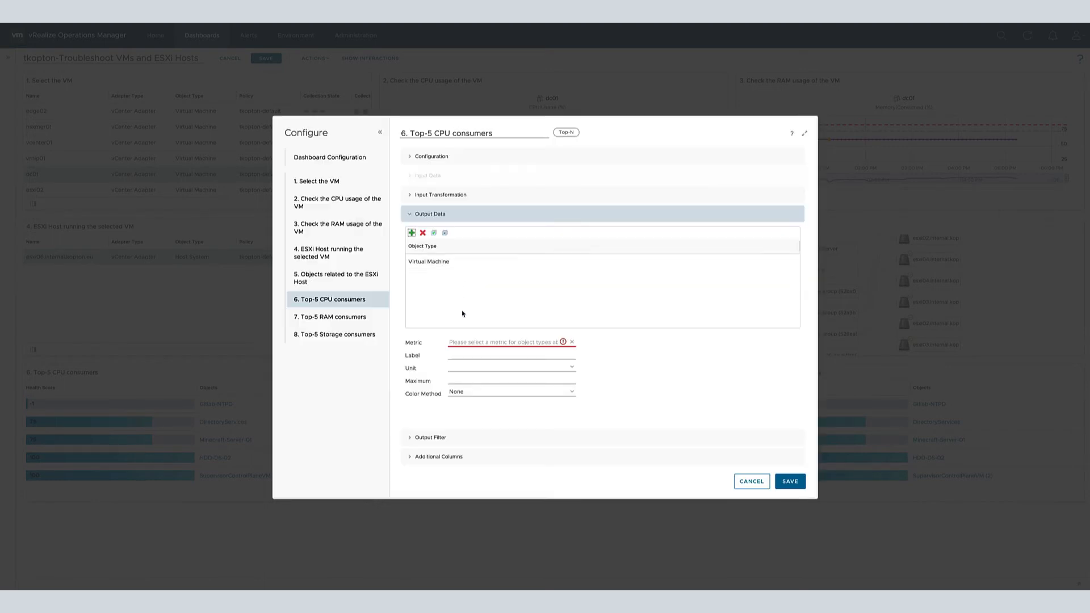
left_click(511, 342)
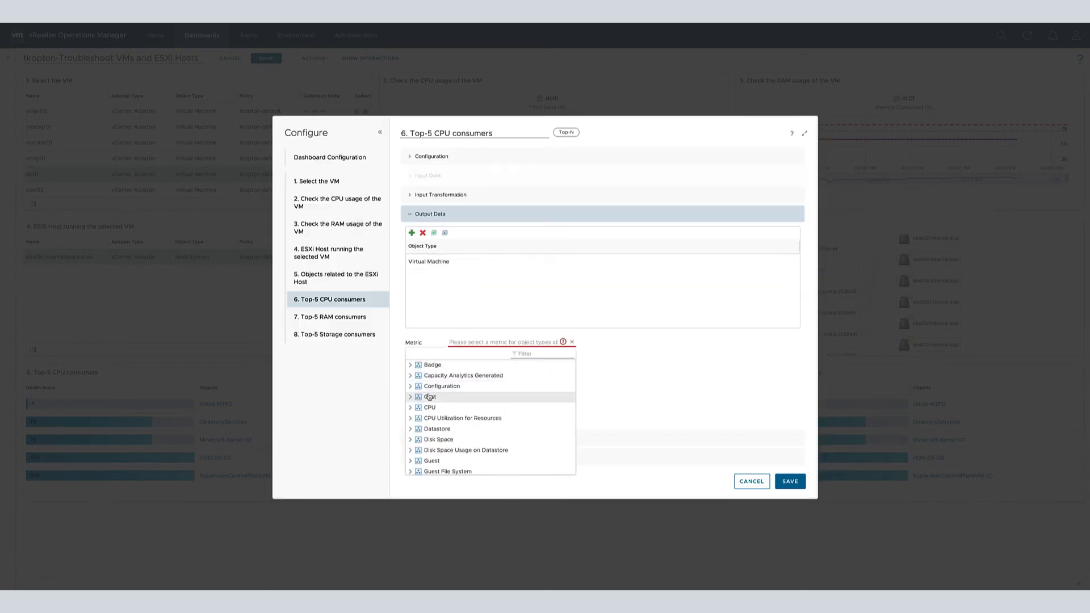
left_click(409, 406)
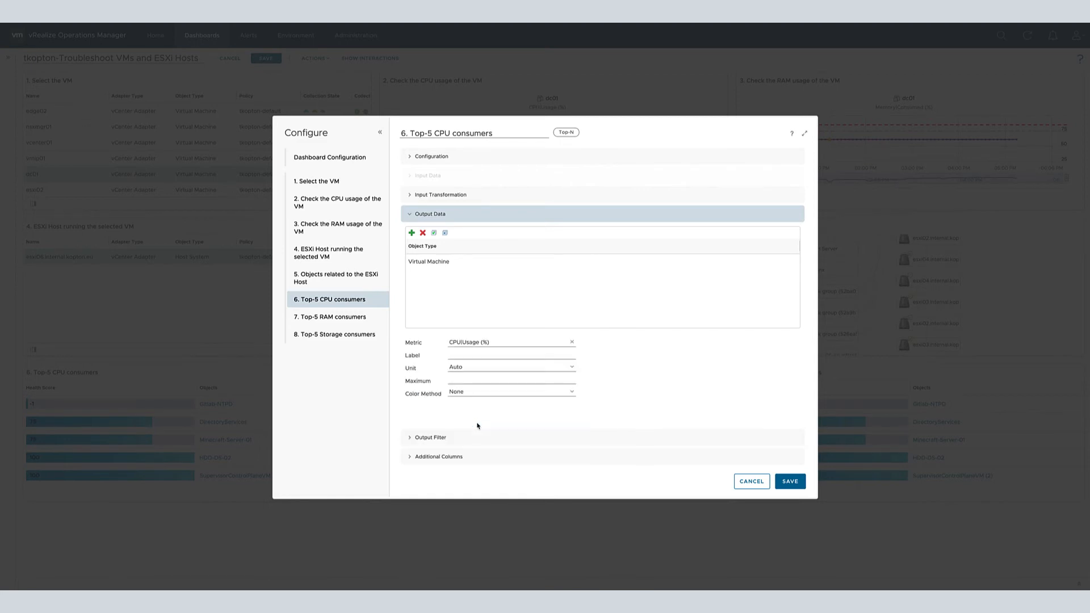
- Label it 'CPU U', unit percent, maximum 100, Custom colours at 75/85/95, and save
left_click(511, 356)
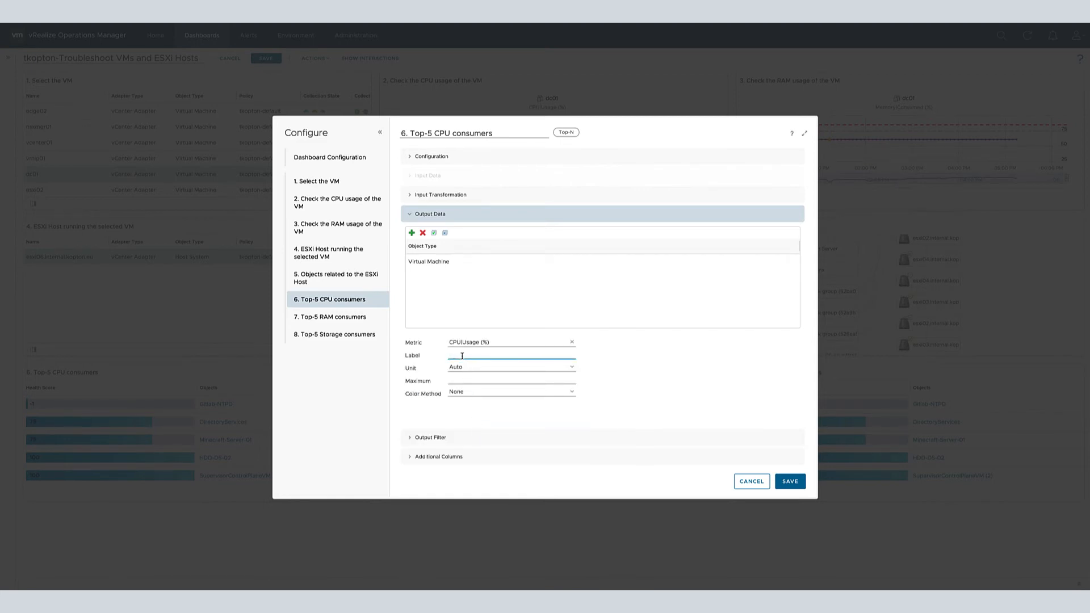
type("CPU Usage")
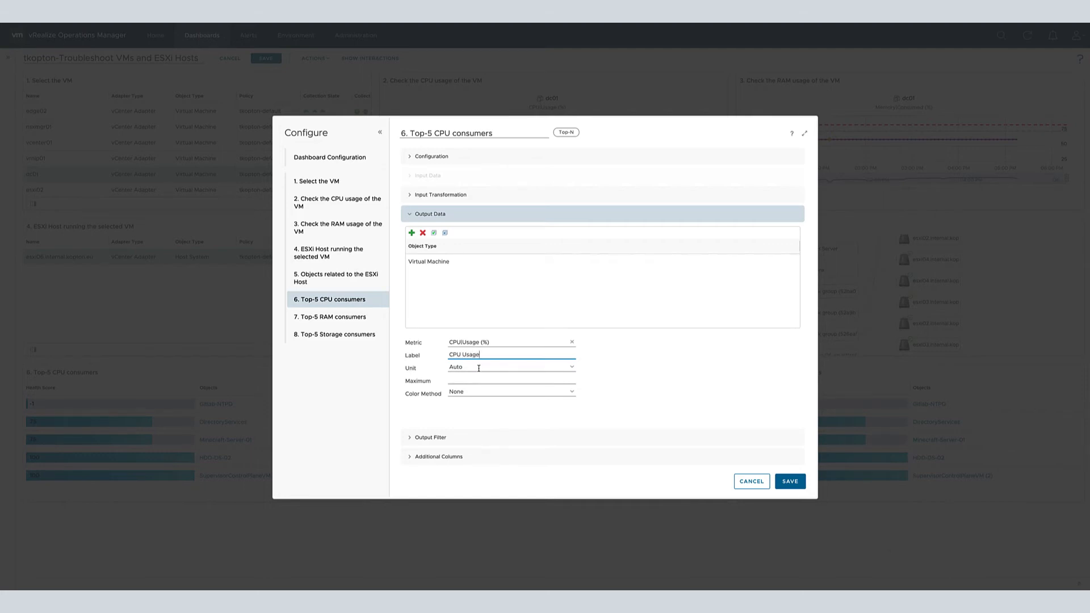
left_click(511, 367)
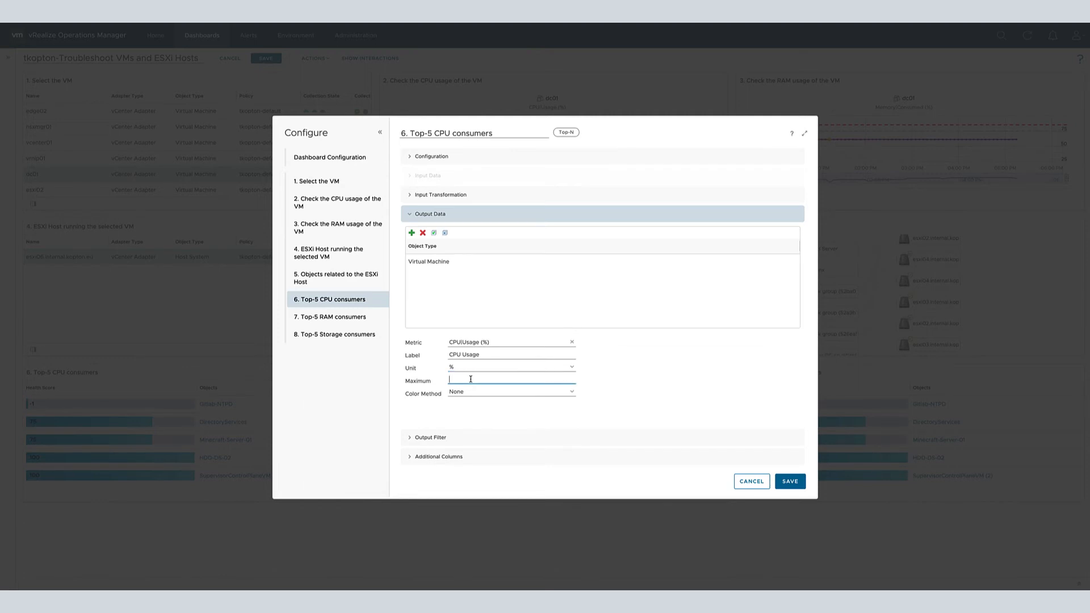
type("100")
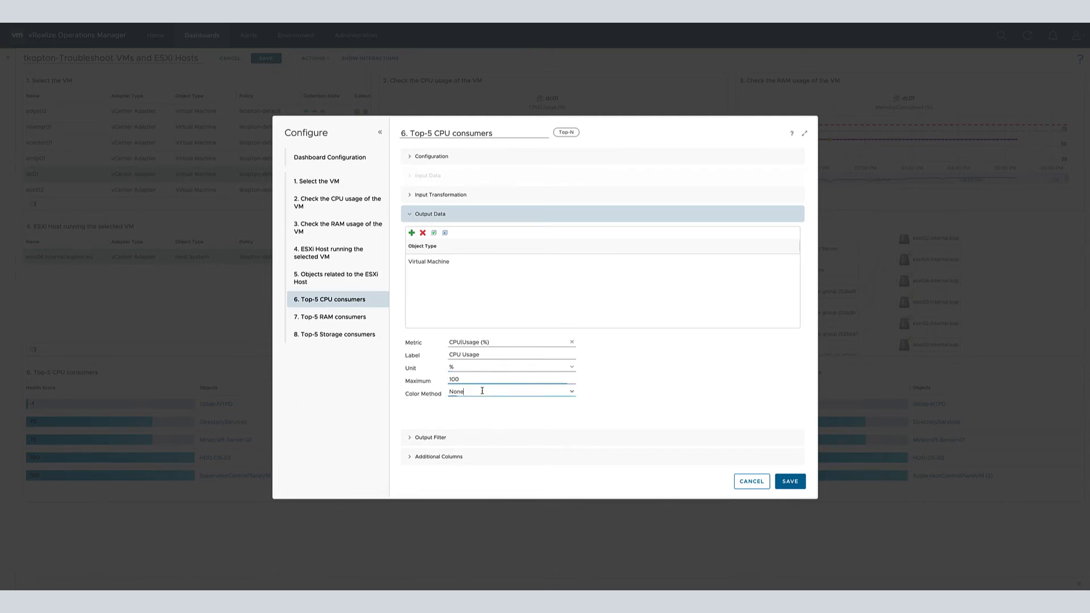
left_click(569, 394)
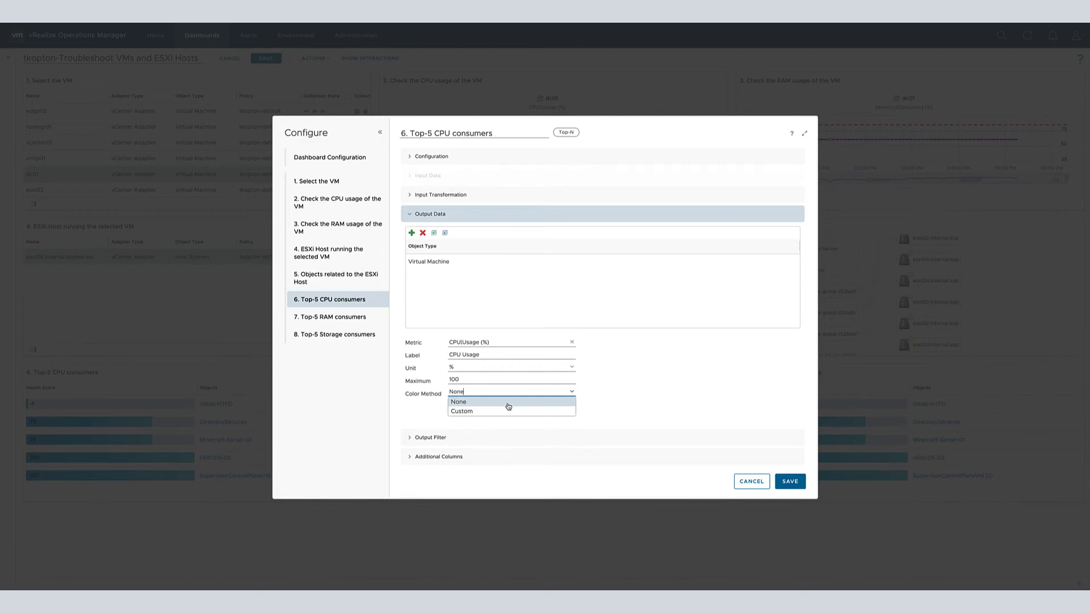
left_click(461, 411)
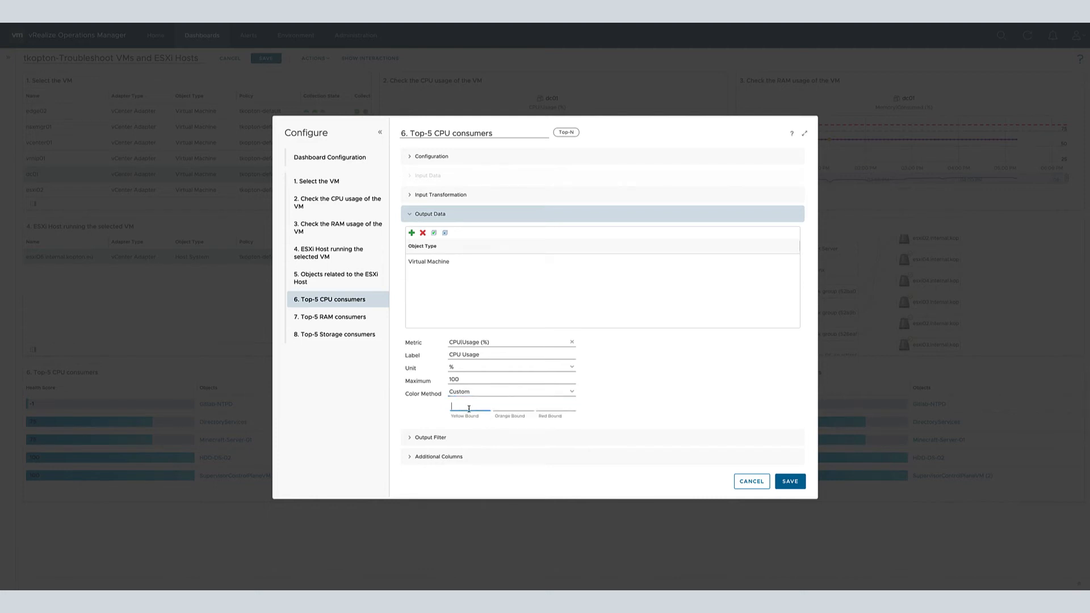
type("75")
left_click(513, 408)
type("85")
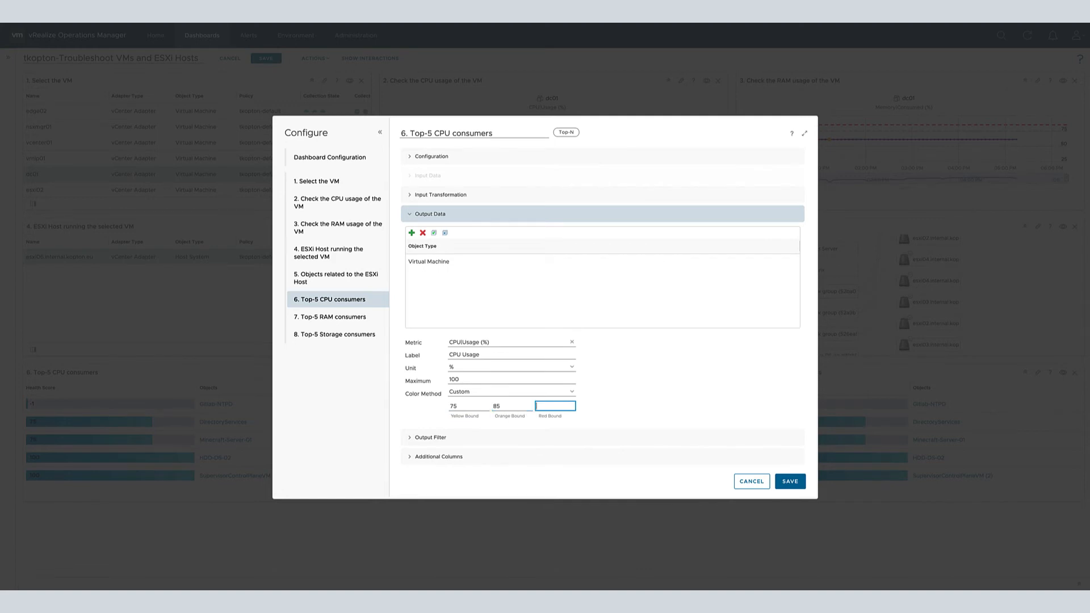
type("95")
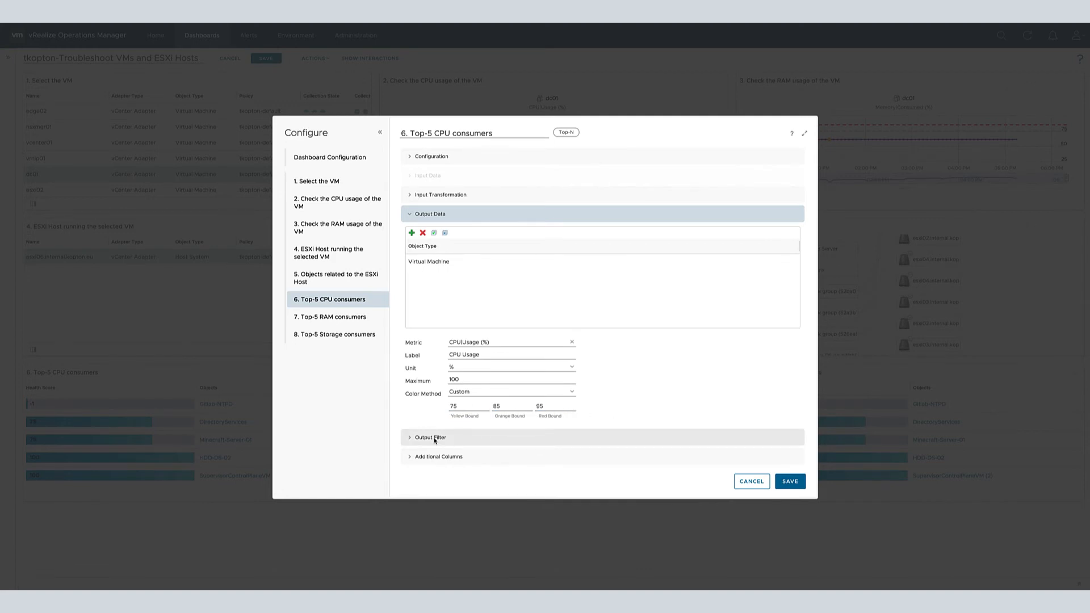
left_click(429, 437)
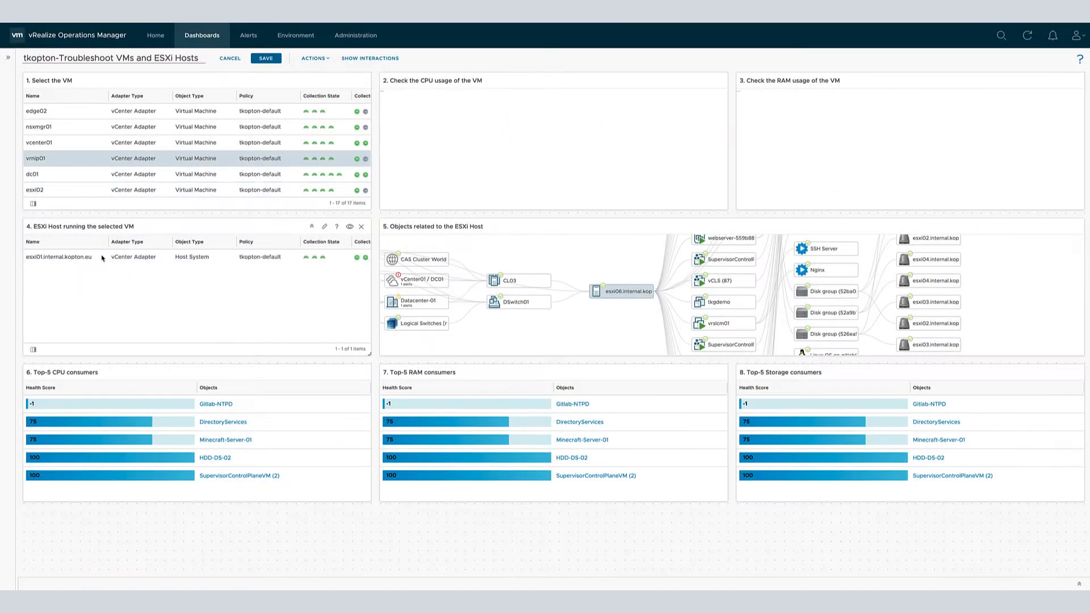
- Select host esxi01 then VM dc01 so Top-5 CPU consumers ranks VMs by CPU Usage (%)
left_click(36, 158)
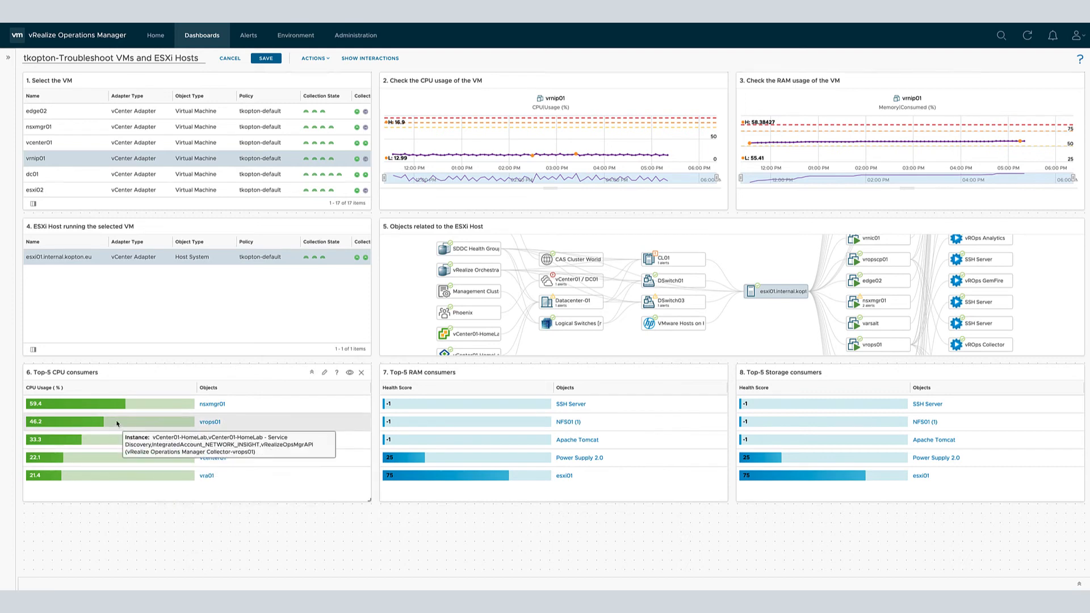
left_click(33, 174)
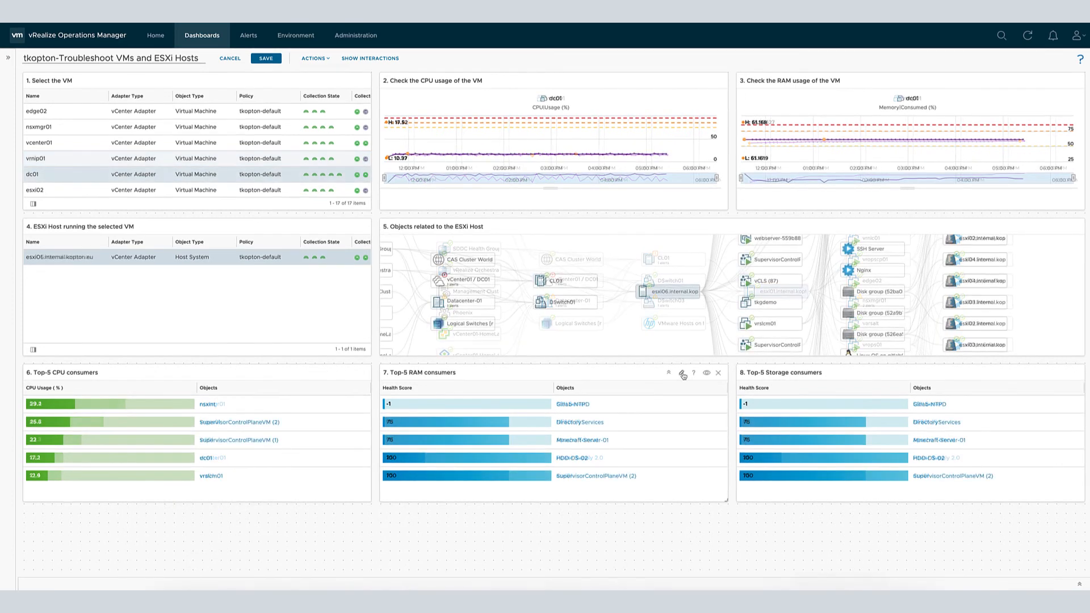
left_click(686, 374)
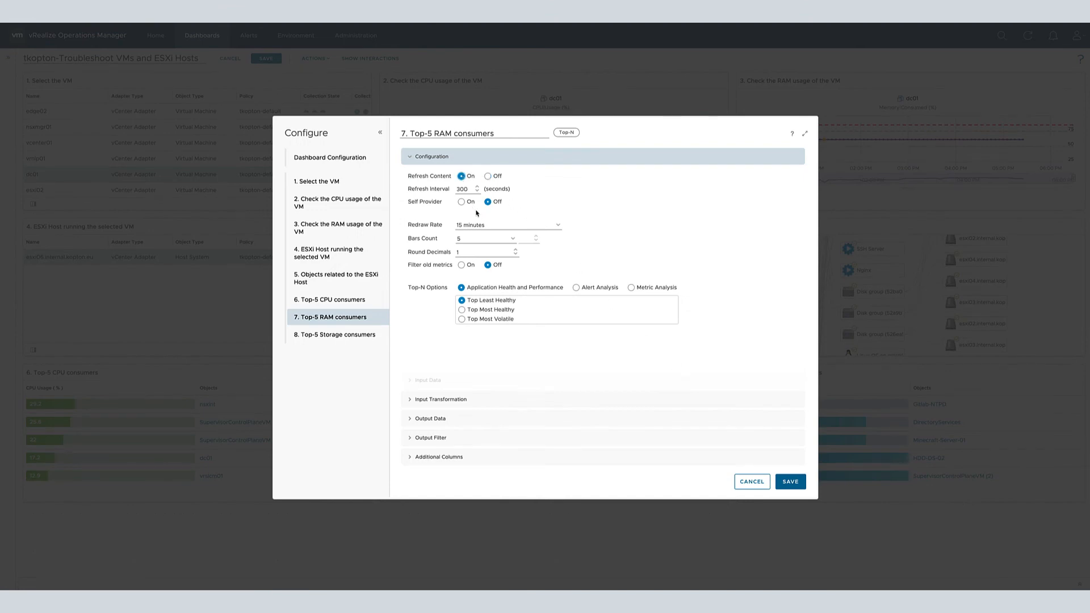
- Set Round Decimals 0 and Custom colour bounds 75, 85, 95 for Memory Usage (%), then save
left_click(487, 252)
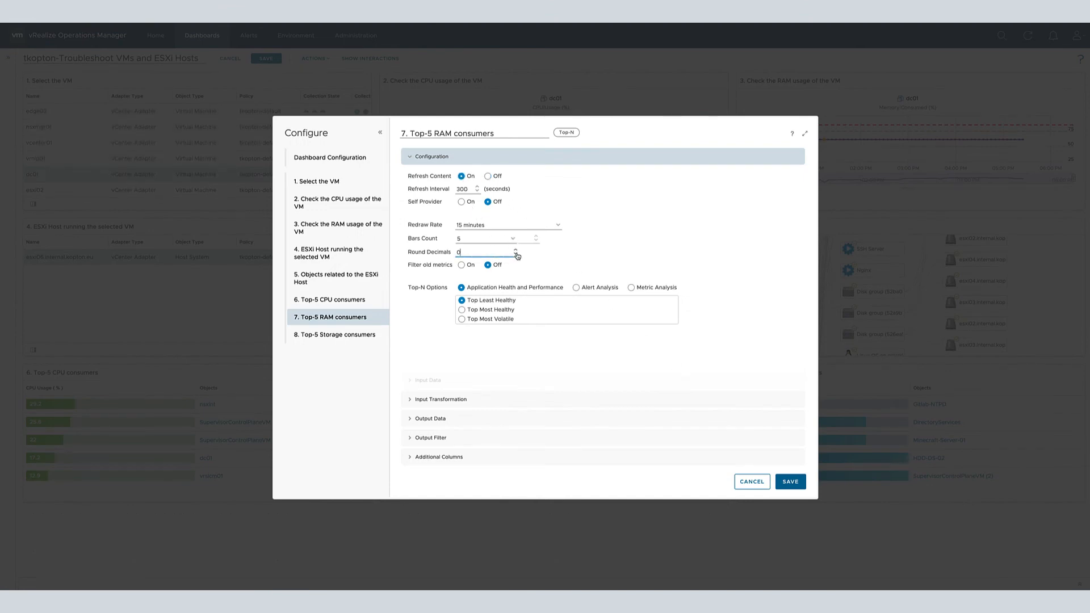
left_click(630, 287)
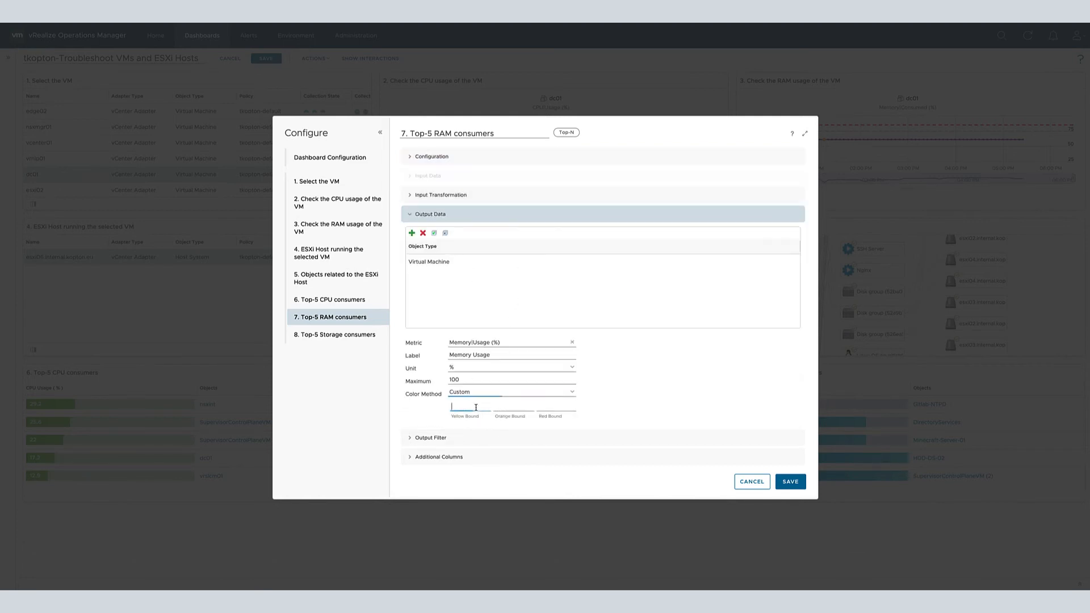
type("75")
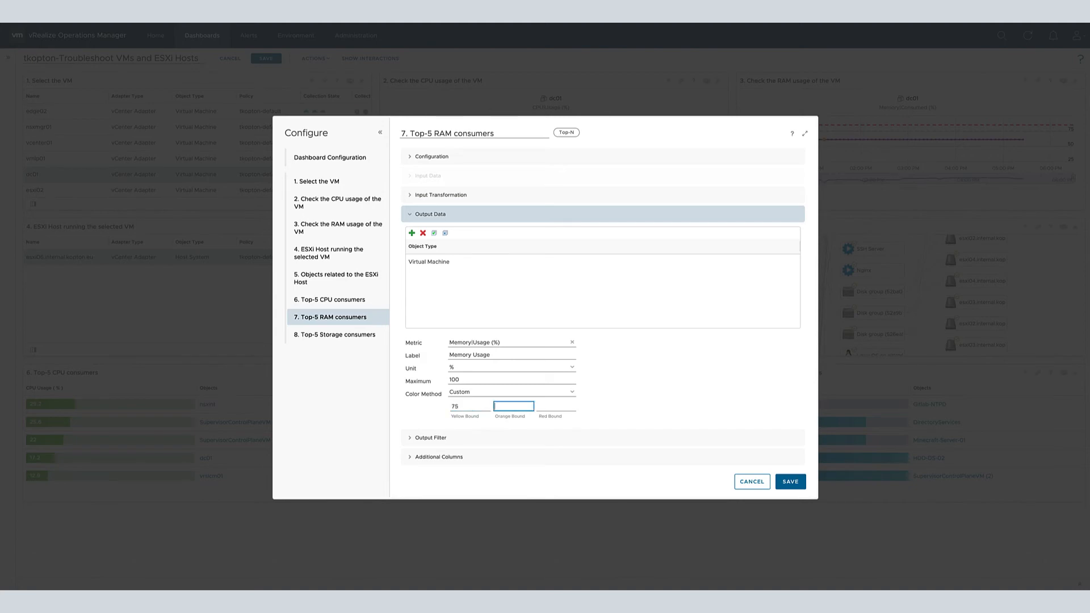
type("85")
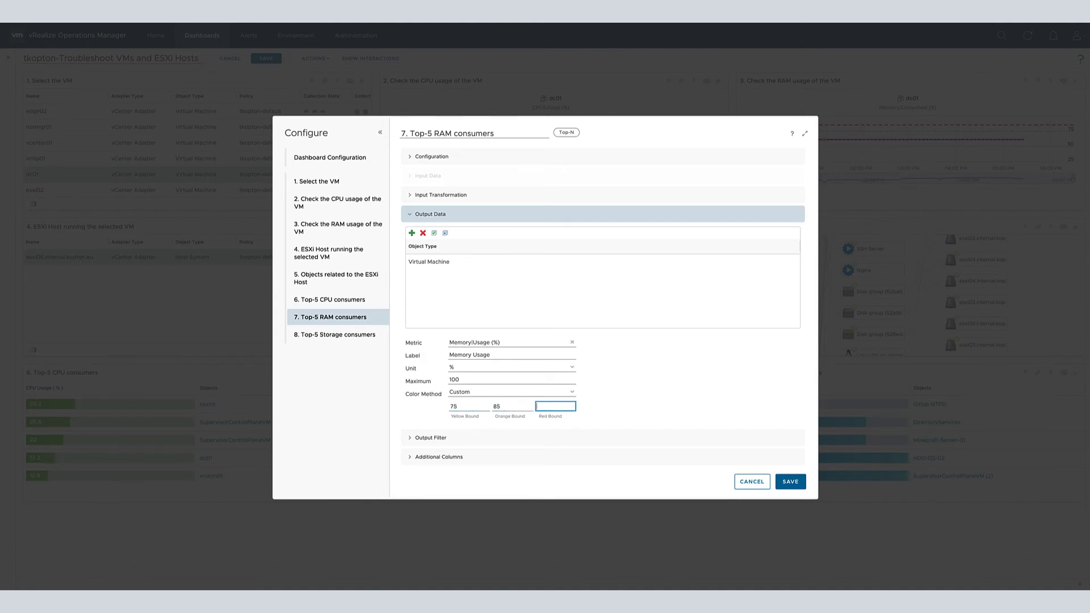
type("95")
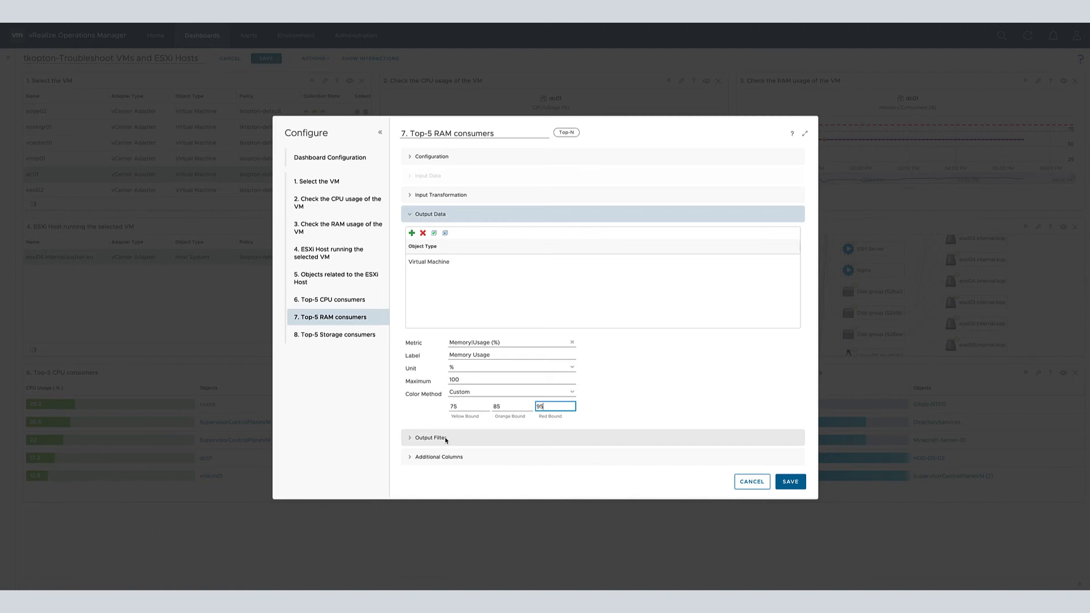
left_click(790, 481)
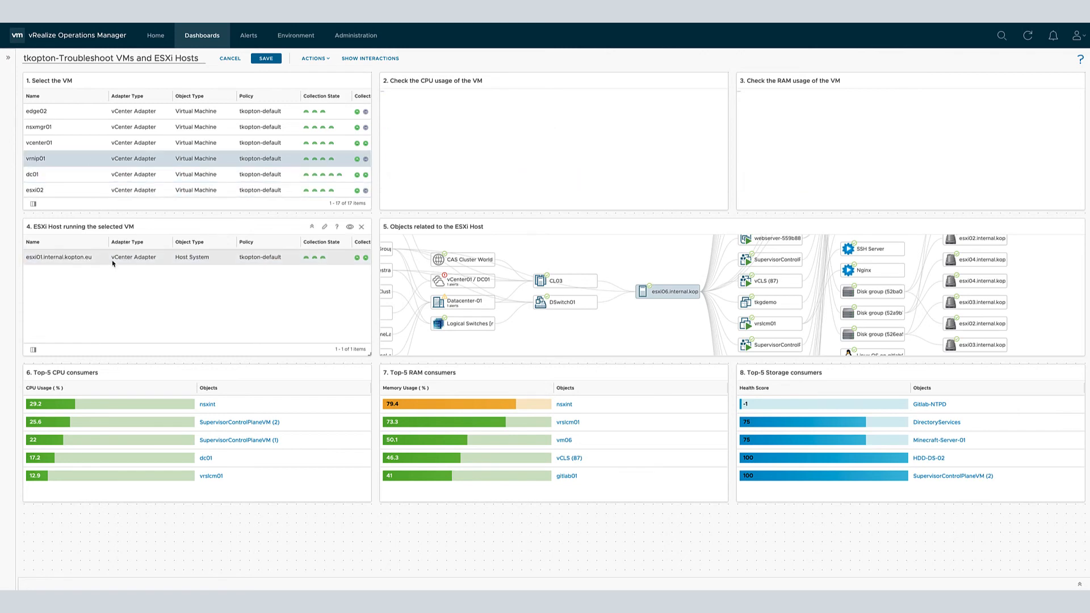
- Select the esxi01 row in the ESXi Host widget to refresh the coloured Top-5 RAM list
left_click(37, 159)
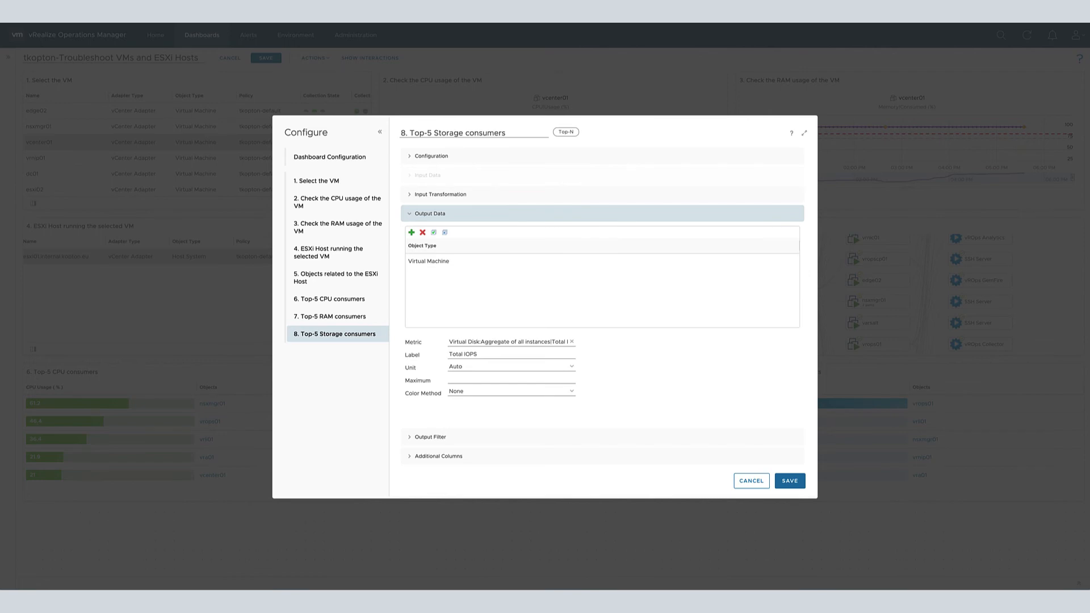
- Save the Top-5 Storage consumers widget keeping the Total IOPS metric for virtual machines
left_click(750, 480)
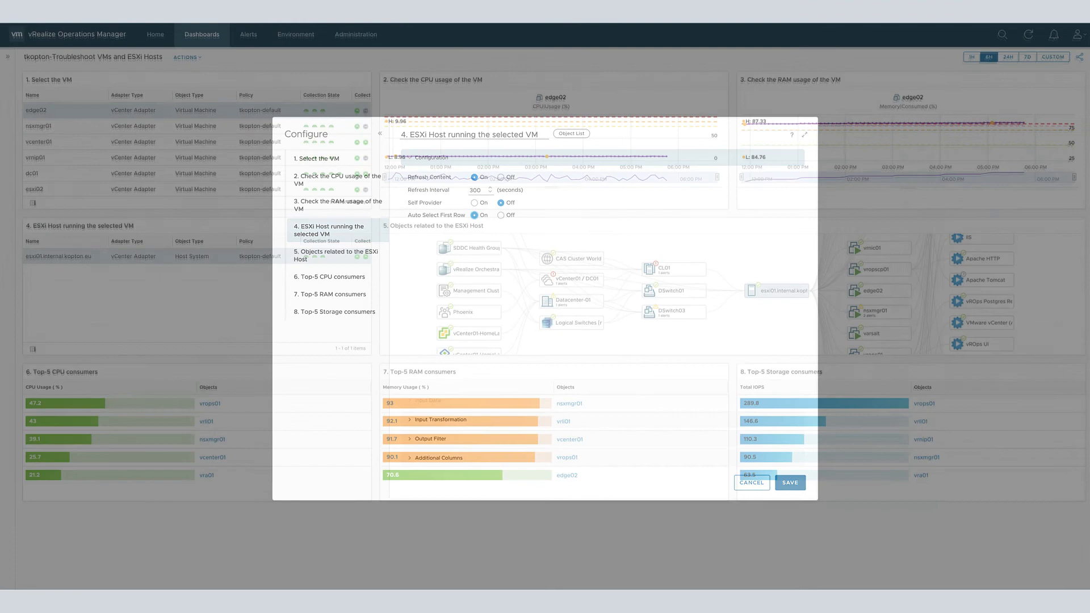
left_click(752, 481)
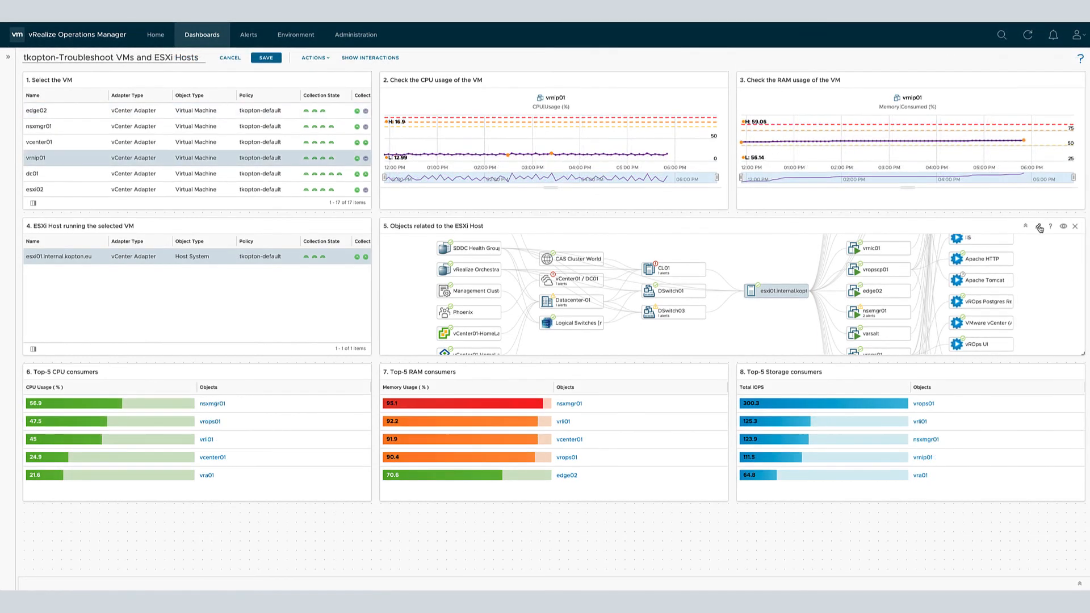
left_click(1041, 226)
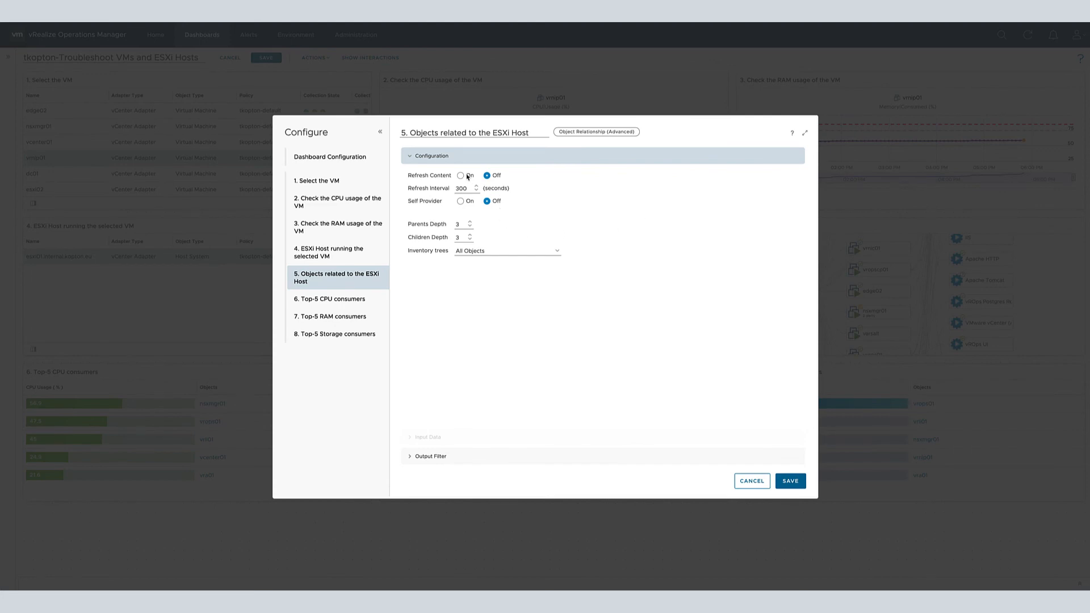
- Enable Refresh Content, keep depth 3, use the vSphere Hosts and Clusters tree, and save
left_click(461, 175)
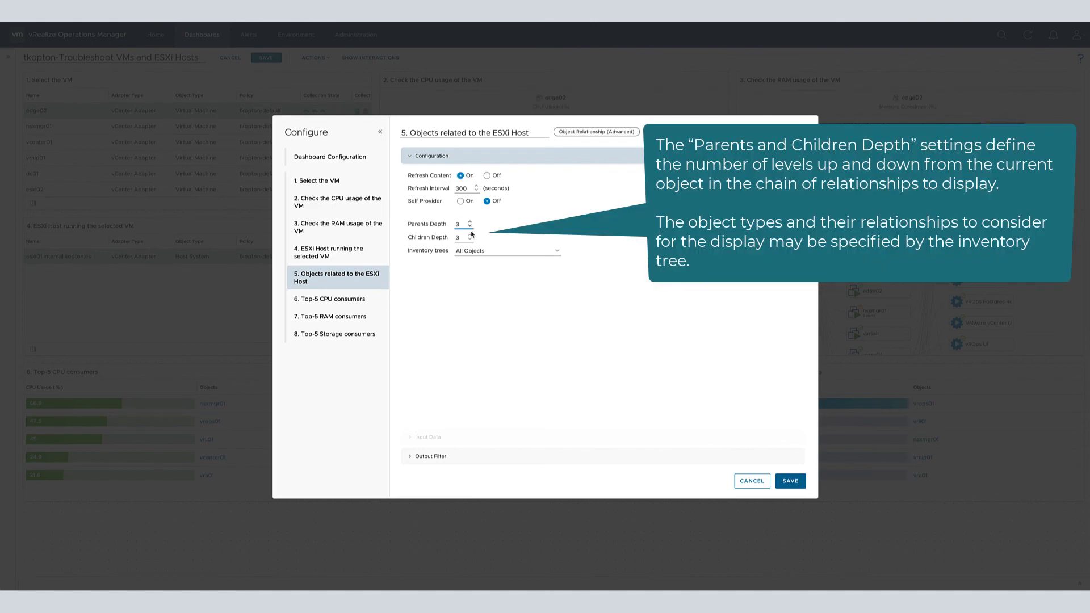
left_click(470, 235)
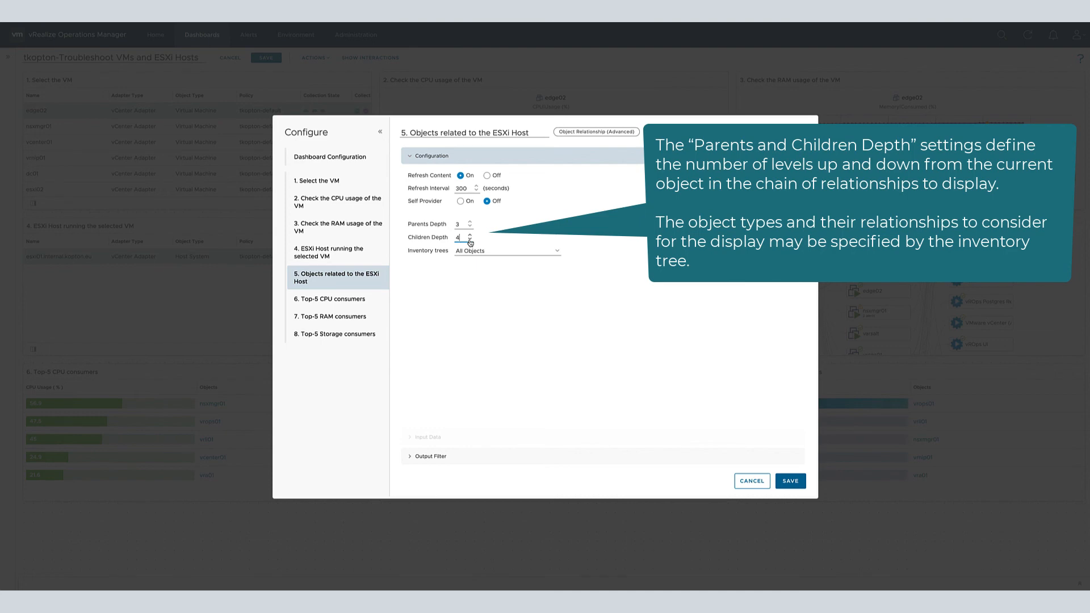
left_click(470, 239)
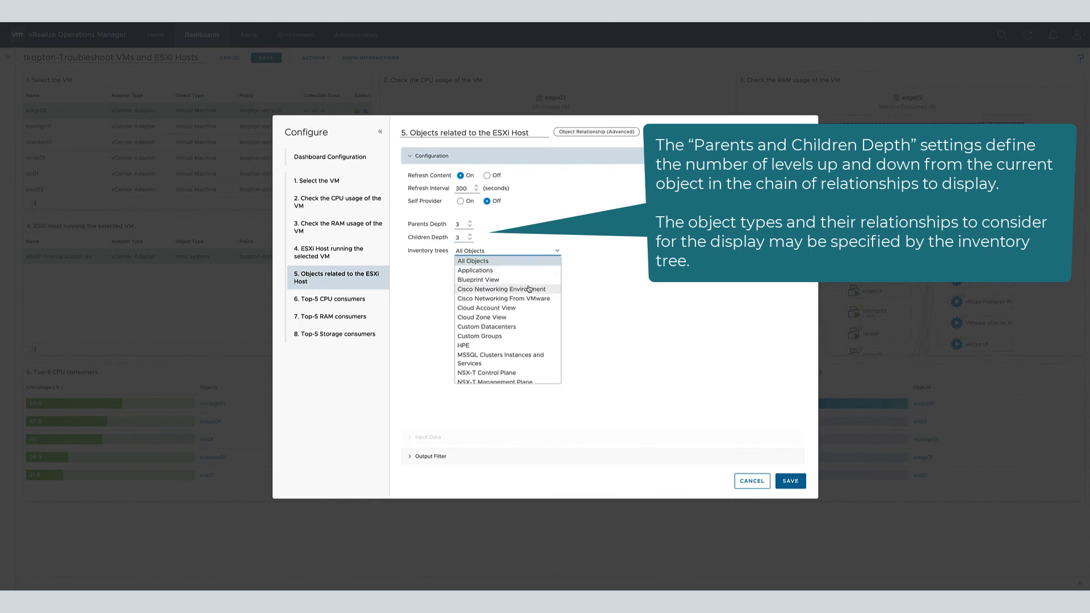
scroll("down", 3)
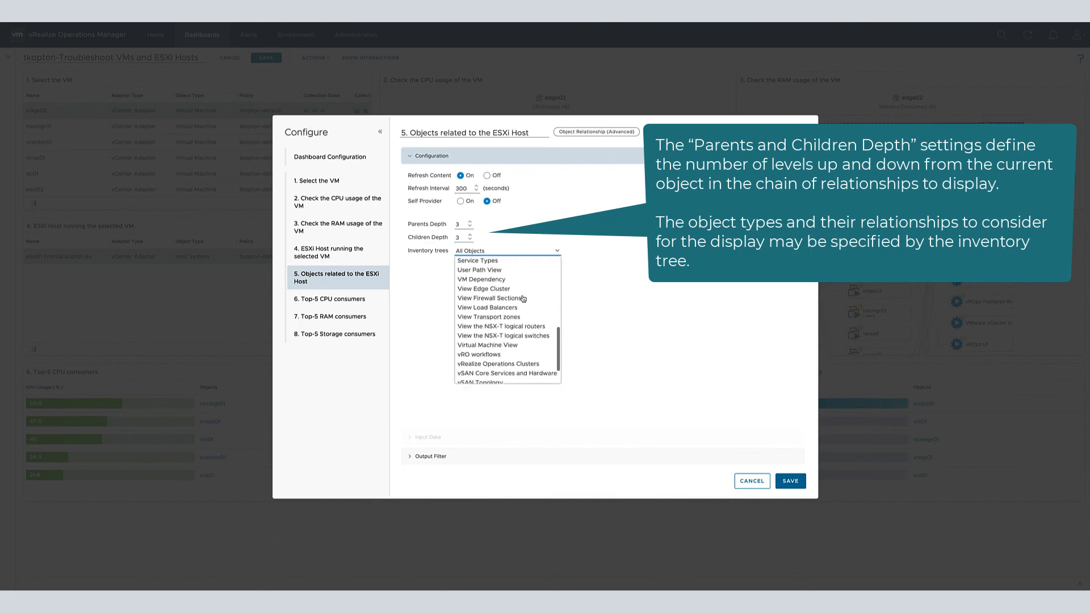
scroll("down", 3)
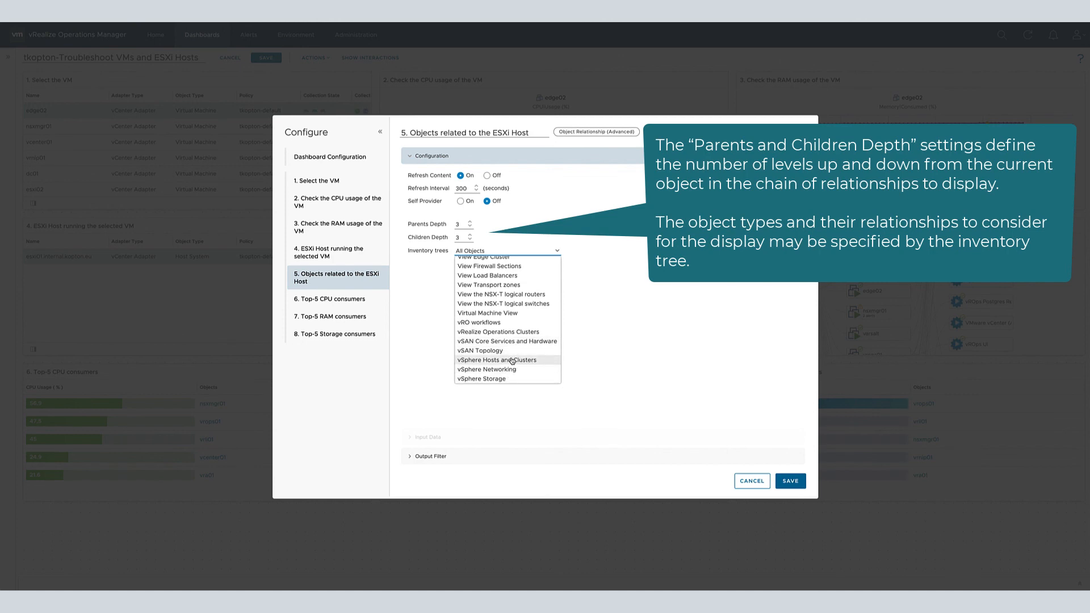
left_click(497, 360)
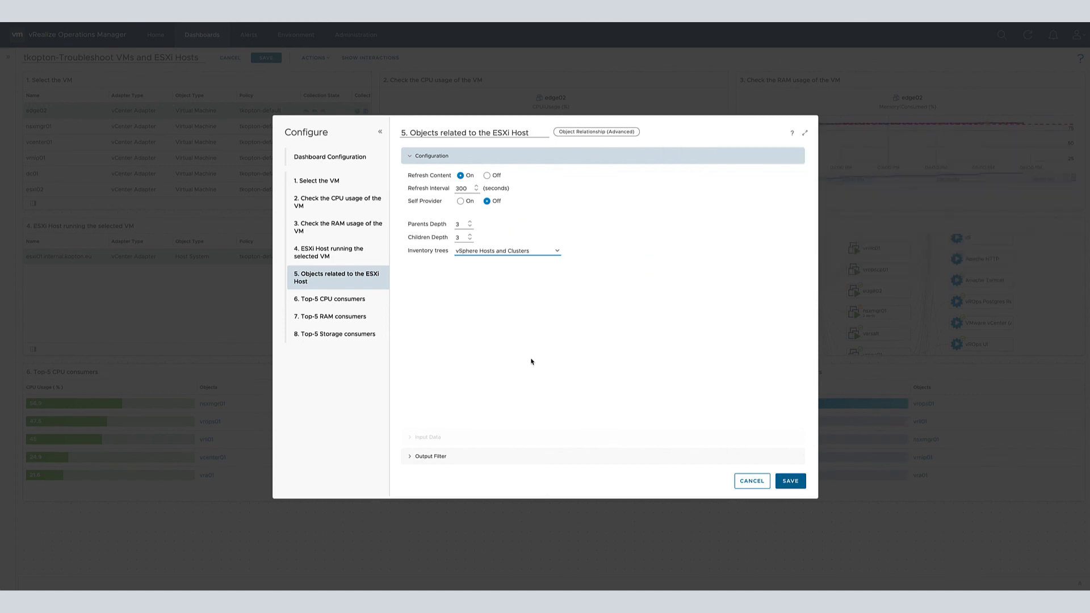
left_click(430, 155)
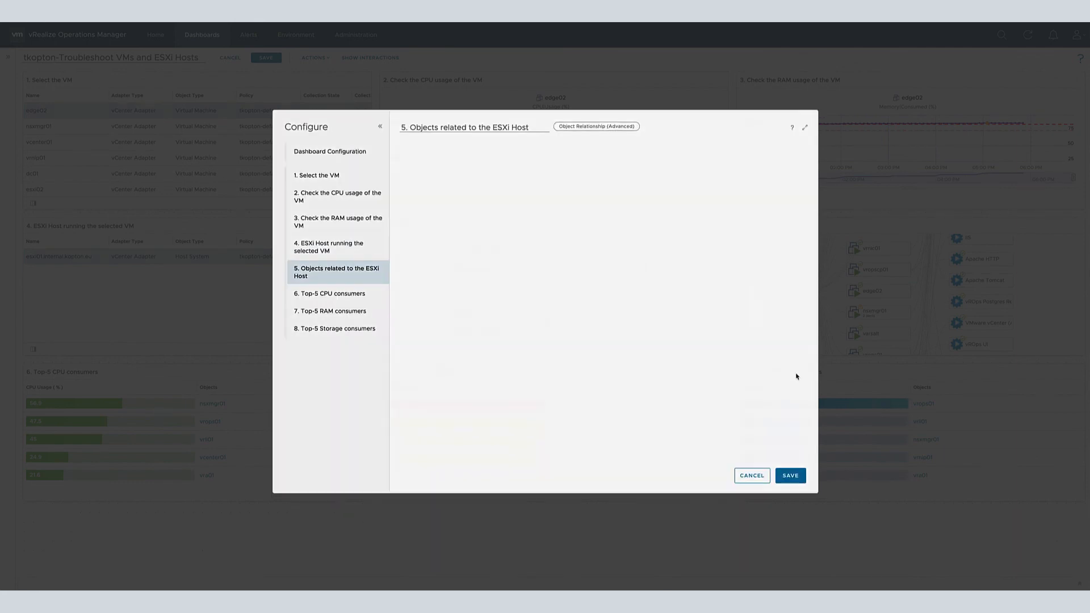